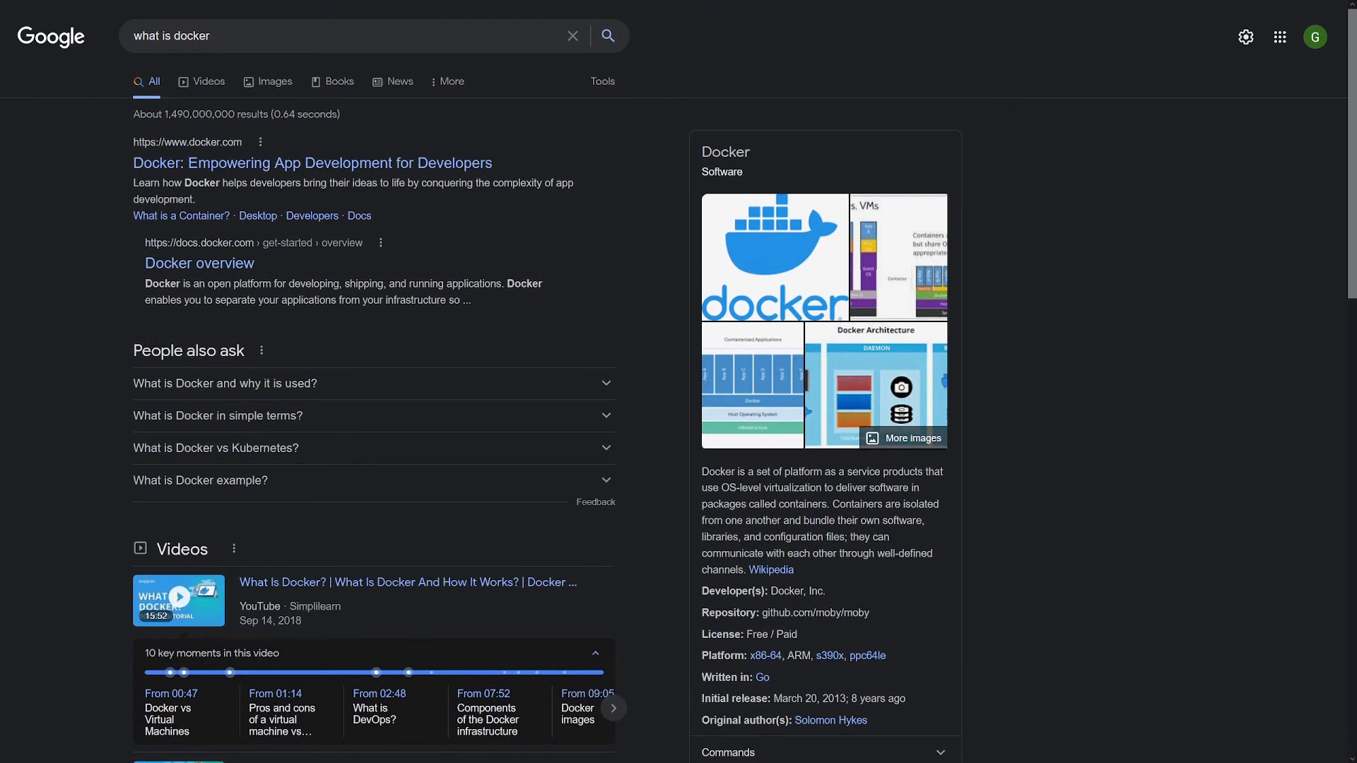
Expand the 'What is Docker in simple terms?' answer under People also ask
scroll("down", 3)
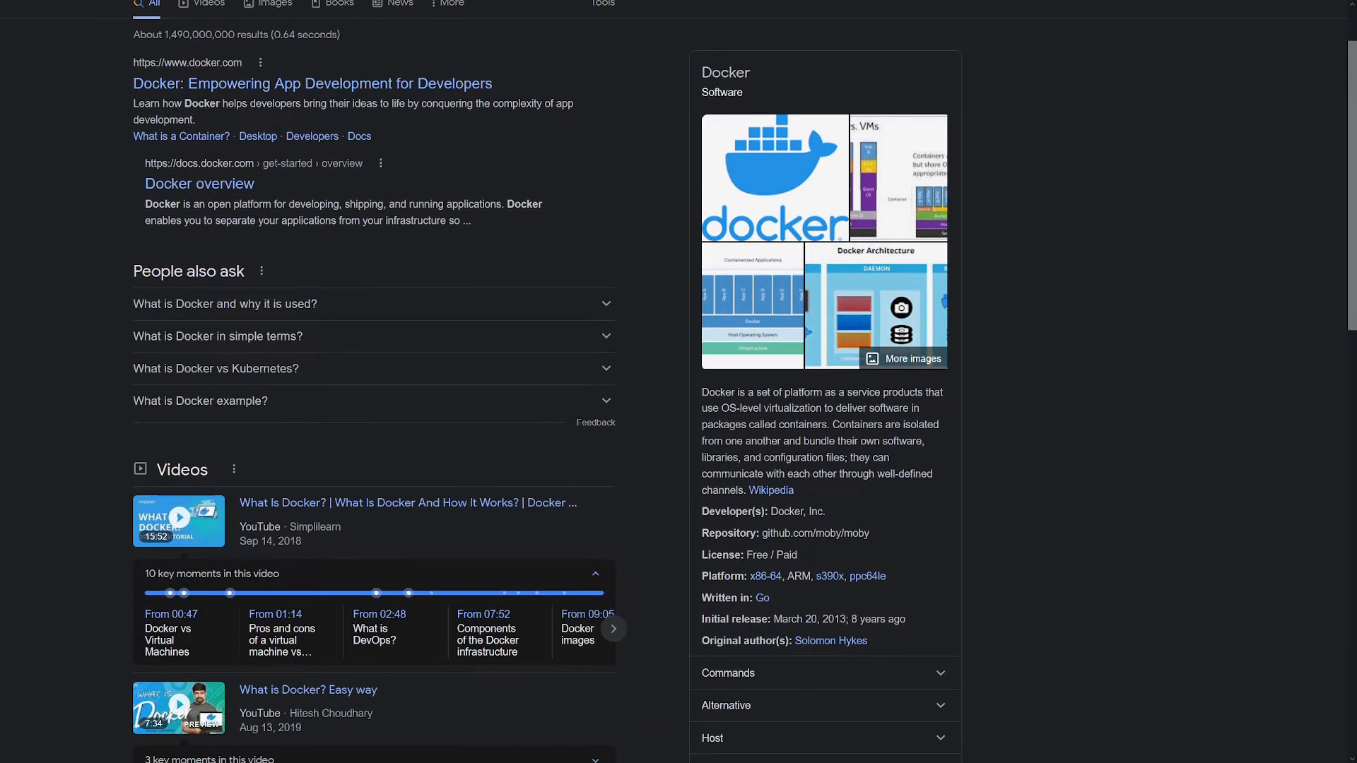
left_click(217, 336)
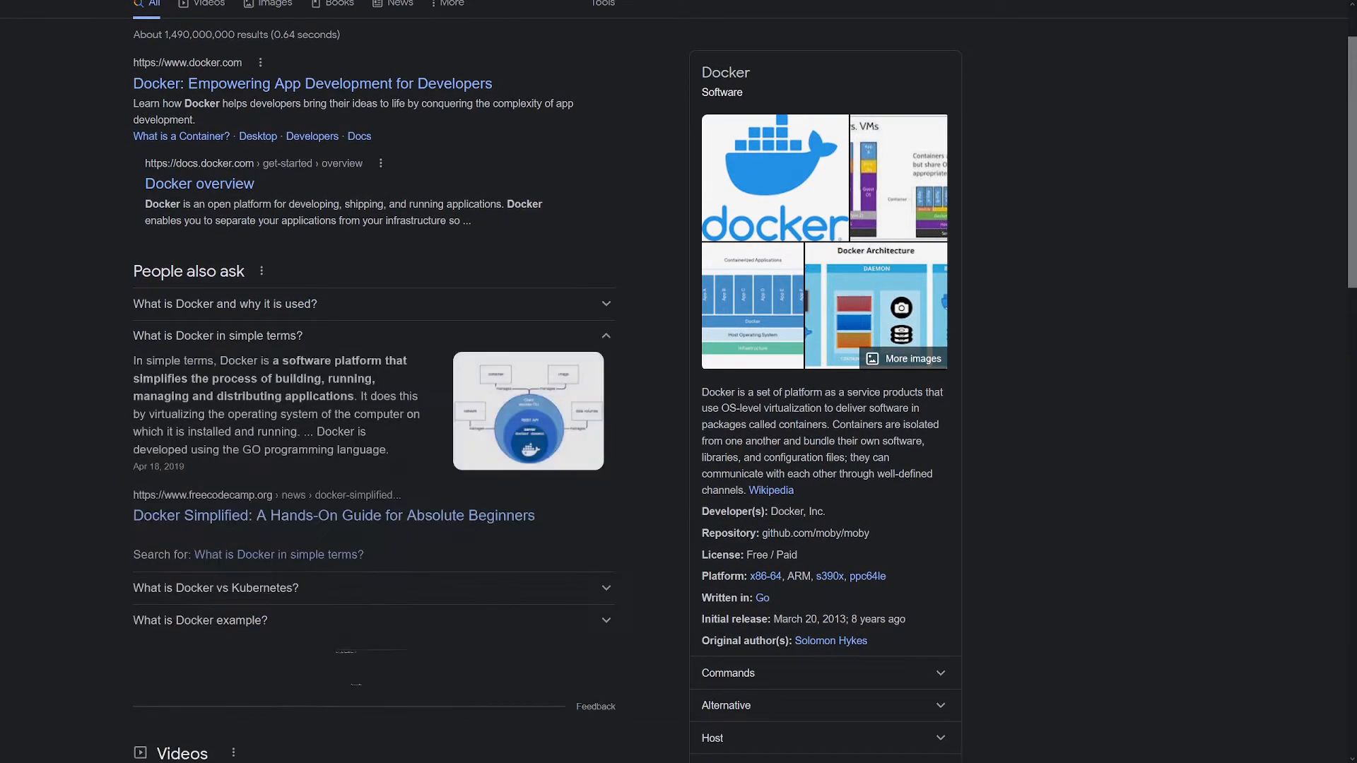
scroll("down", 3)
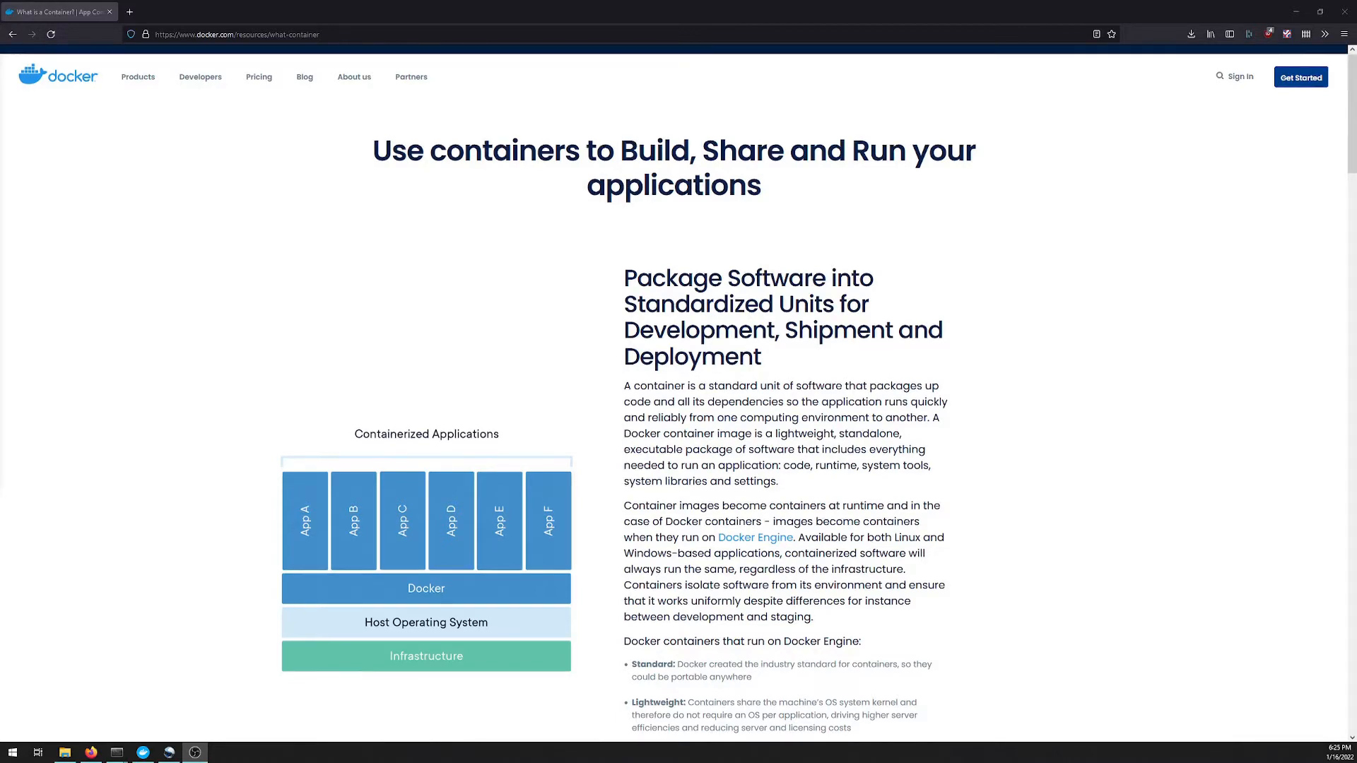
scroll("down", 3)
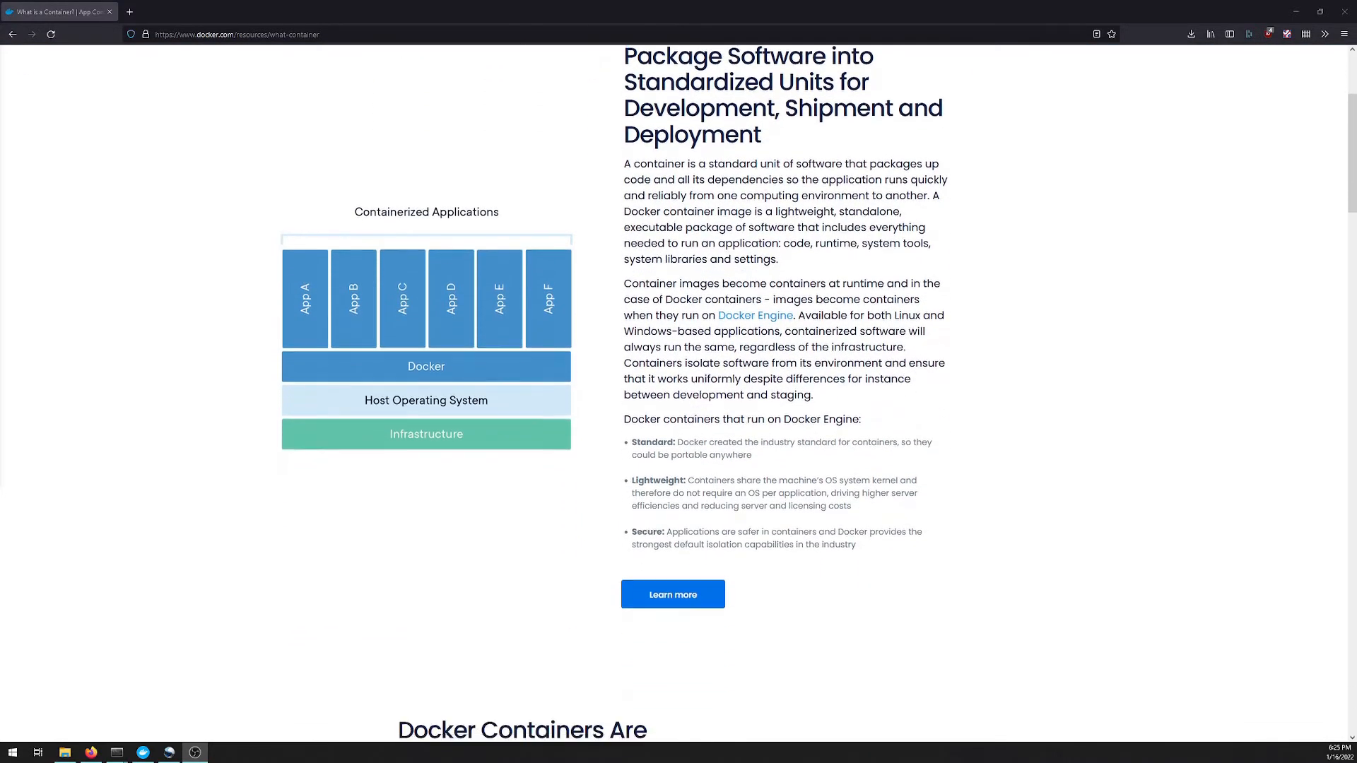
scroll("down", 3)
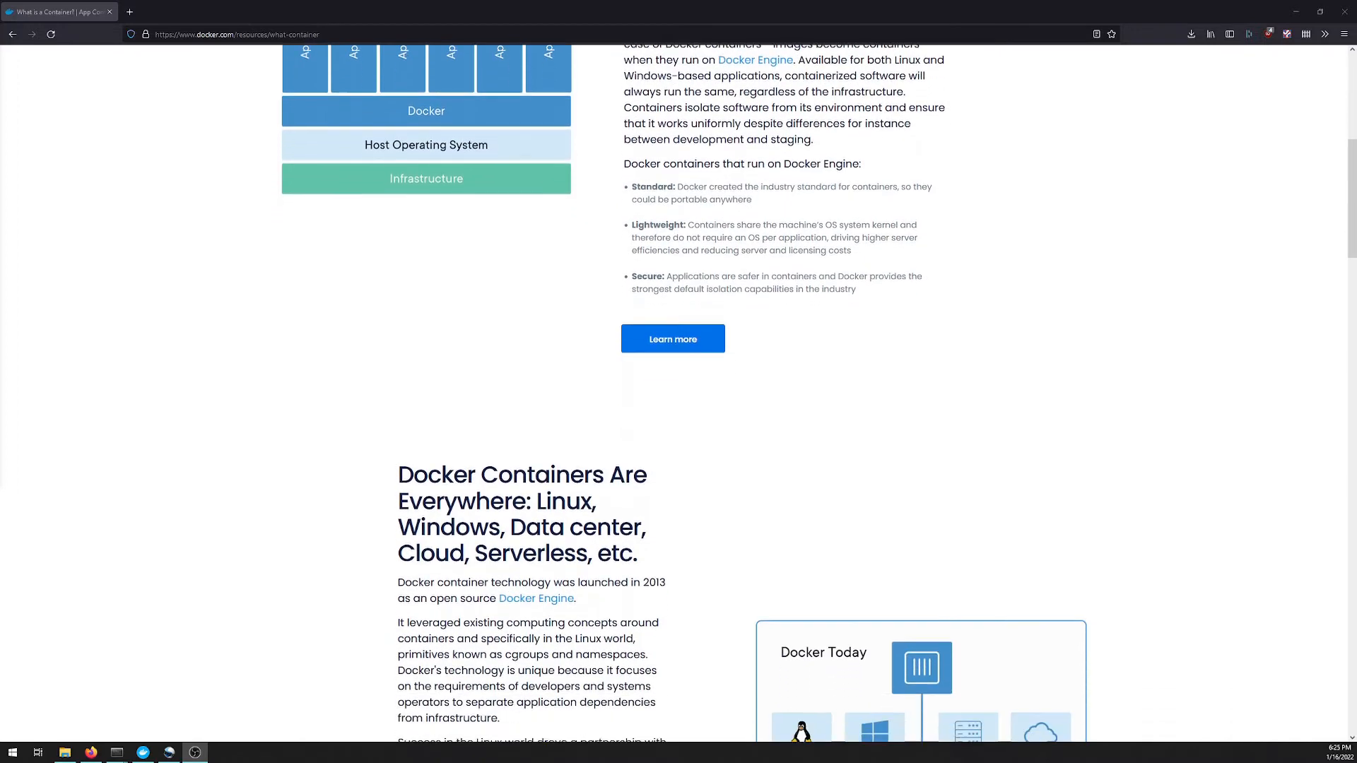
scroll("down", 3)
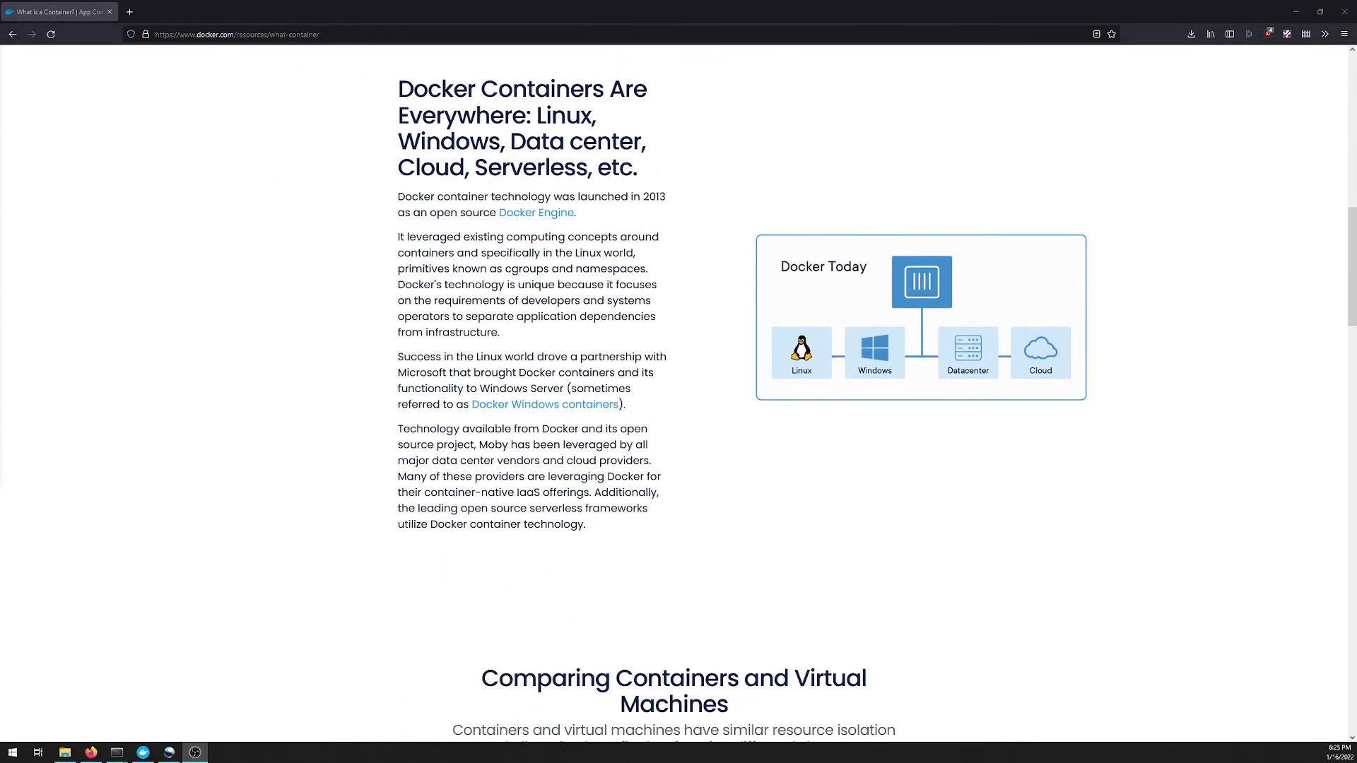
scroll("down", 3)
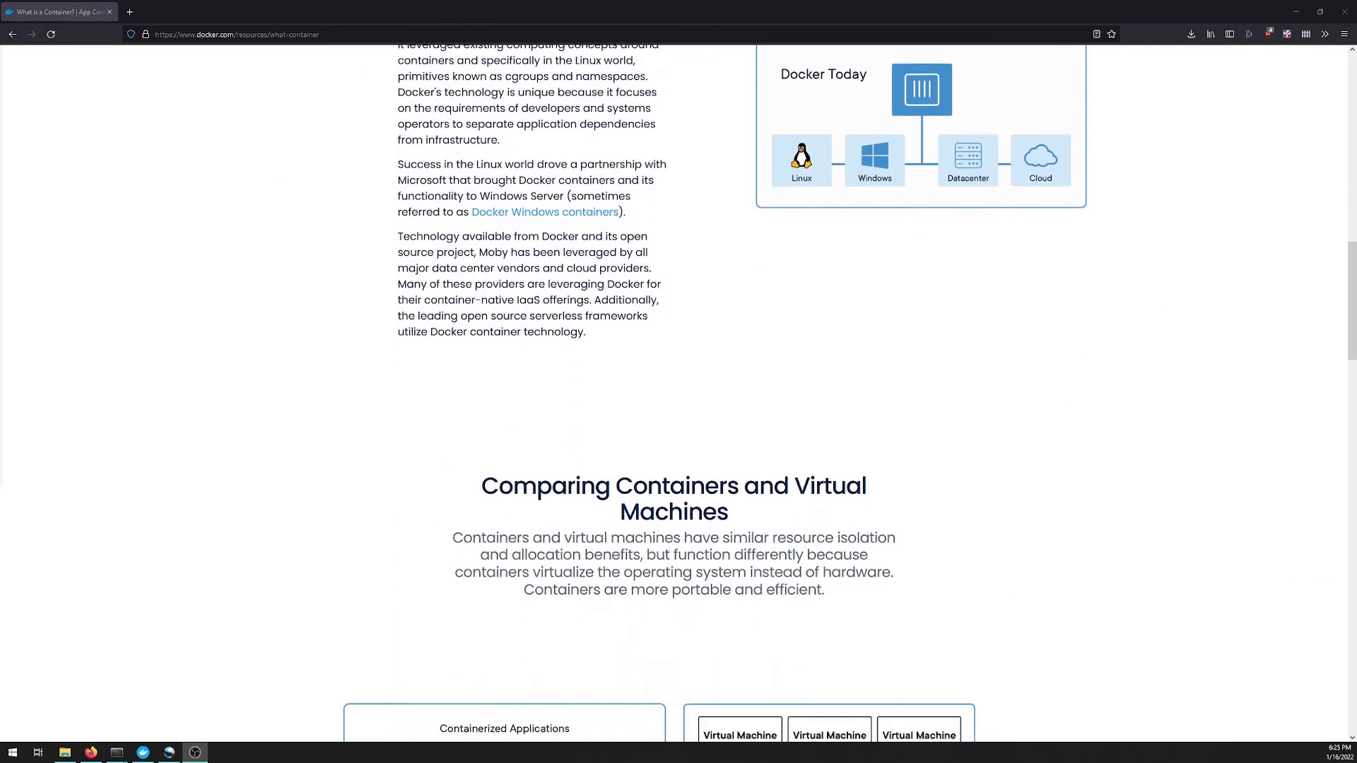
scroll("down", 3)
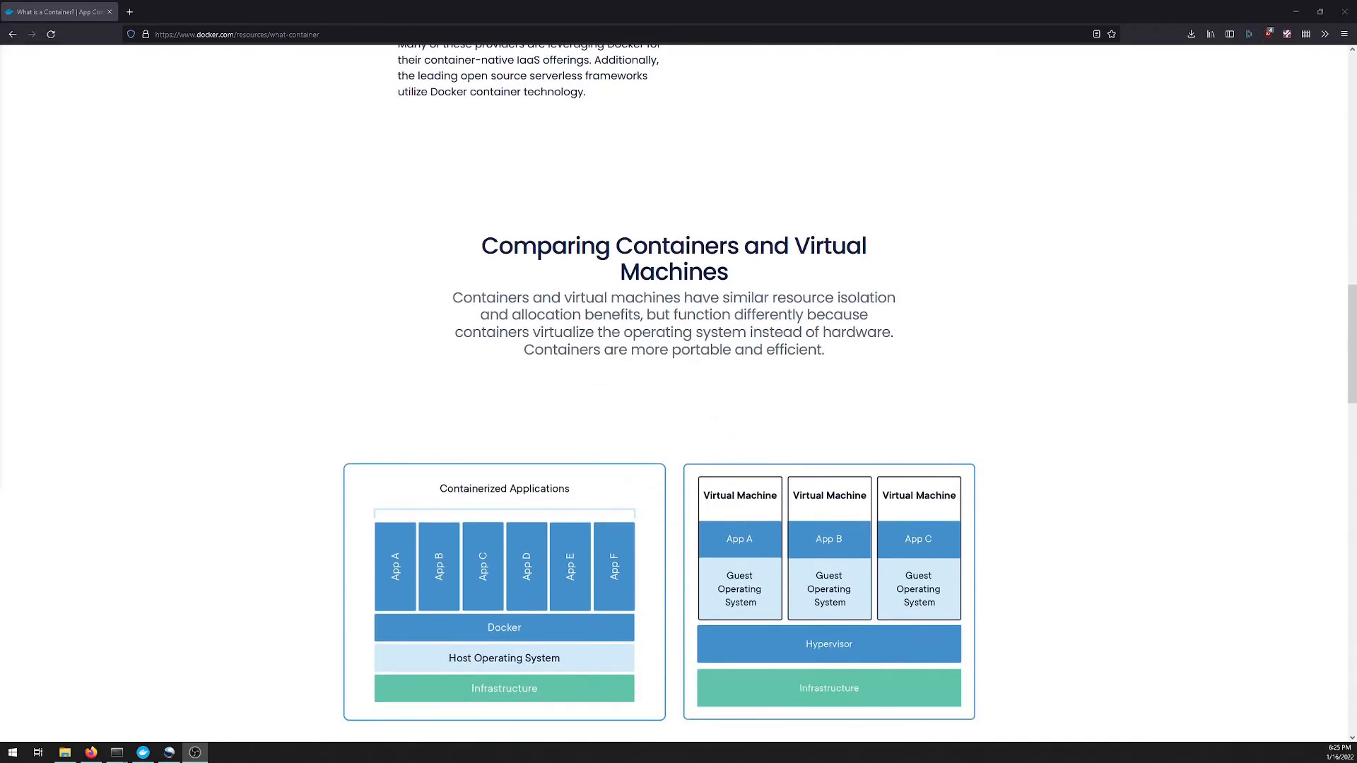
scroll("down", 3)
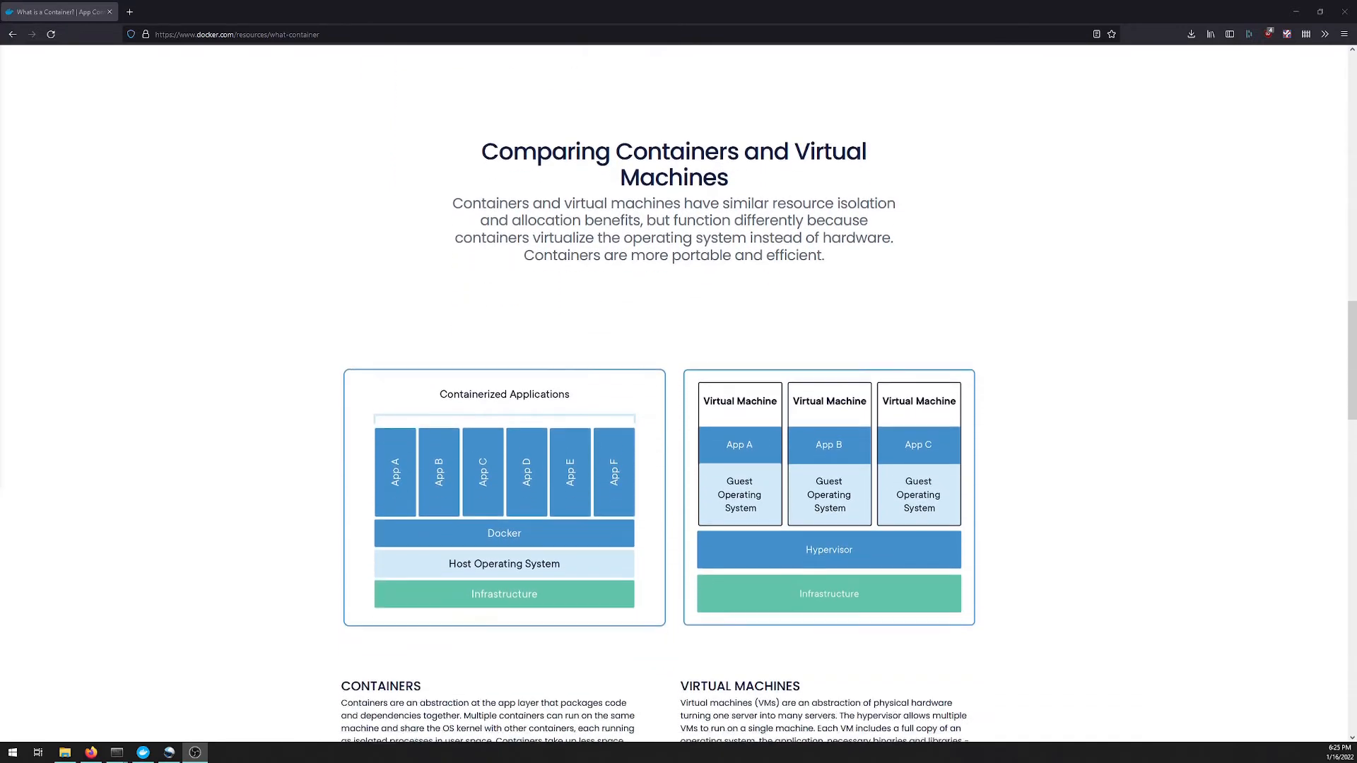
scroll("down", 3)
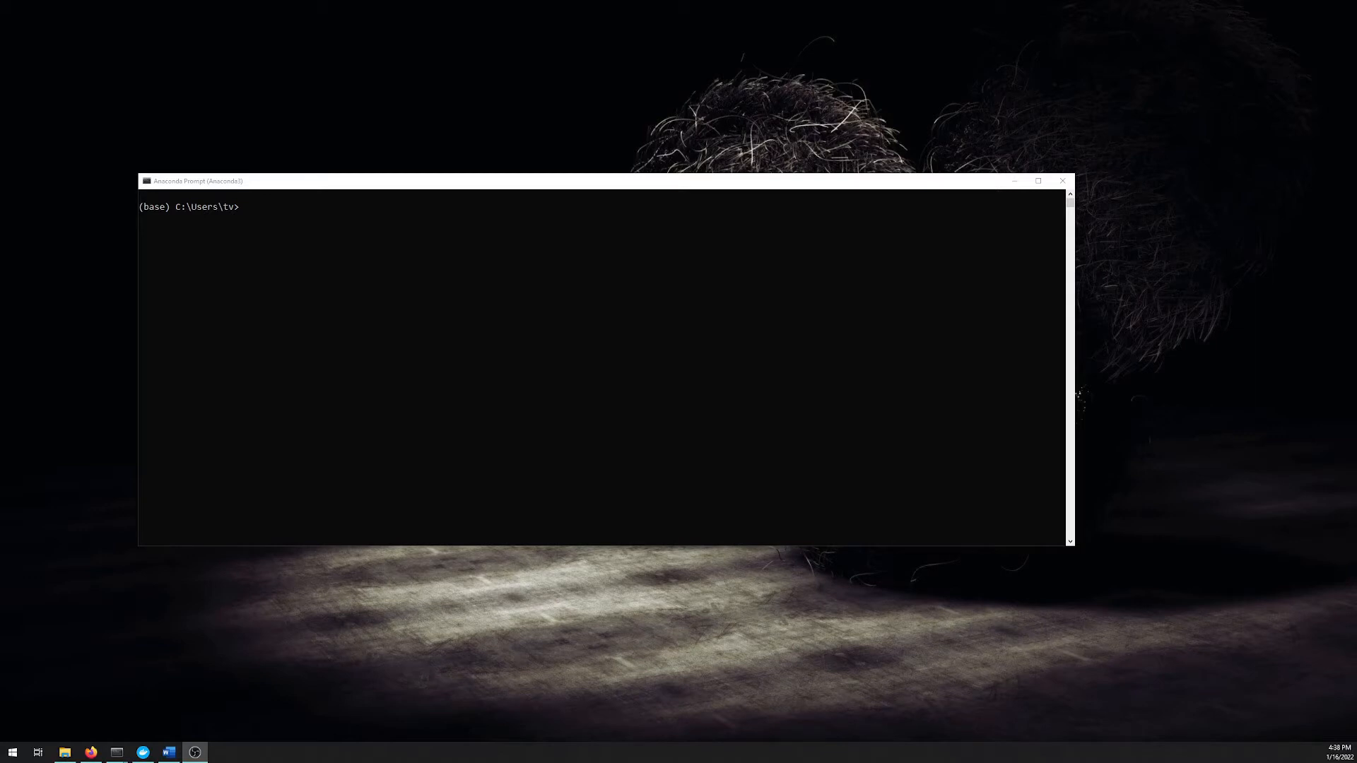
Create the Docker network pgnet with 'docker network create pgnet'
type("docker network create")
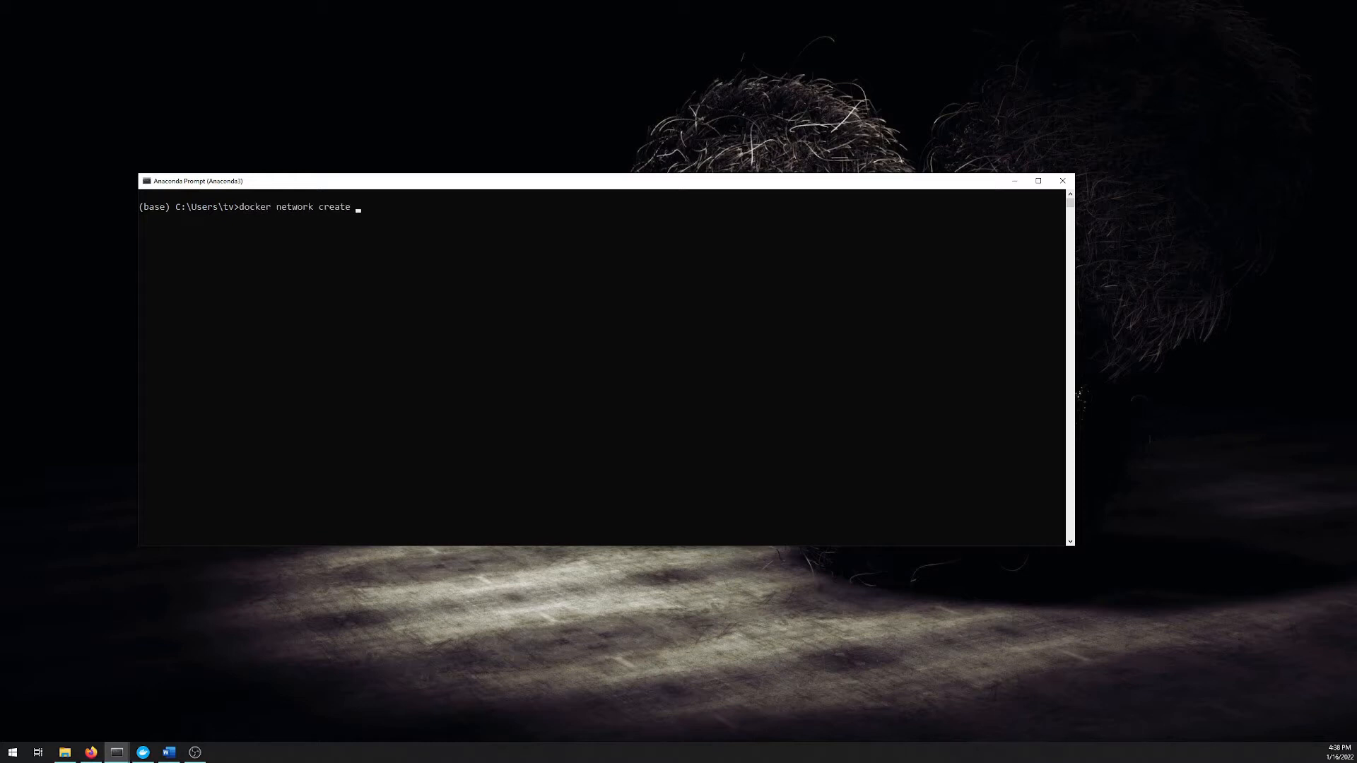
type("pgnet")
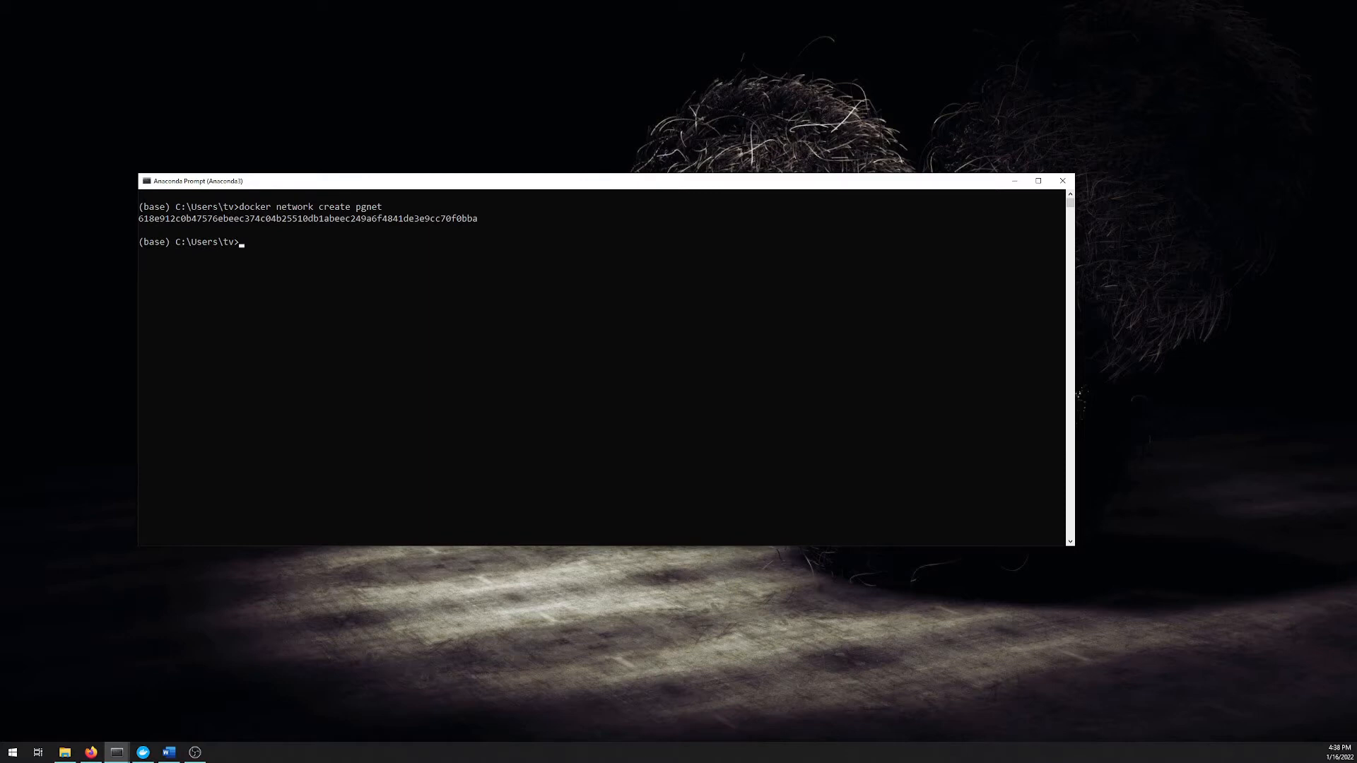
type("docker")
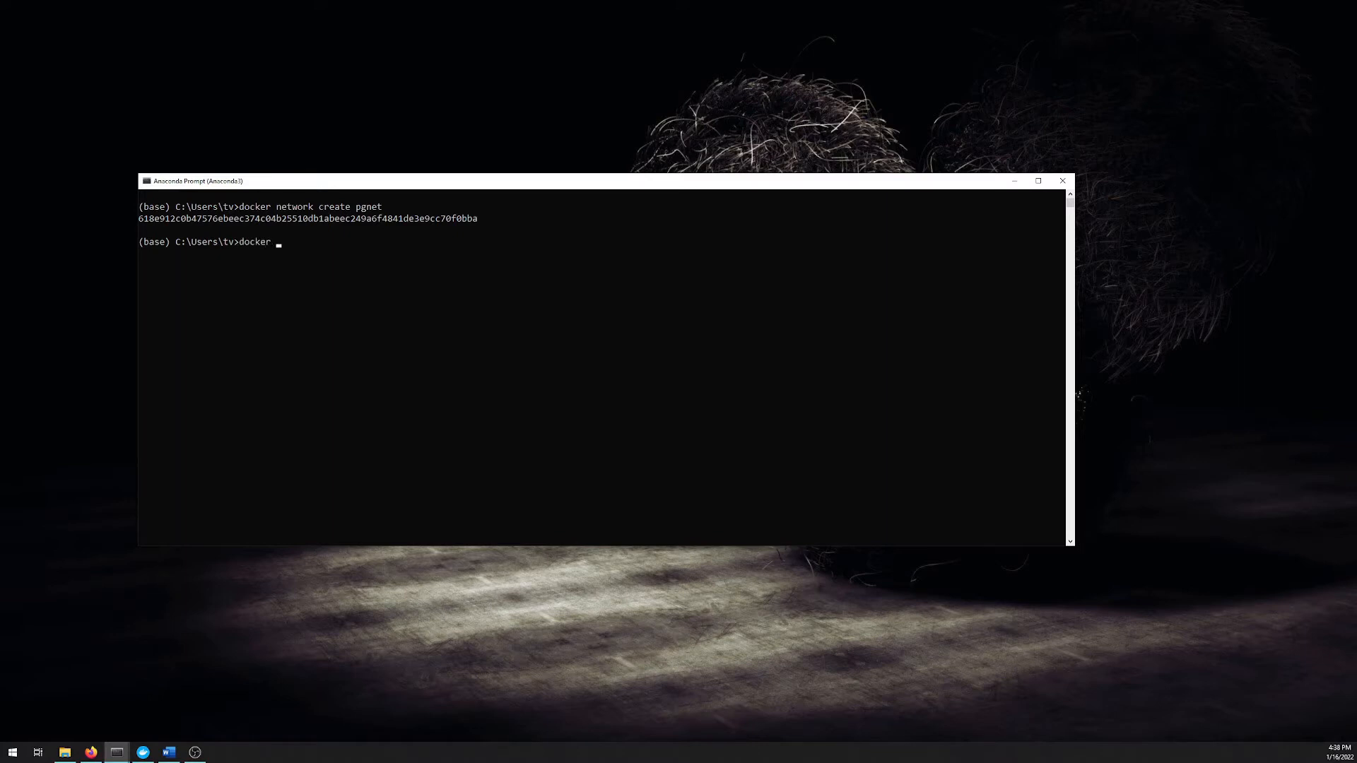
Run detached container 'postgis' on pgnet: password, database flightradar, port 5432, image postgis/postgis
type("run -d")
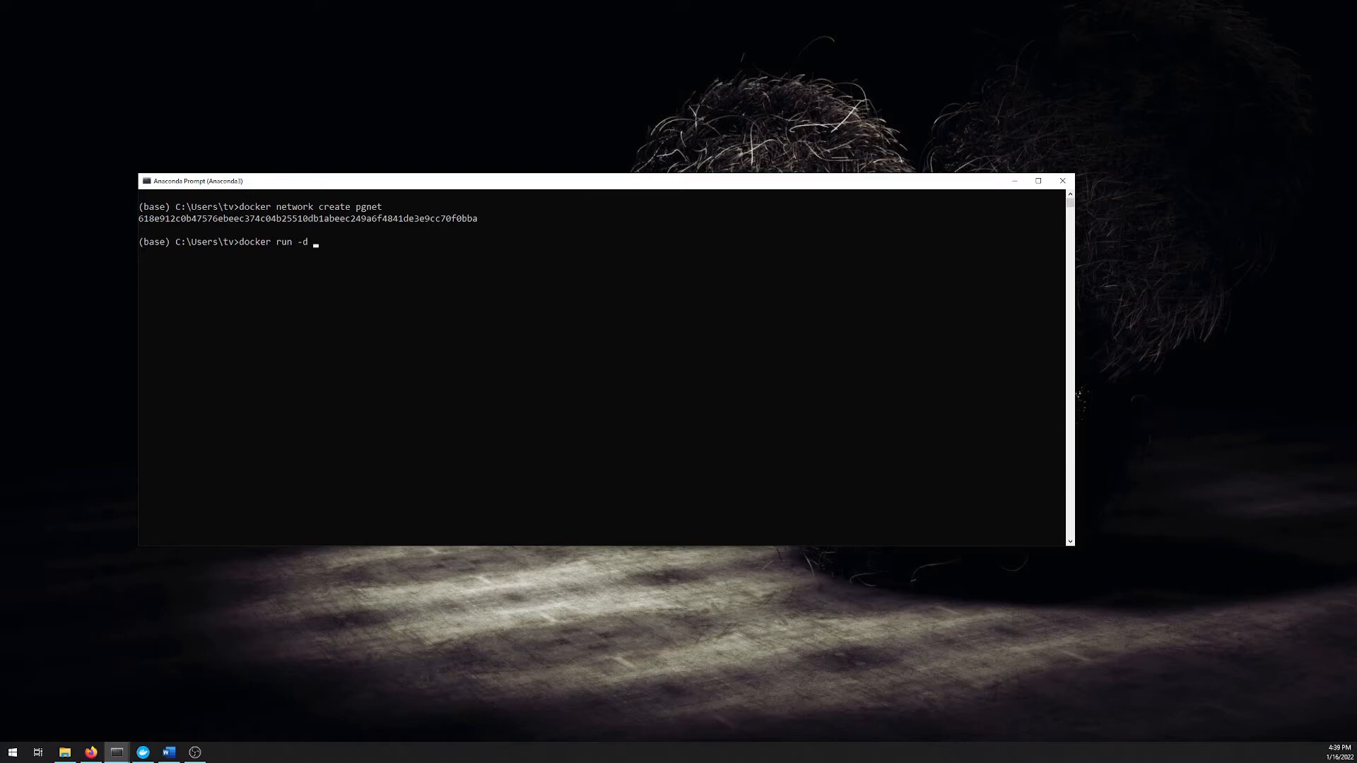
type("--")
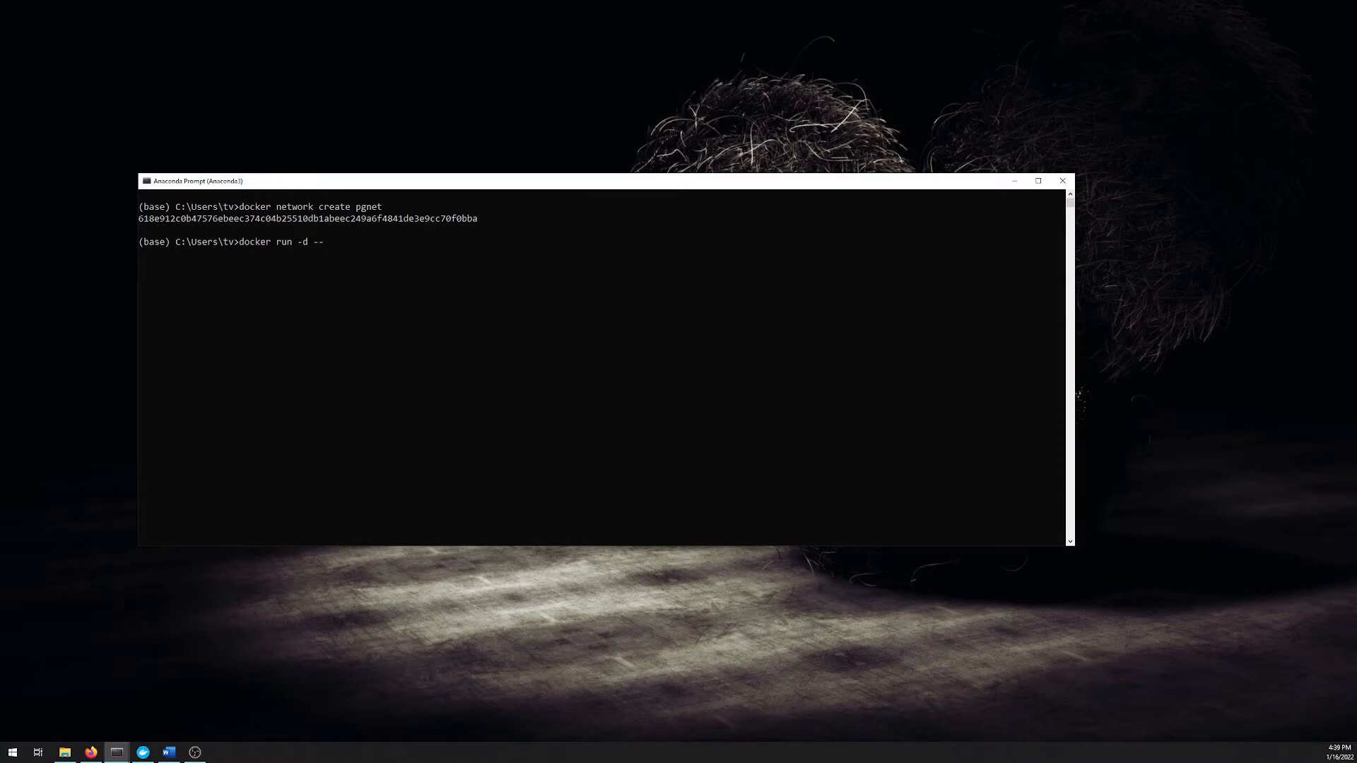
type("name postgis --n")
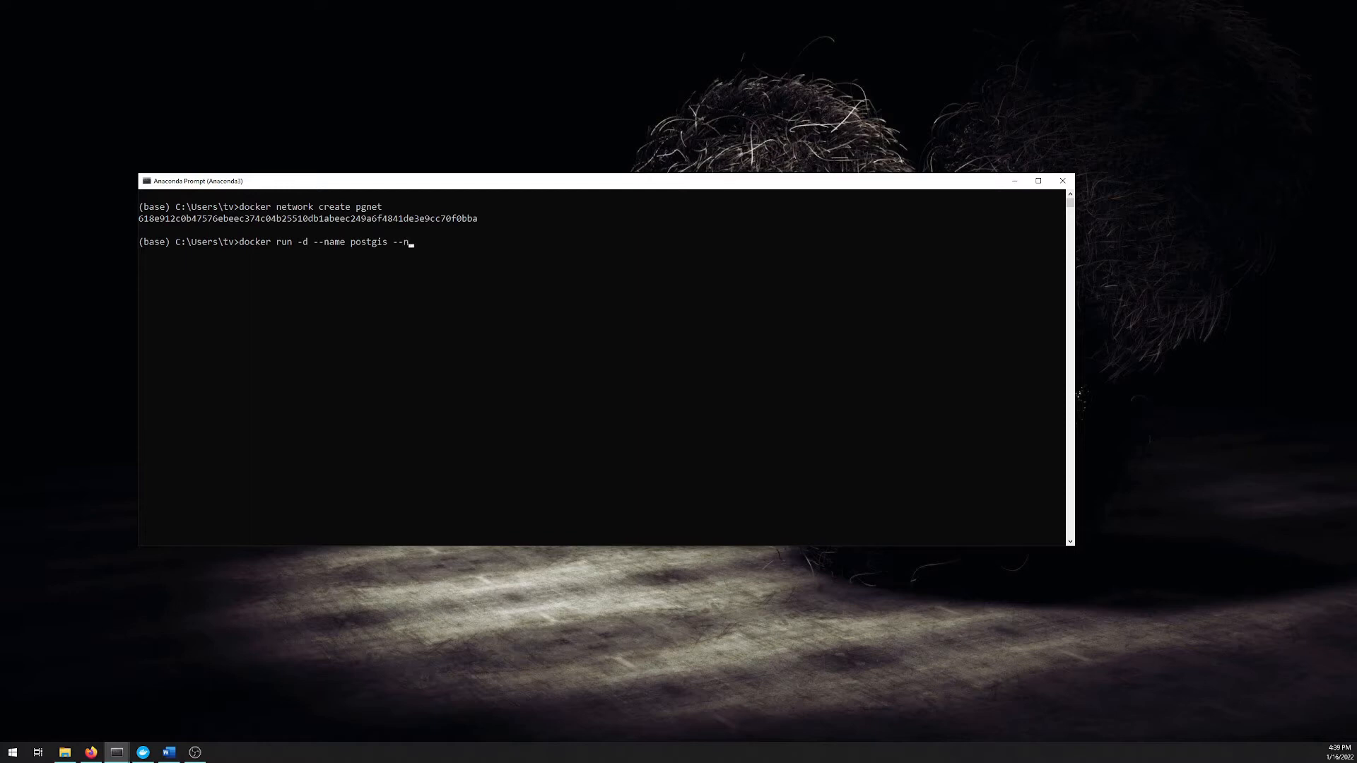
type("etwork=\"\"")
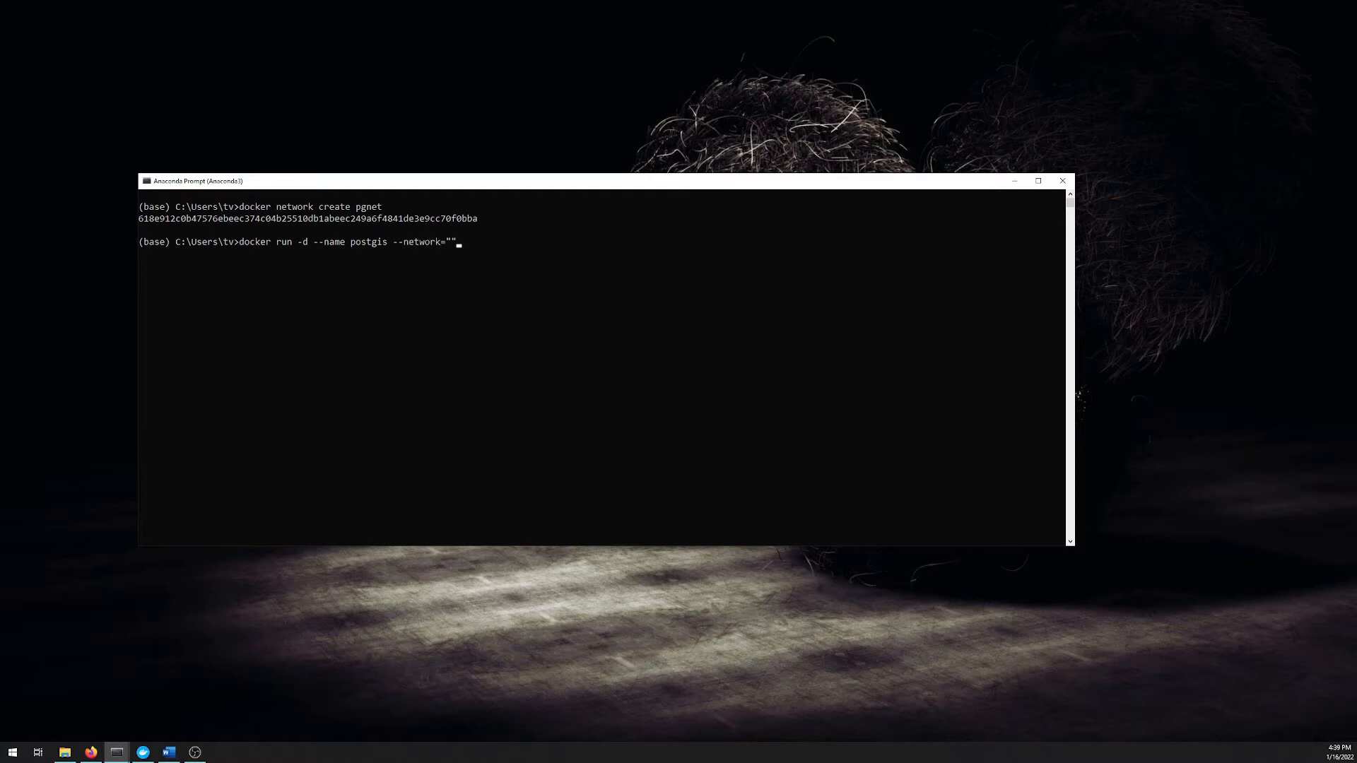
type("pgnet")
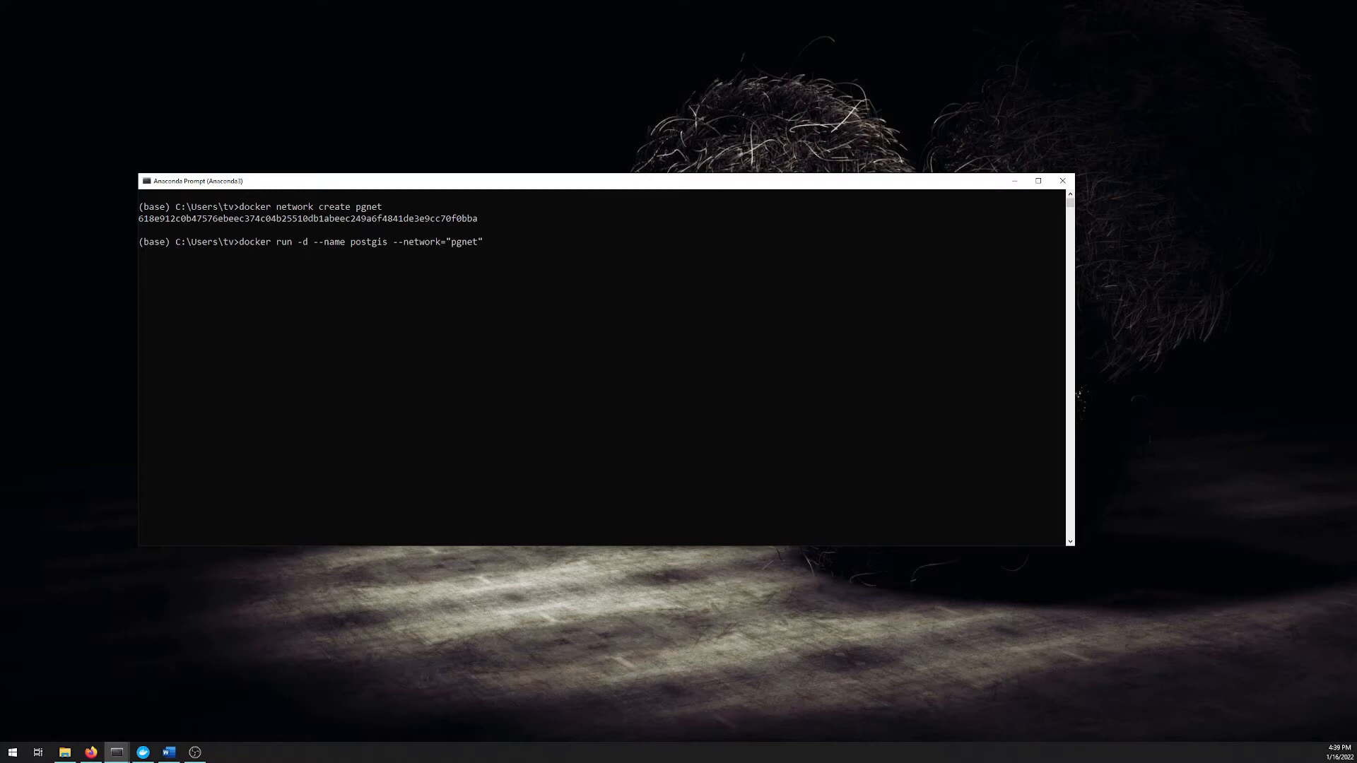
type("-e \"")
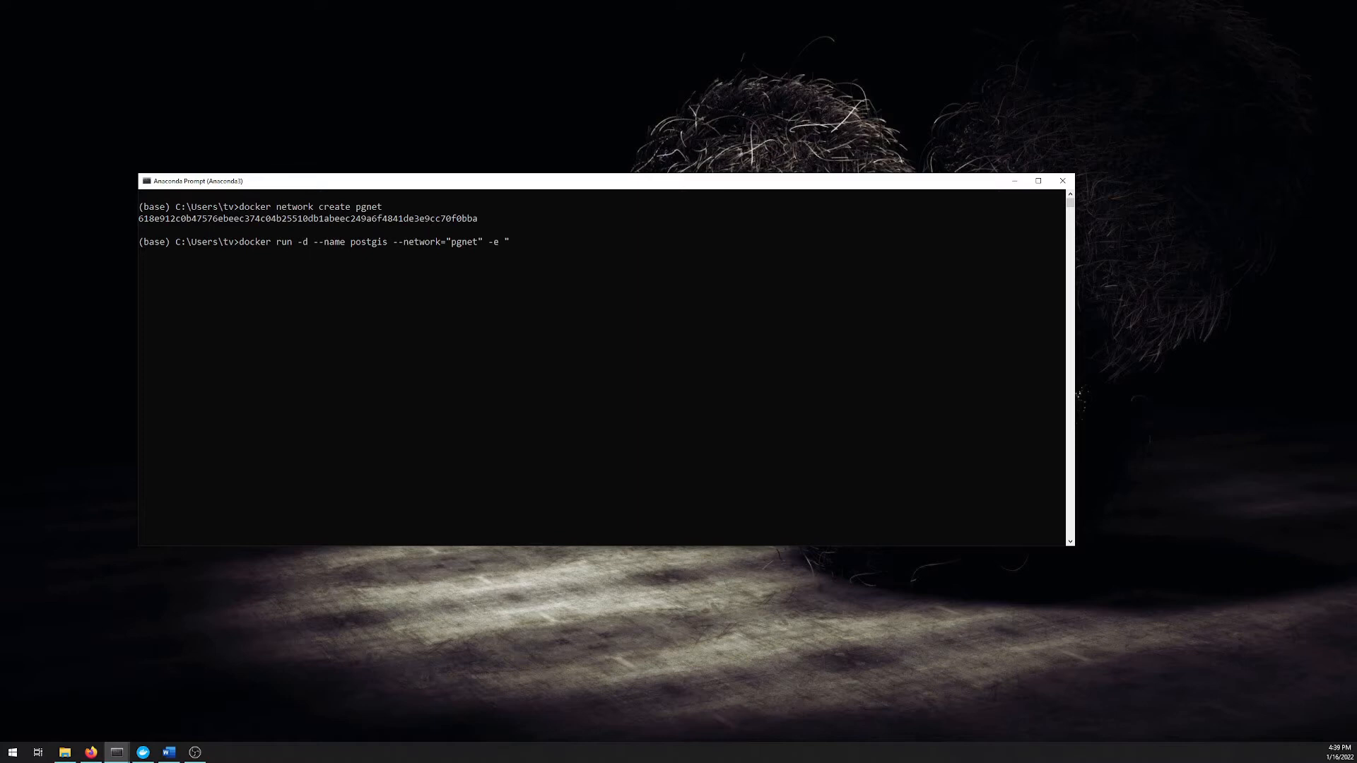
type("P")
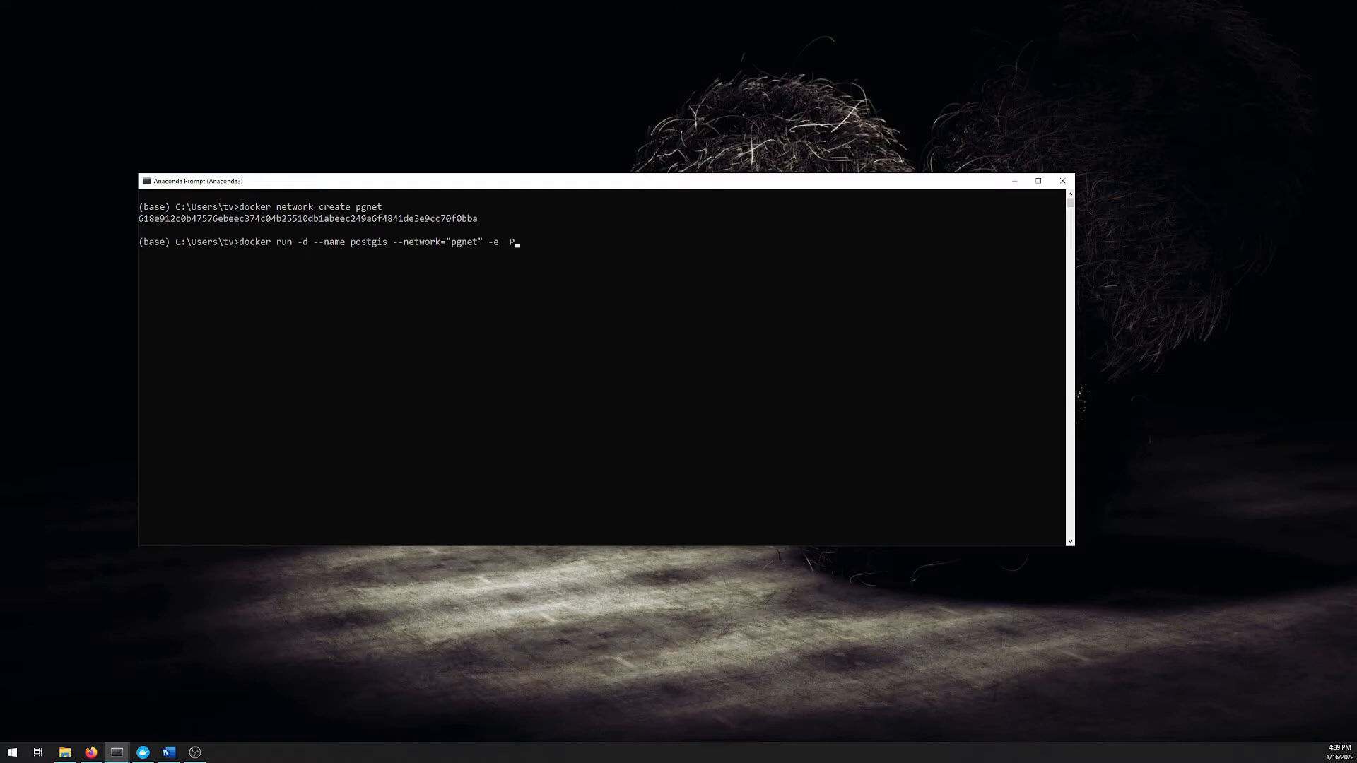
type("OST")
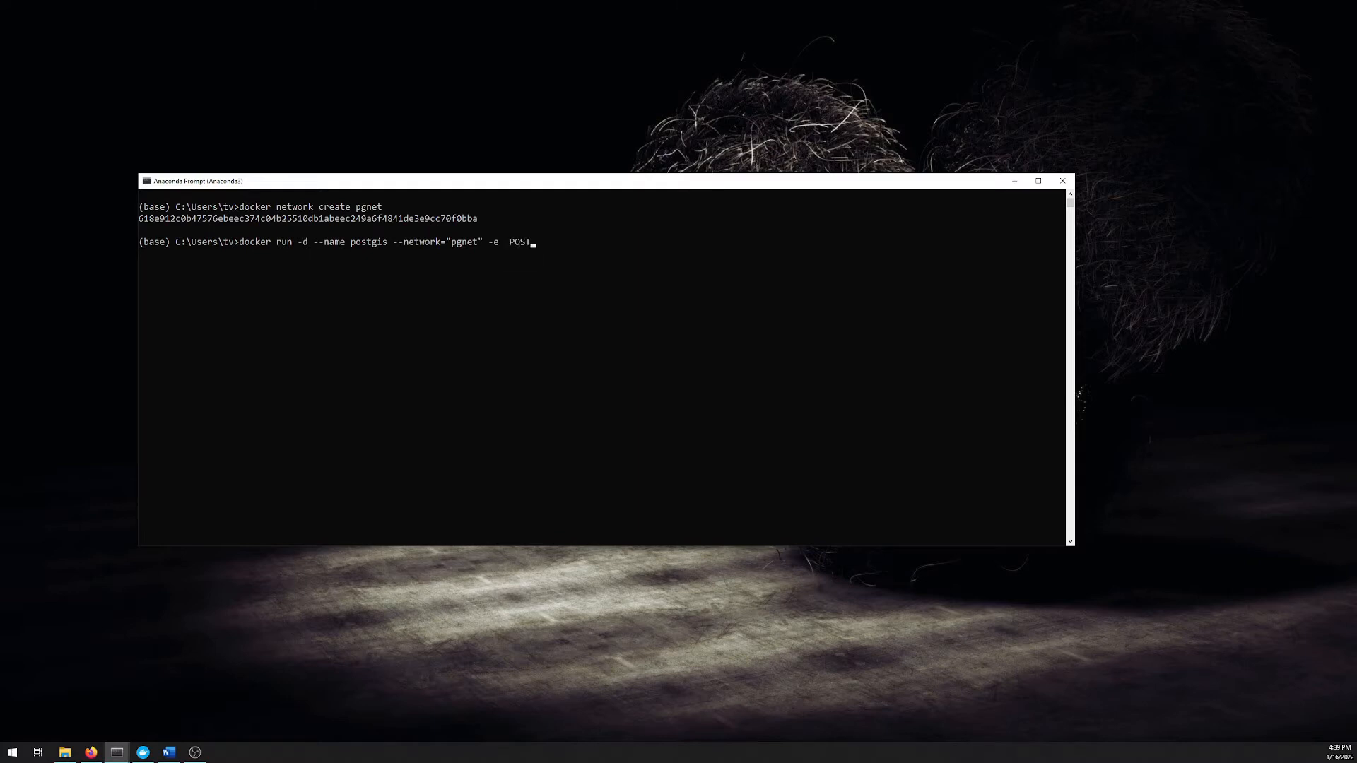
type("GRES_PASSWO")
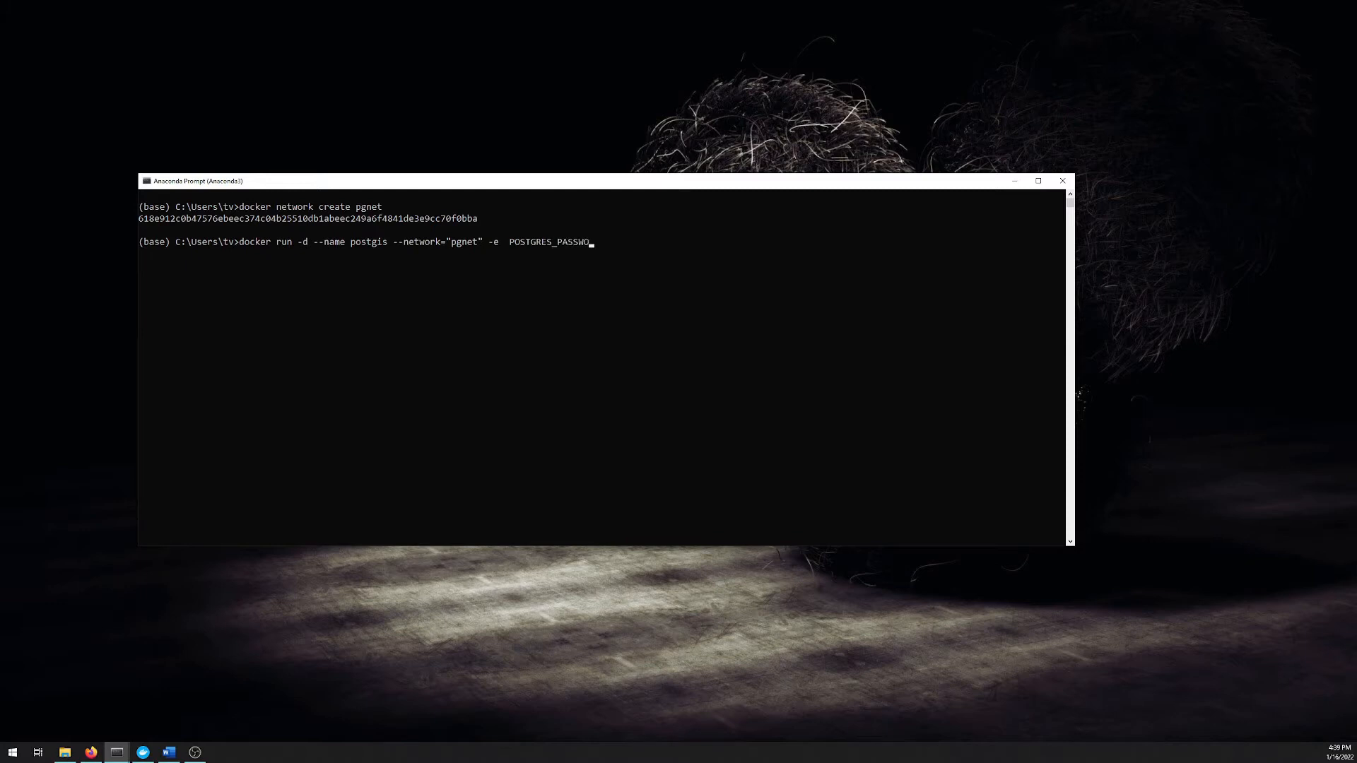
type("RD=")
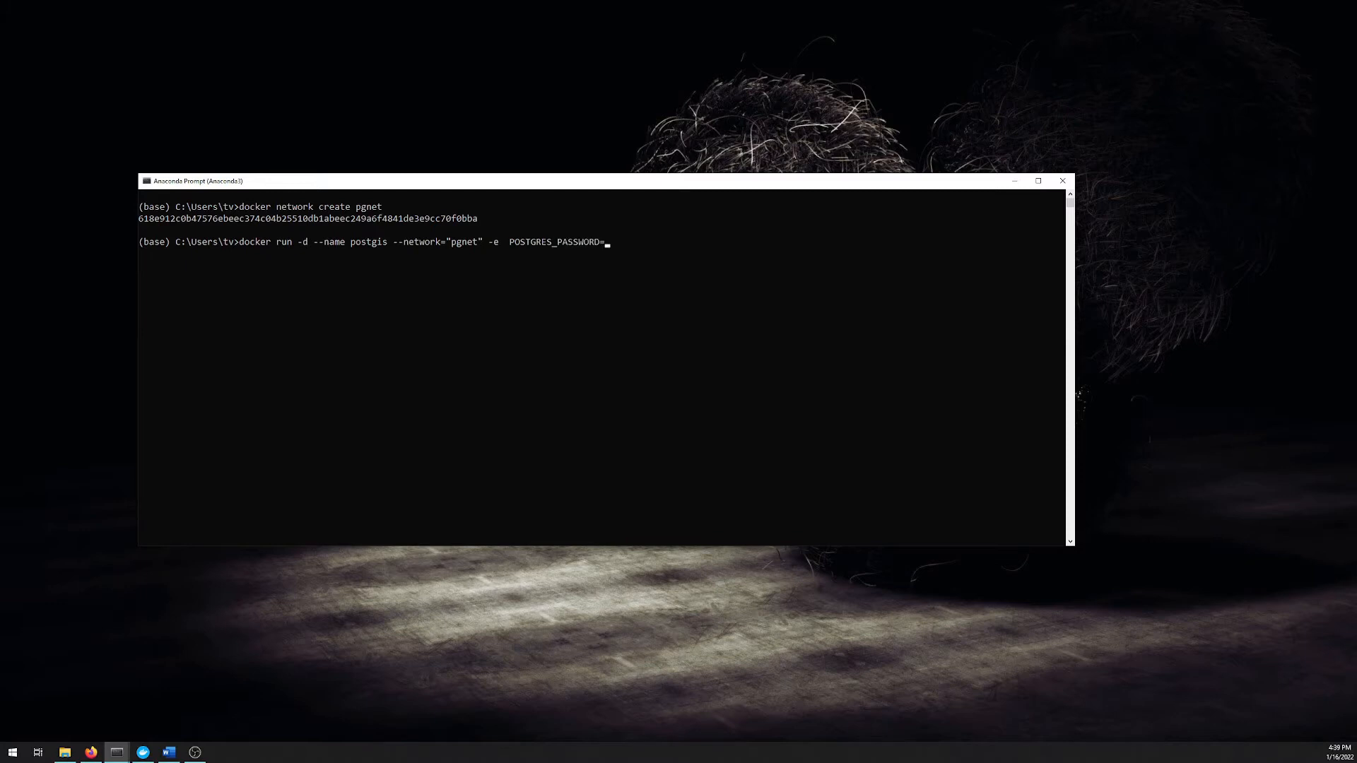
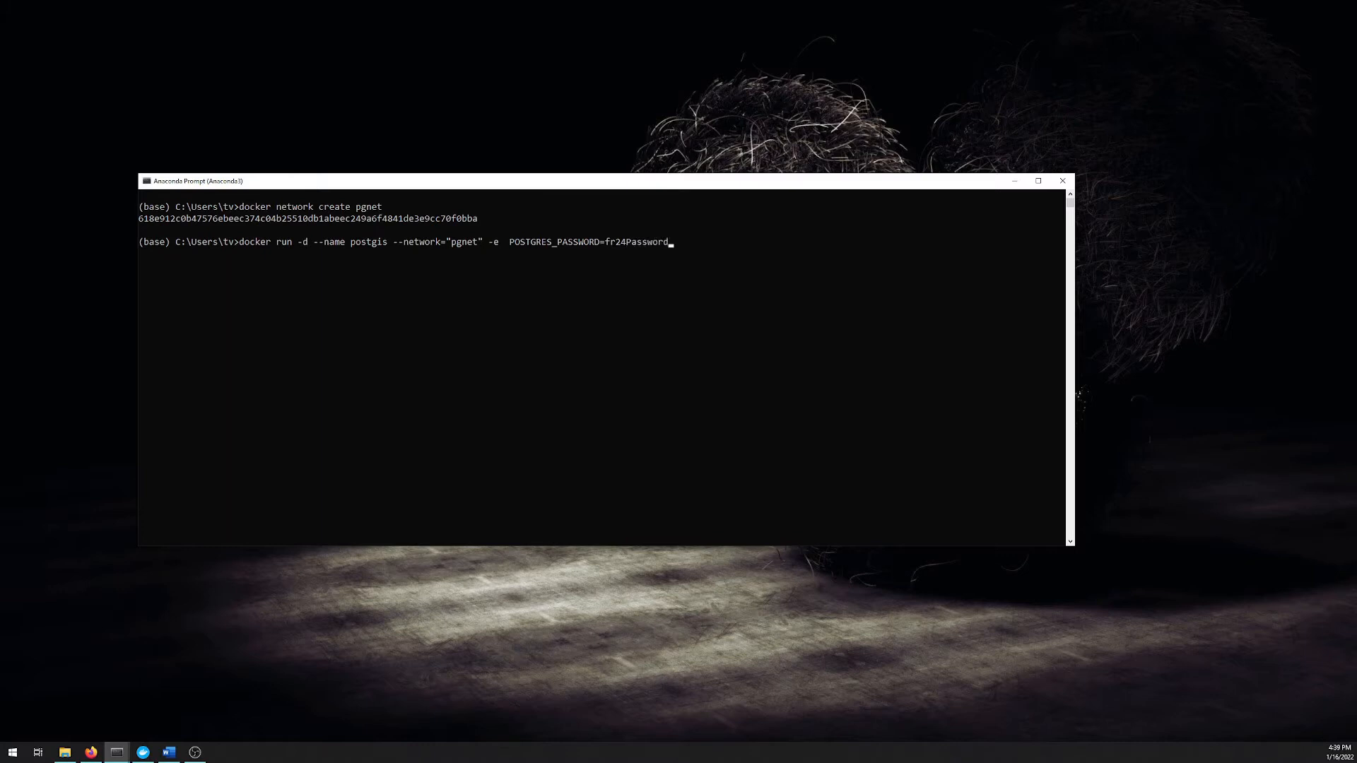
type("-e")
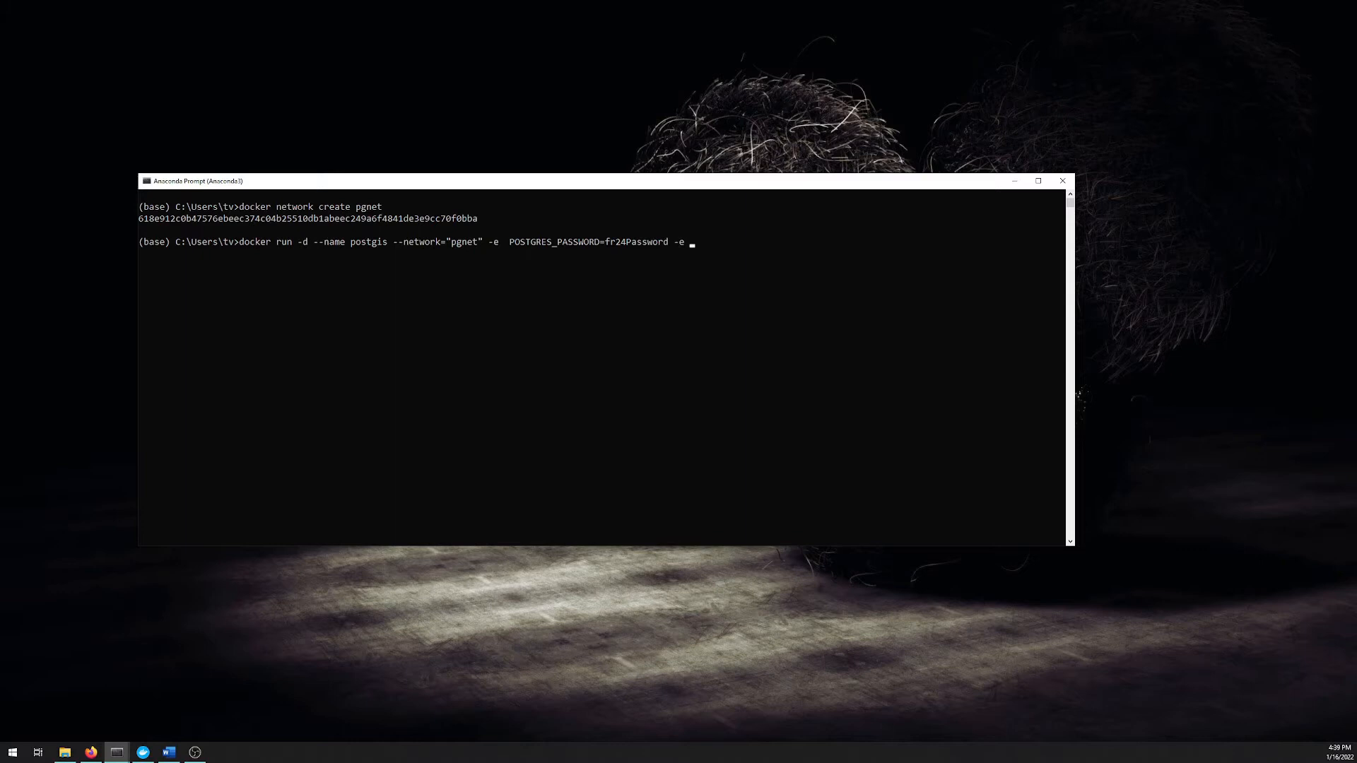
type("POSTGRES_DB=f")
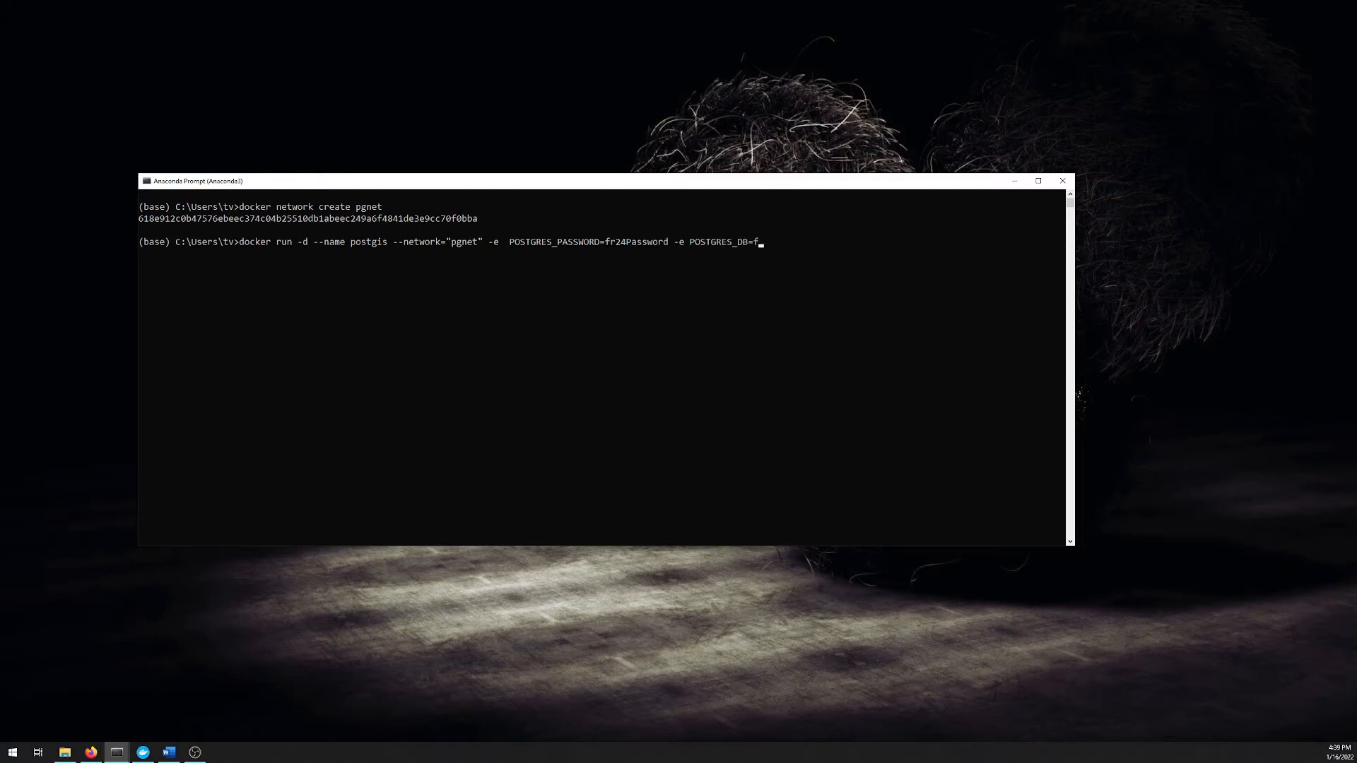
type("lightra")
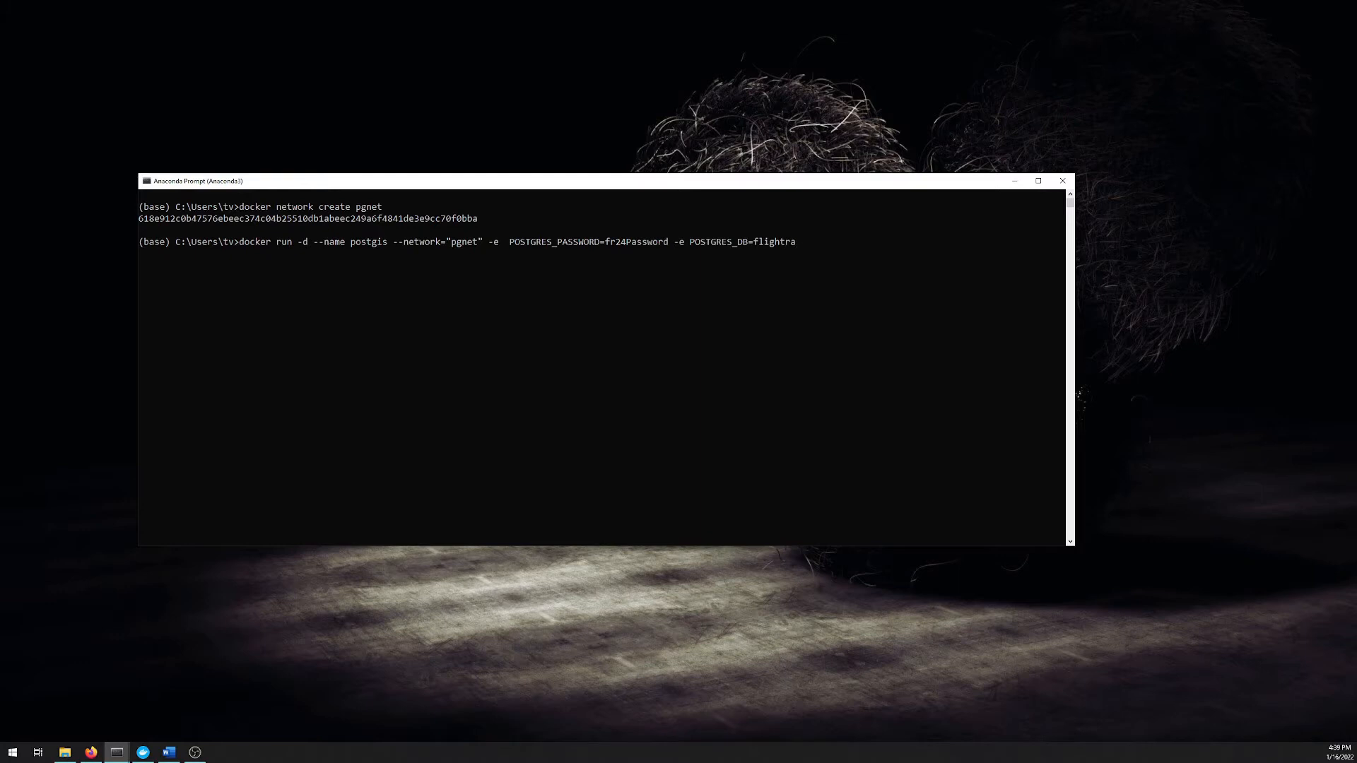
type("dar")
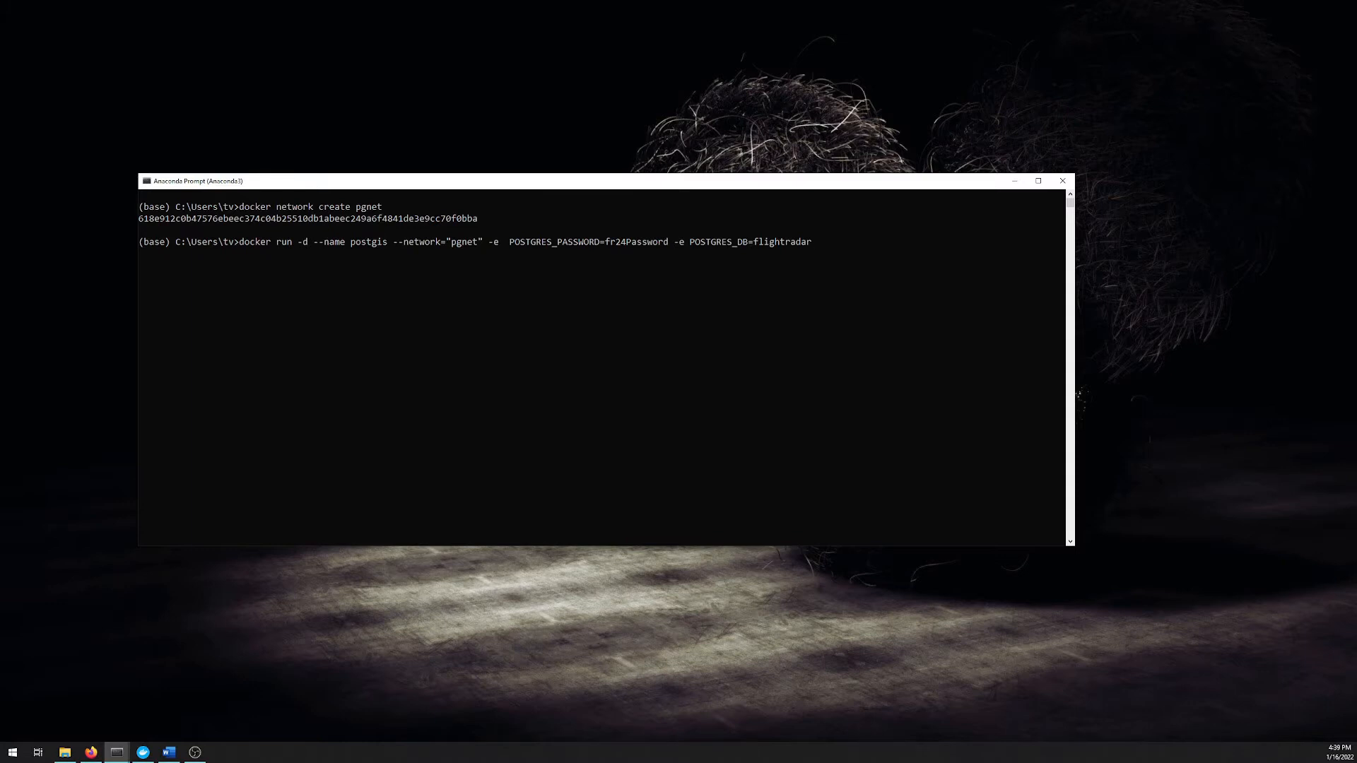
type("=p")
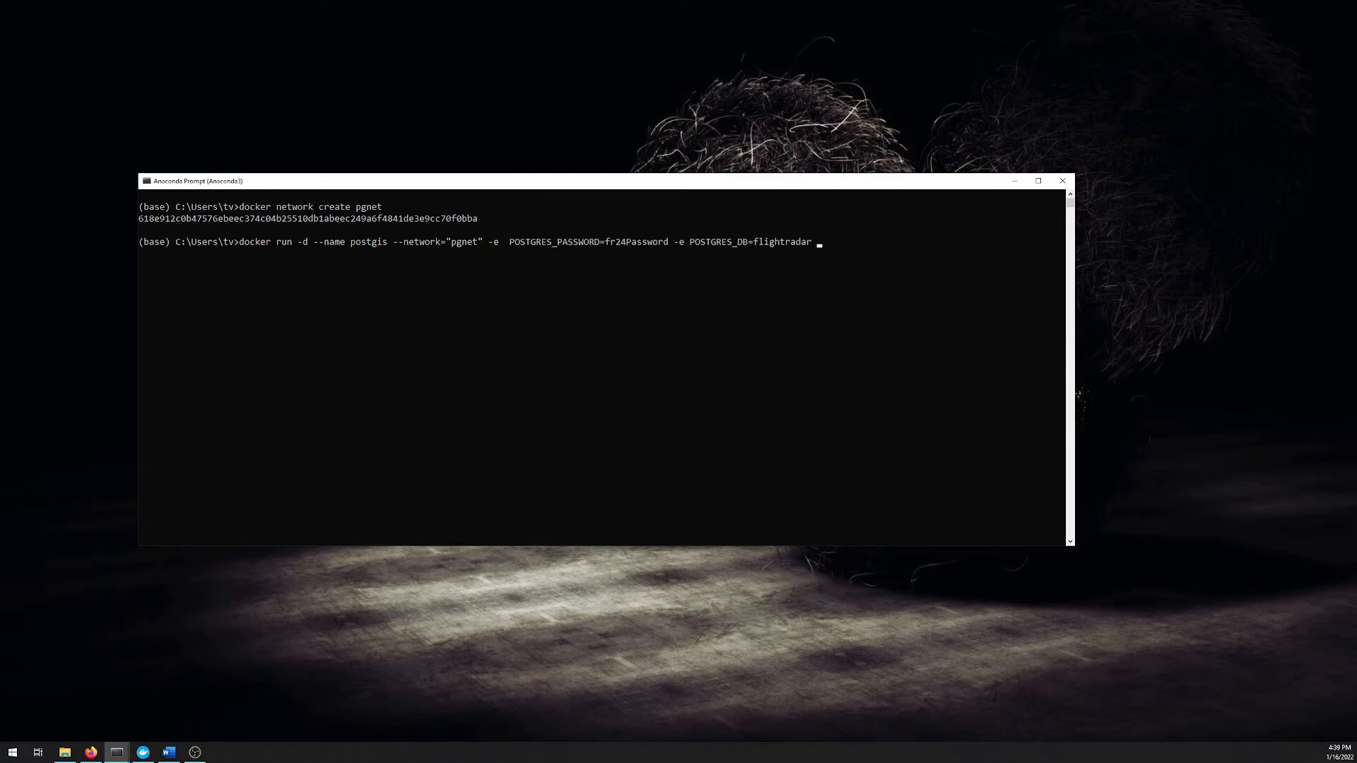
type("-p")
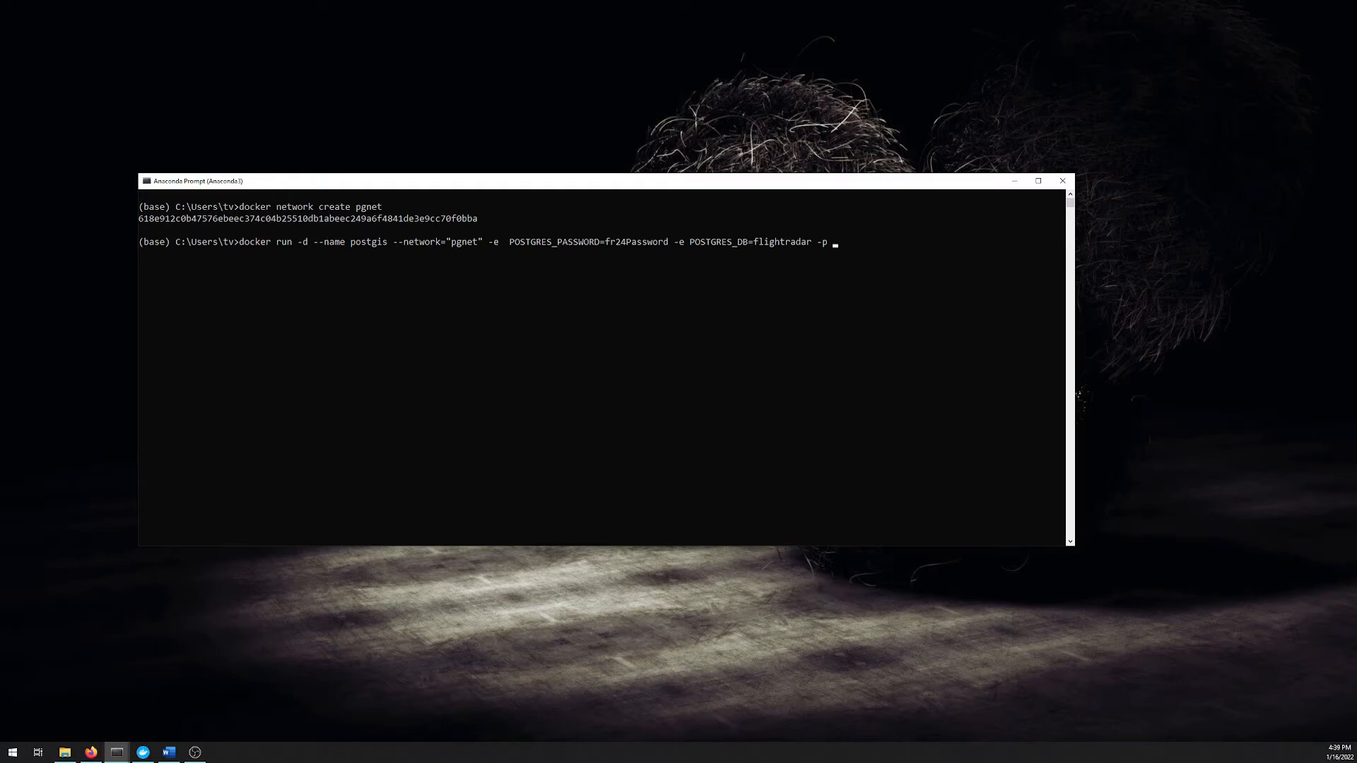
type("5432:")
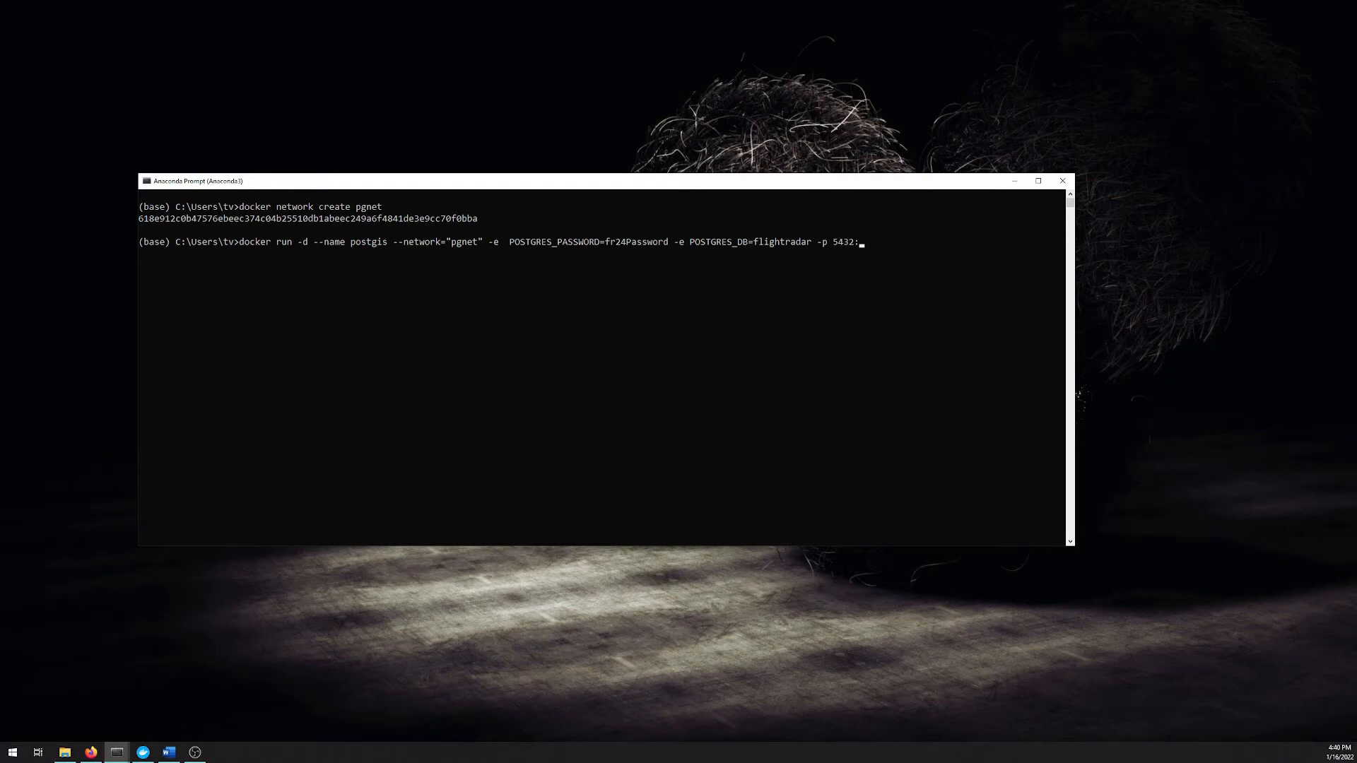
type("5432")
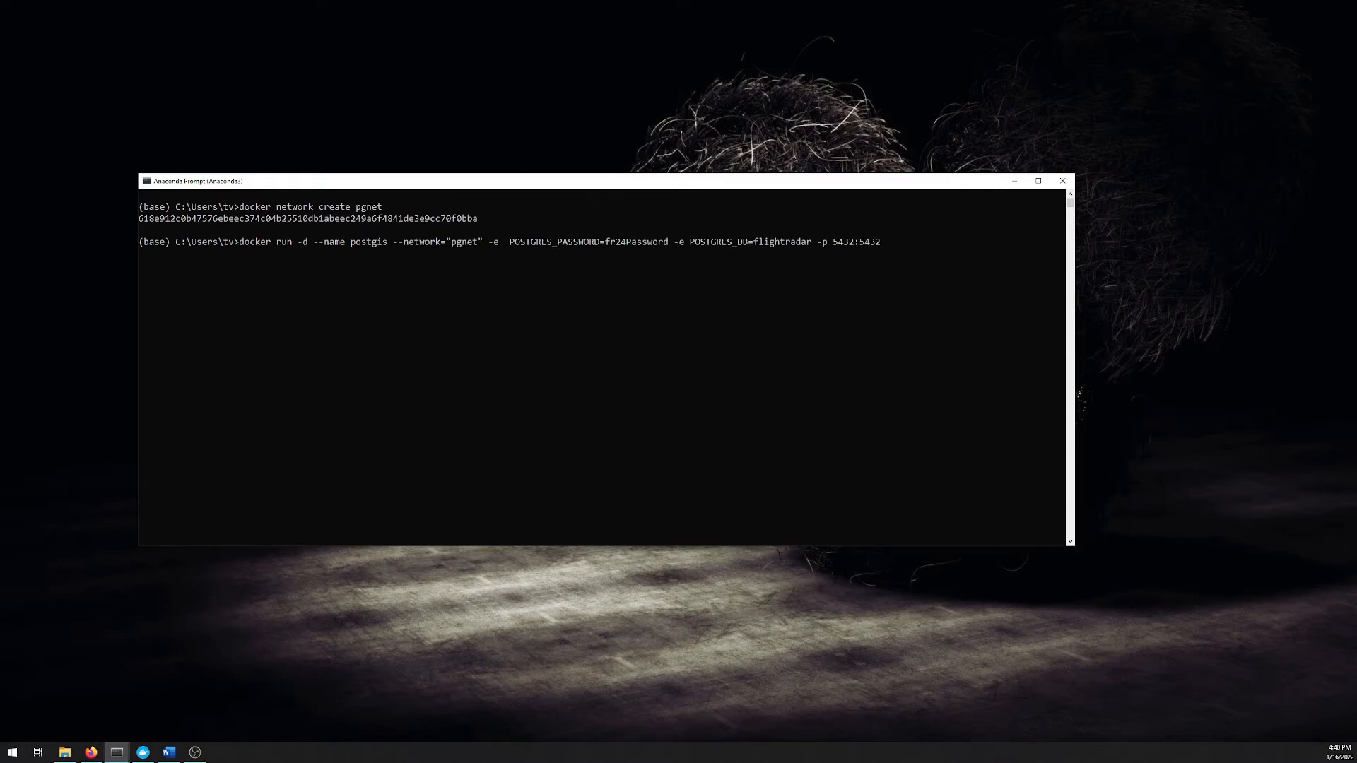
type("p")
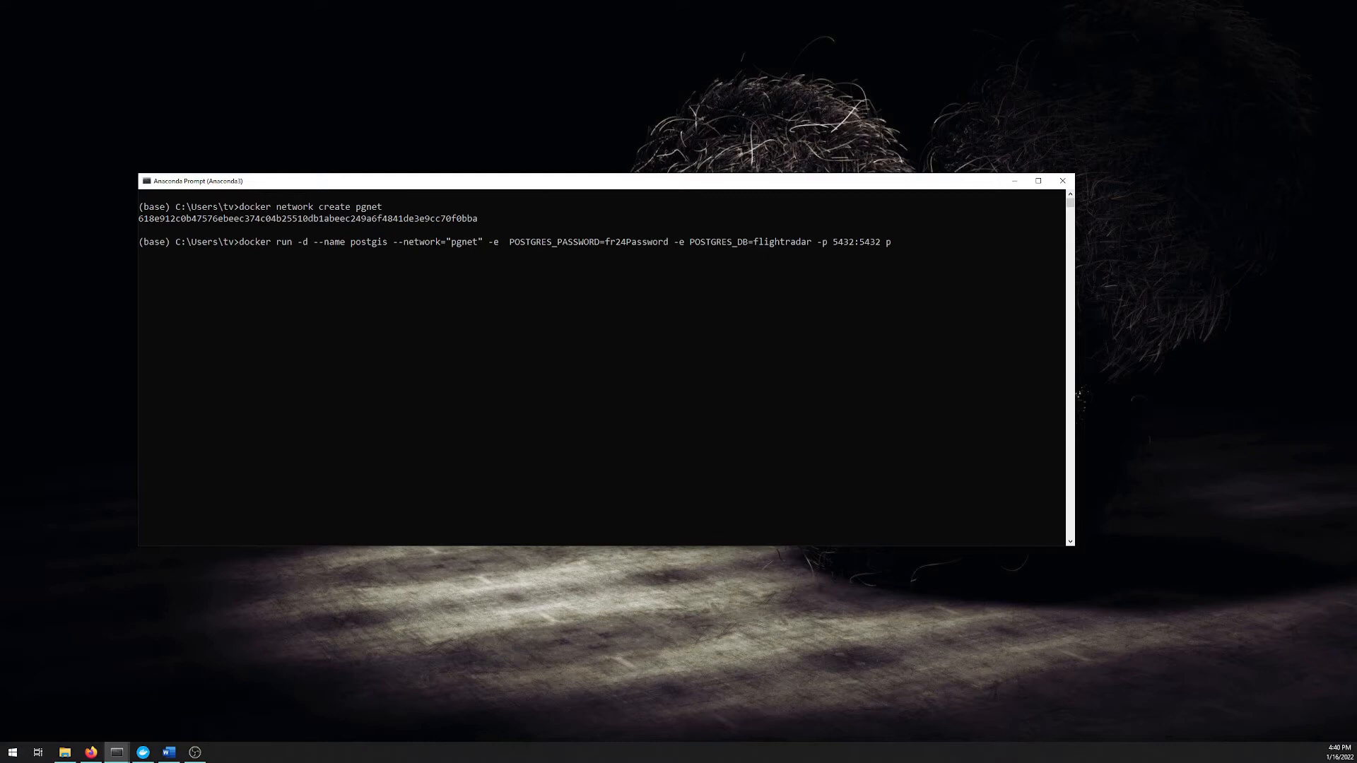
type("ostgis")
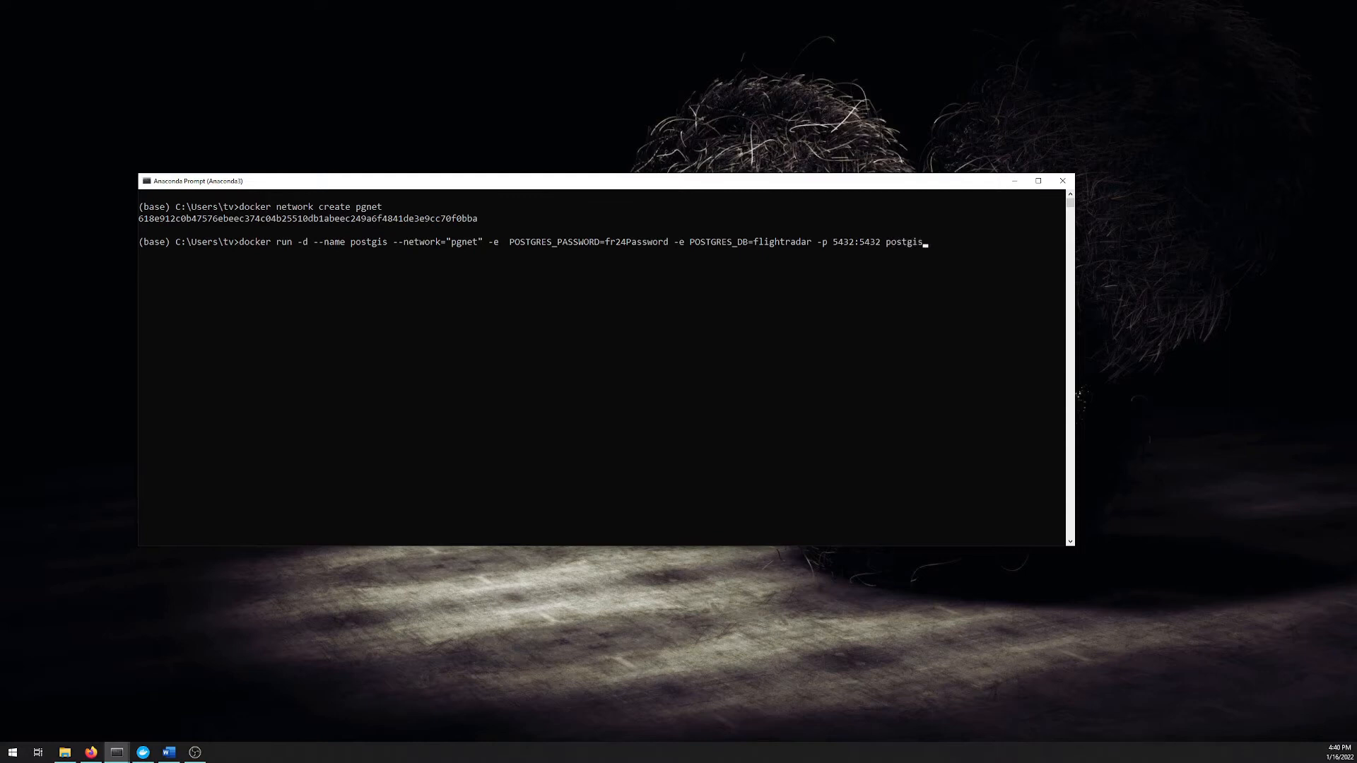
type("/postgis")
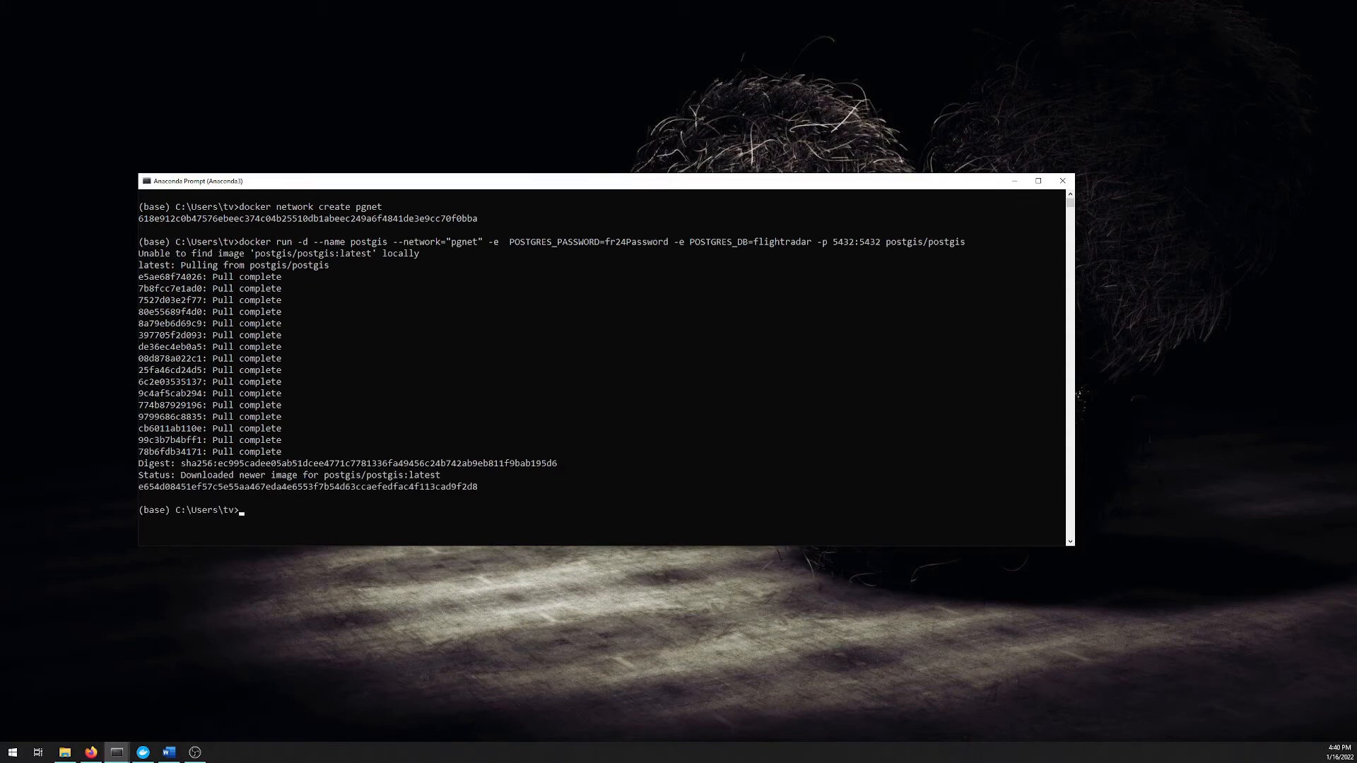
View the postgis container's logs in Docker Desktop, then stop and restart it
left_click(143, 752)
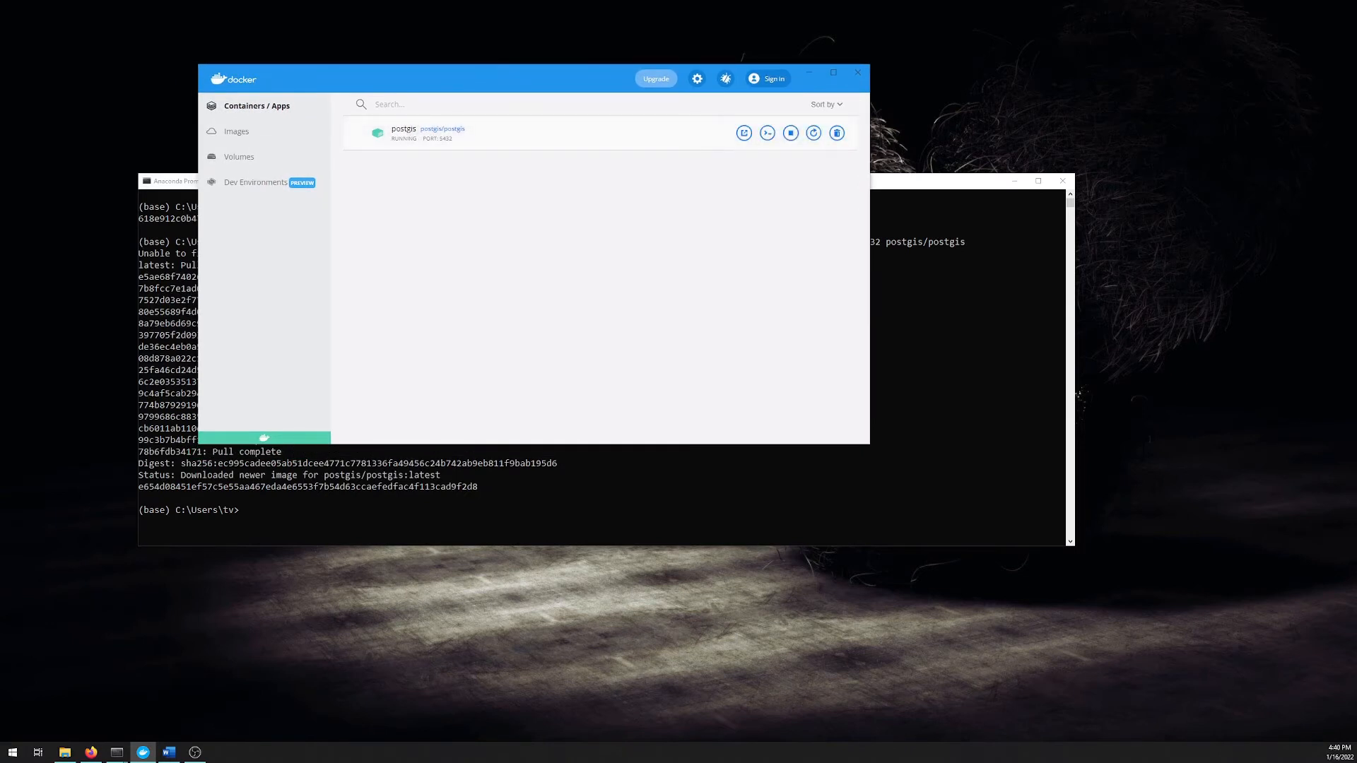
left_click(404, 131)
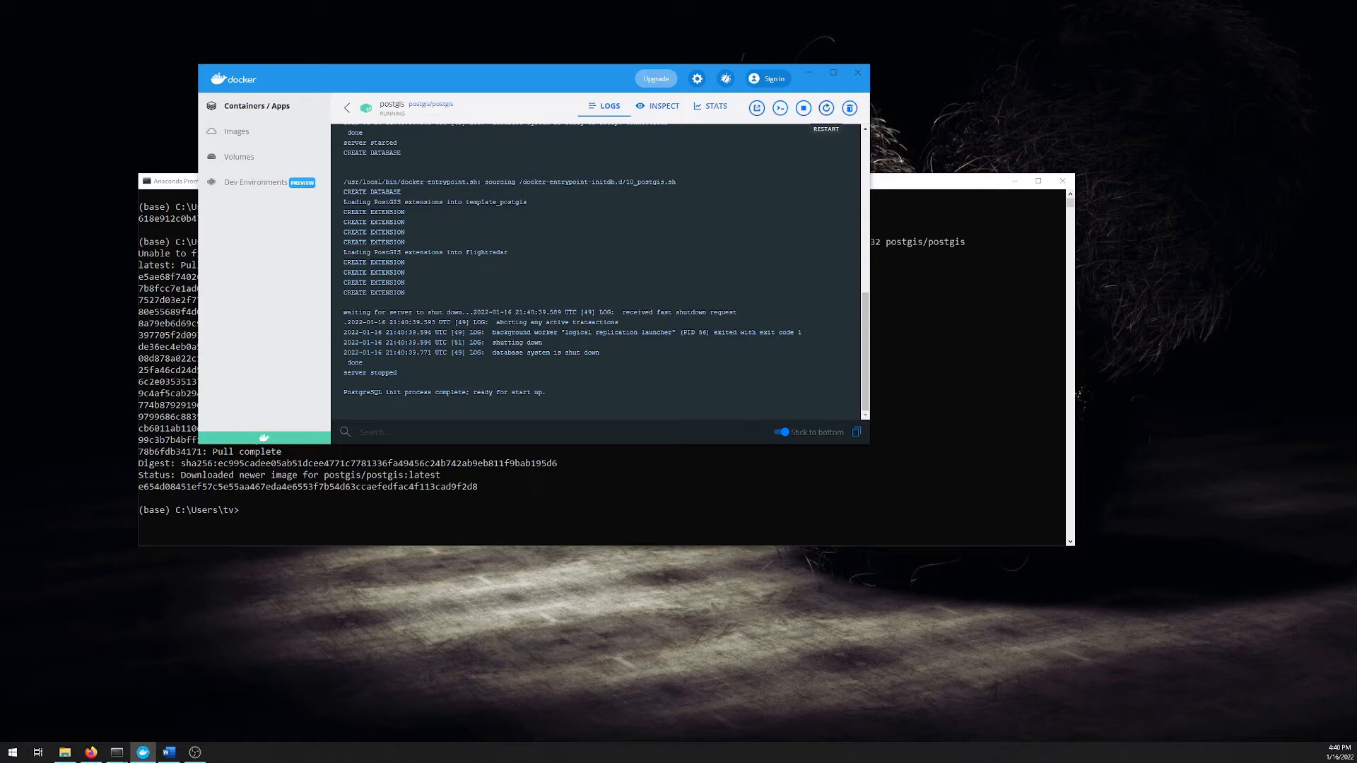
left_click(802, 108)
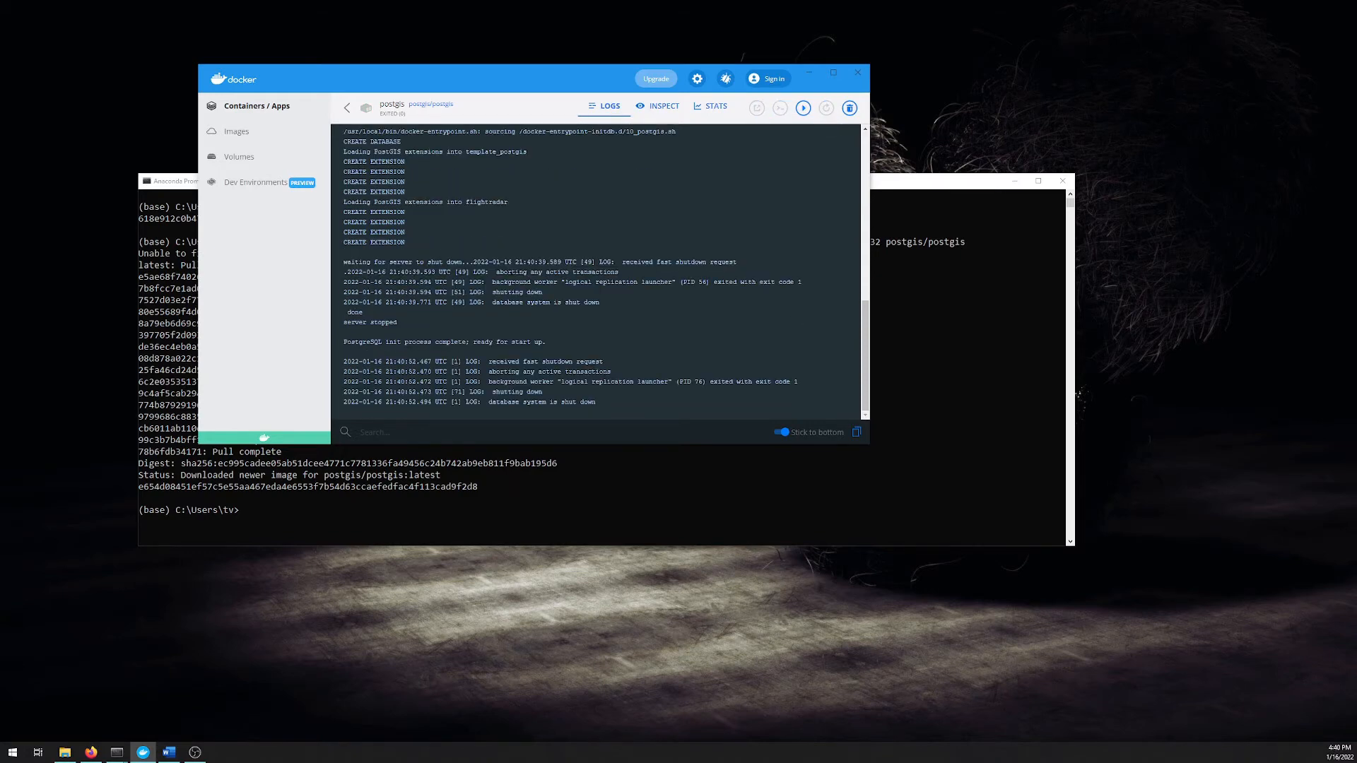
left_click(801, 108)
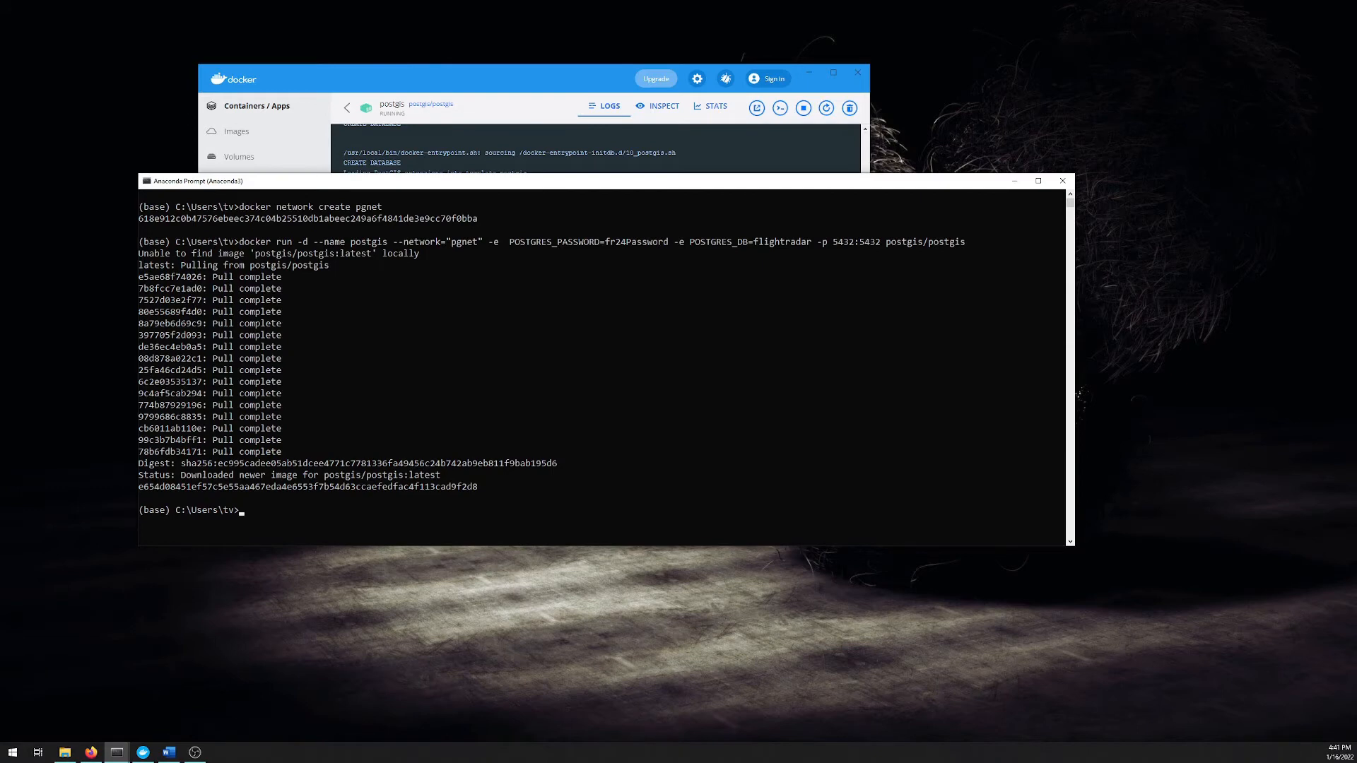
Run a detached dpage/pgadmin4 container on pgnet, port 8080:80, with default email and password
type("docker run")
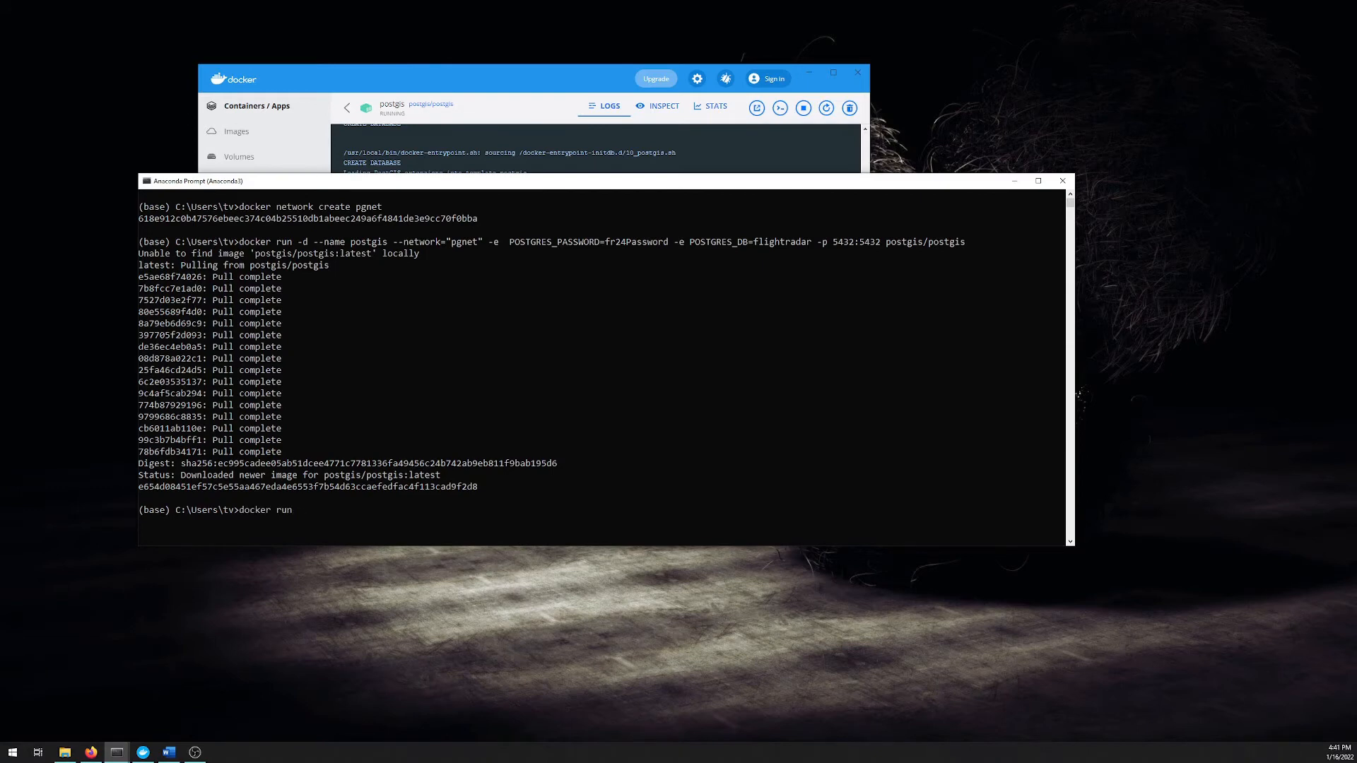
type("-d")
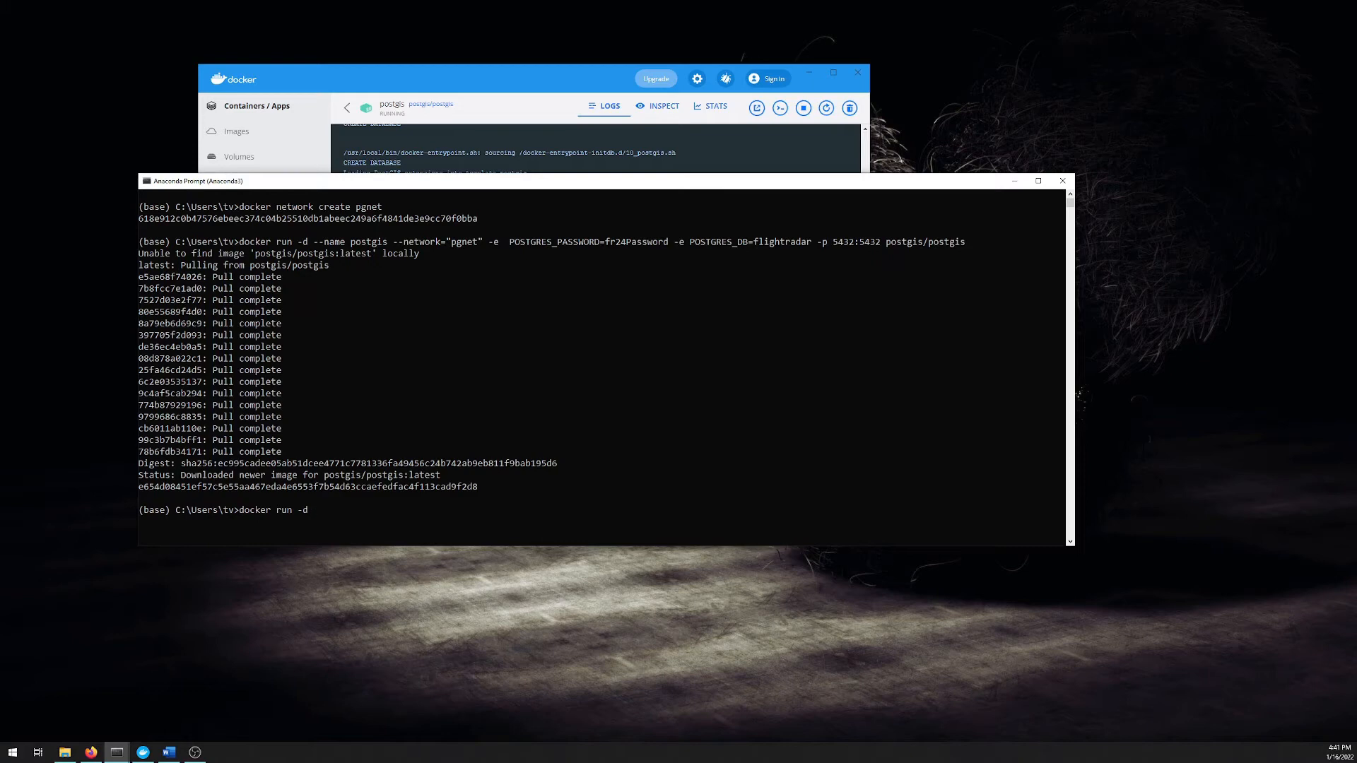
type("-p")
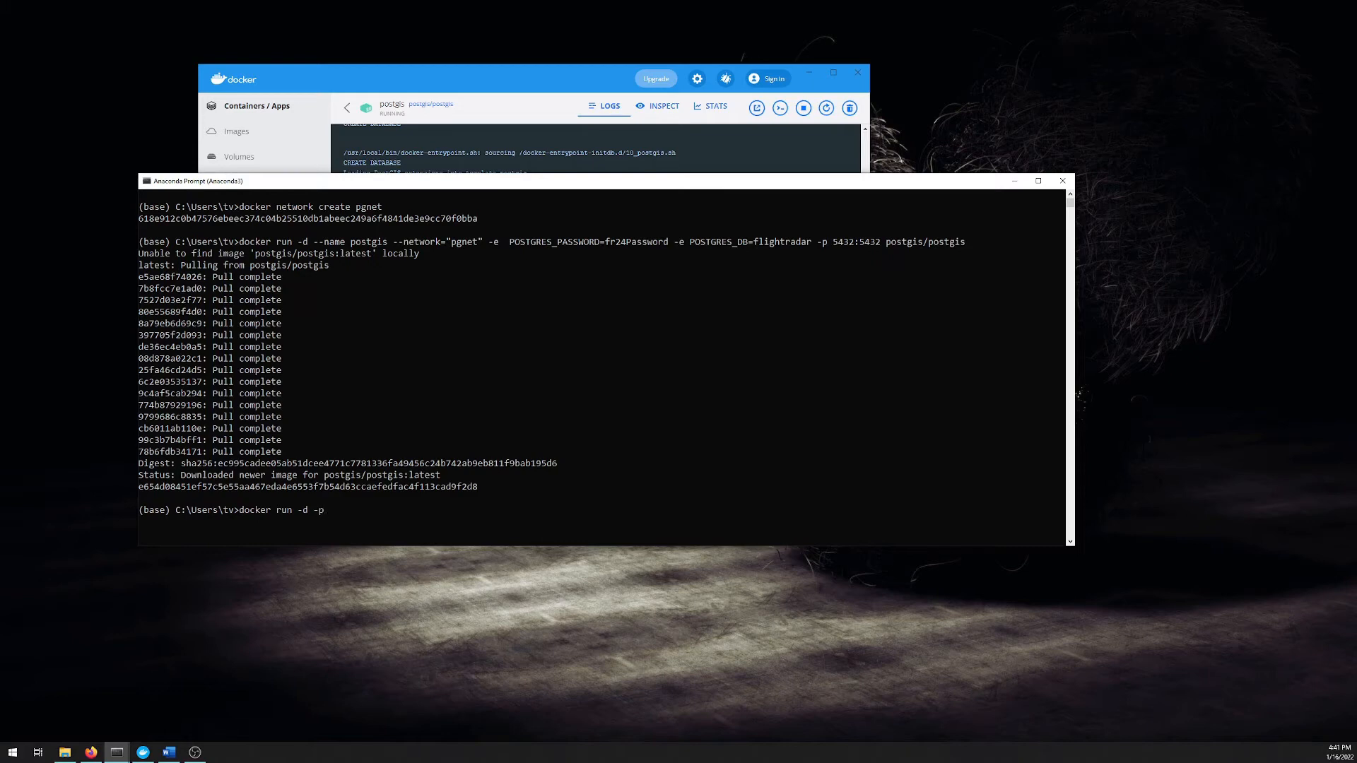
type("9")
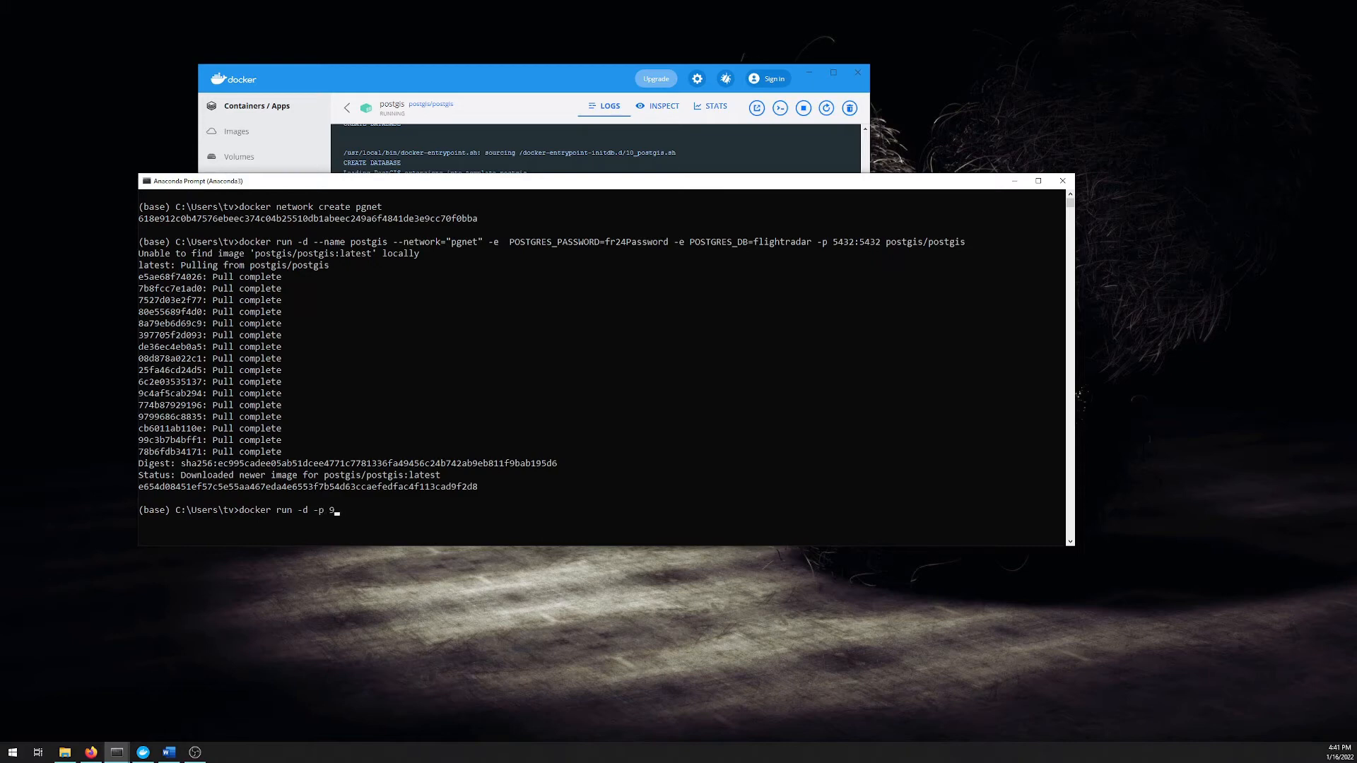
type("08")
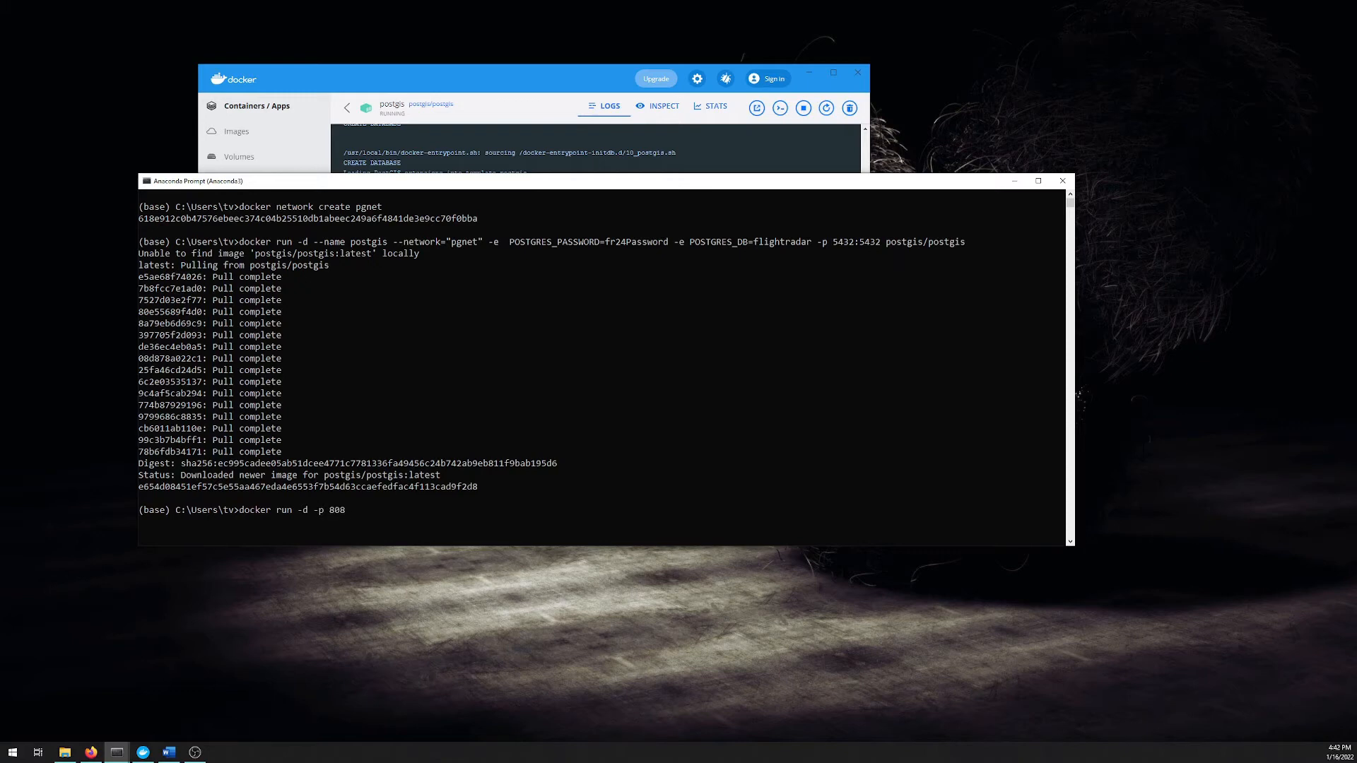
type("0:")
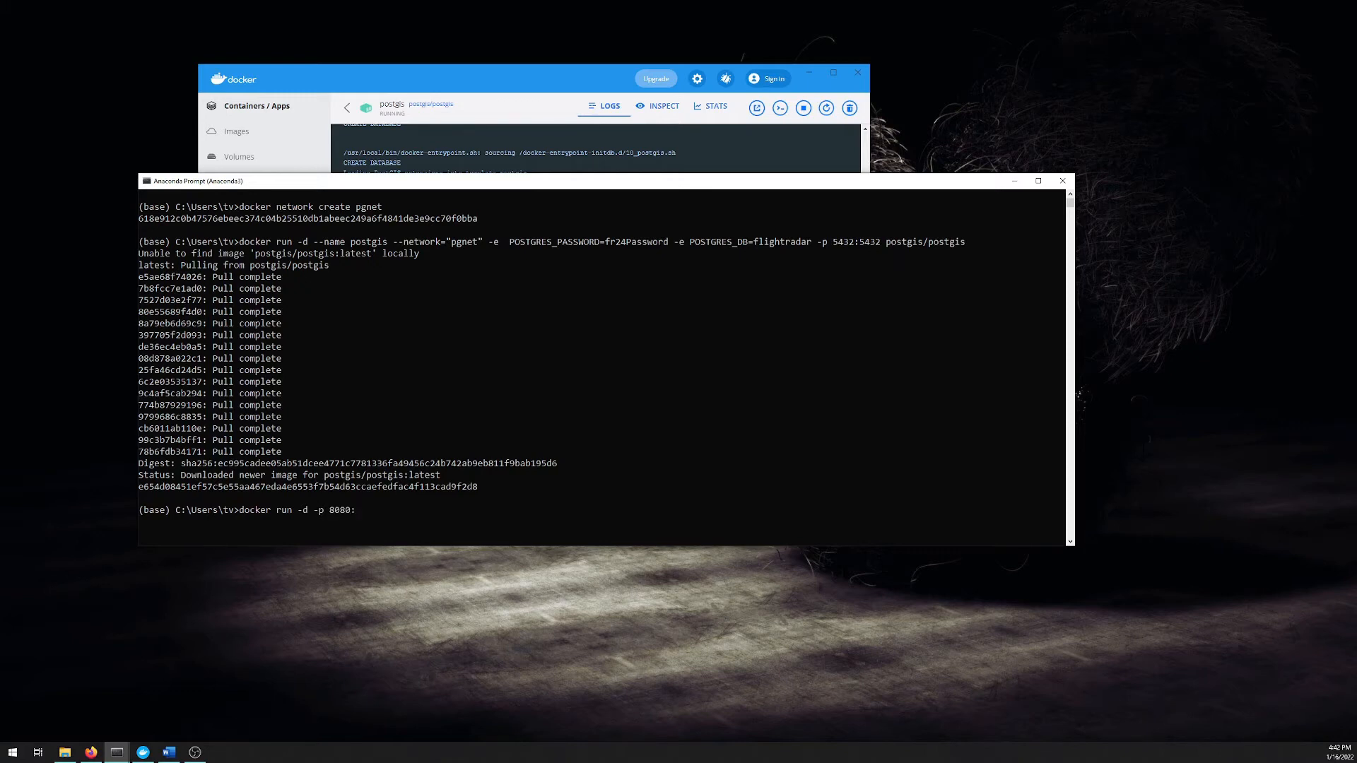
type("80 --network")
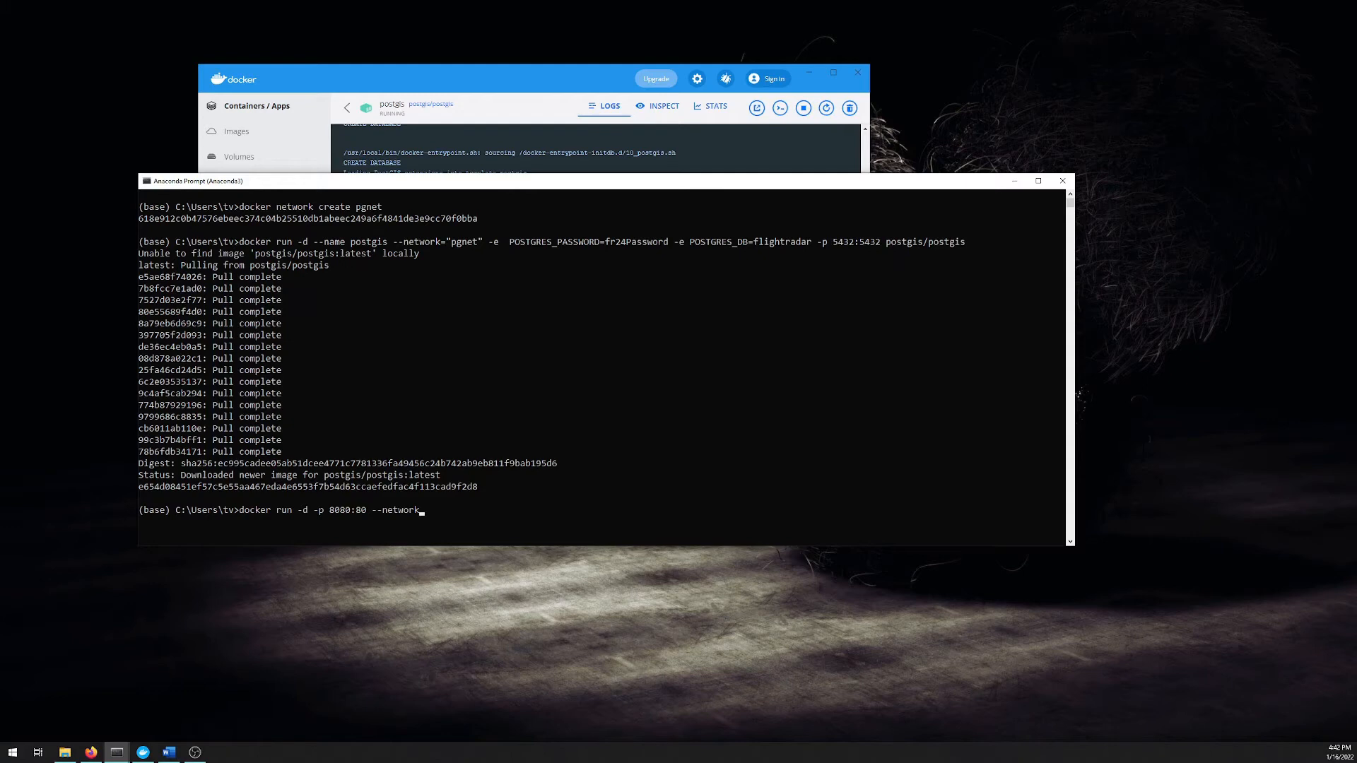
type("\"")
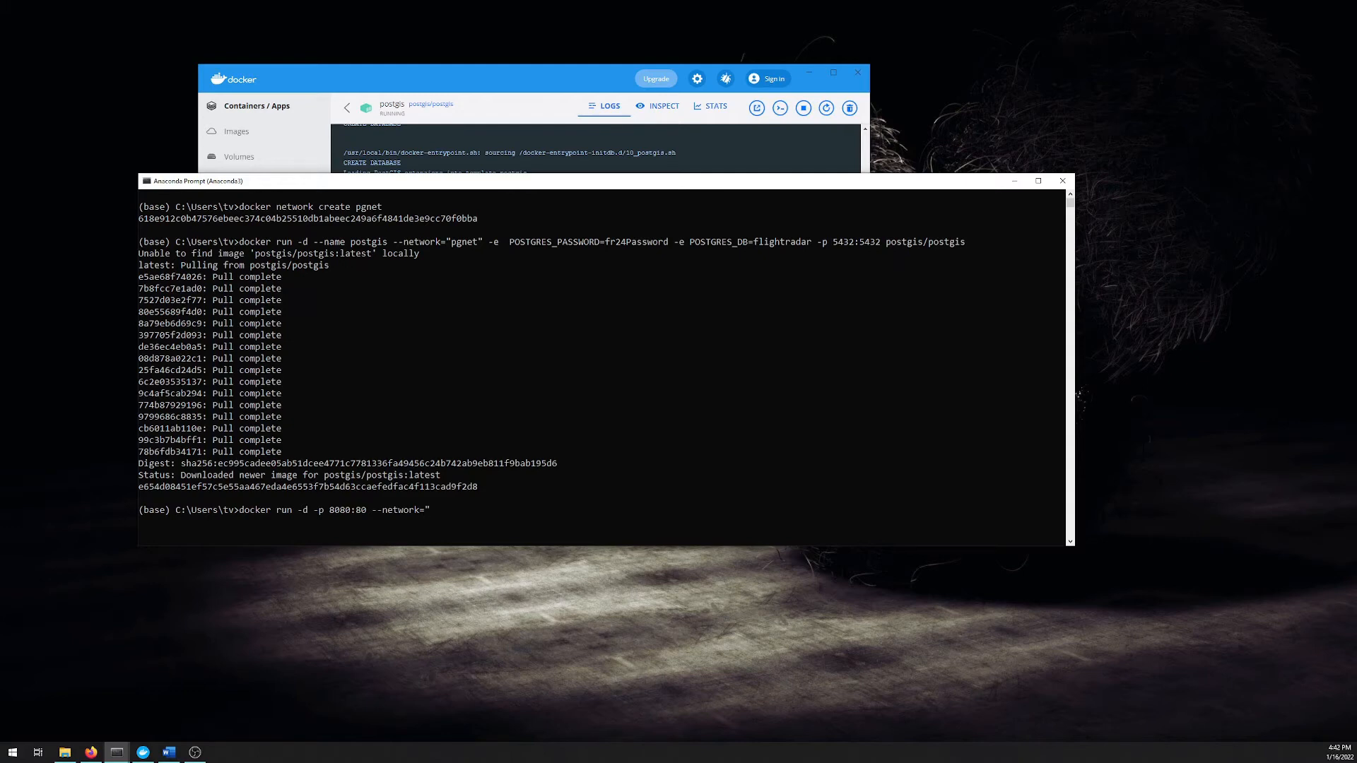
type("pgnet\"")
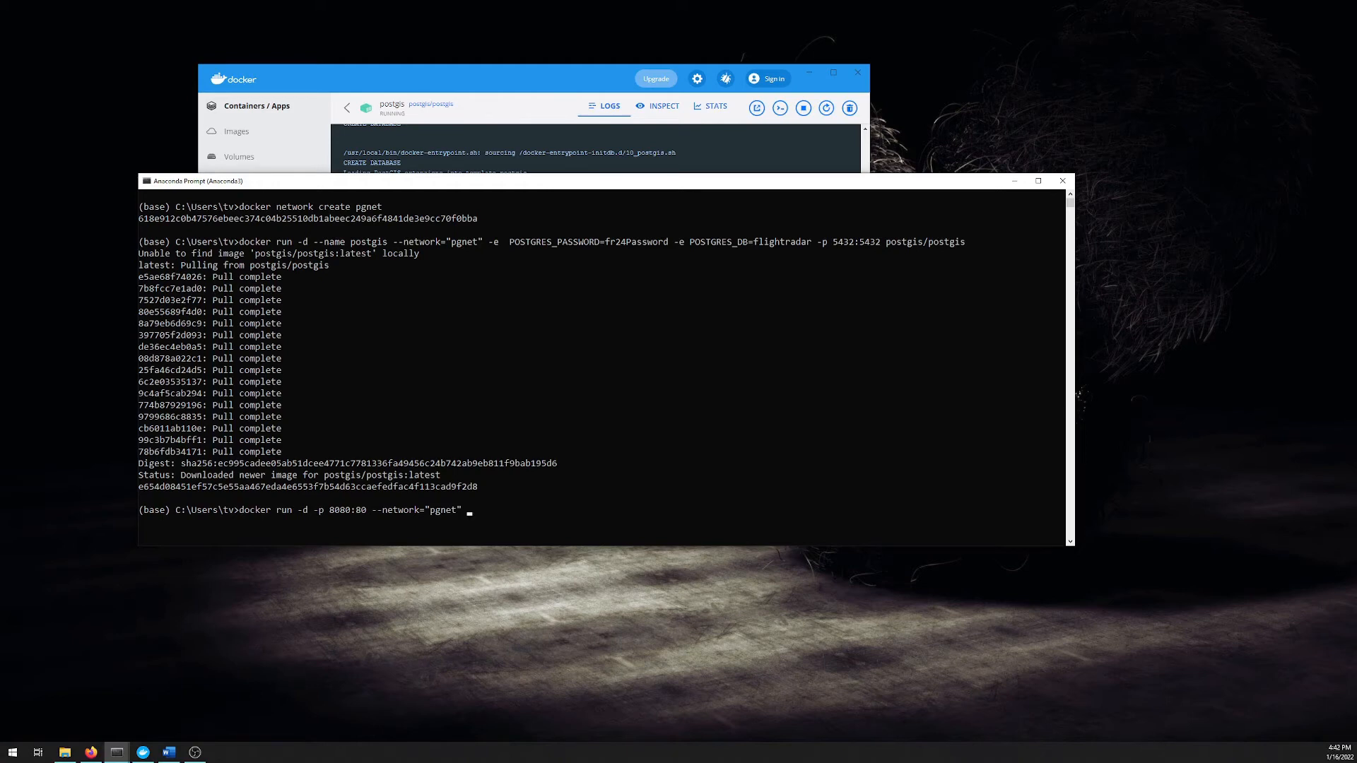
type("-")
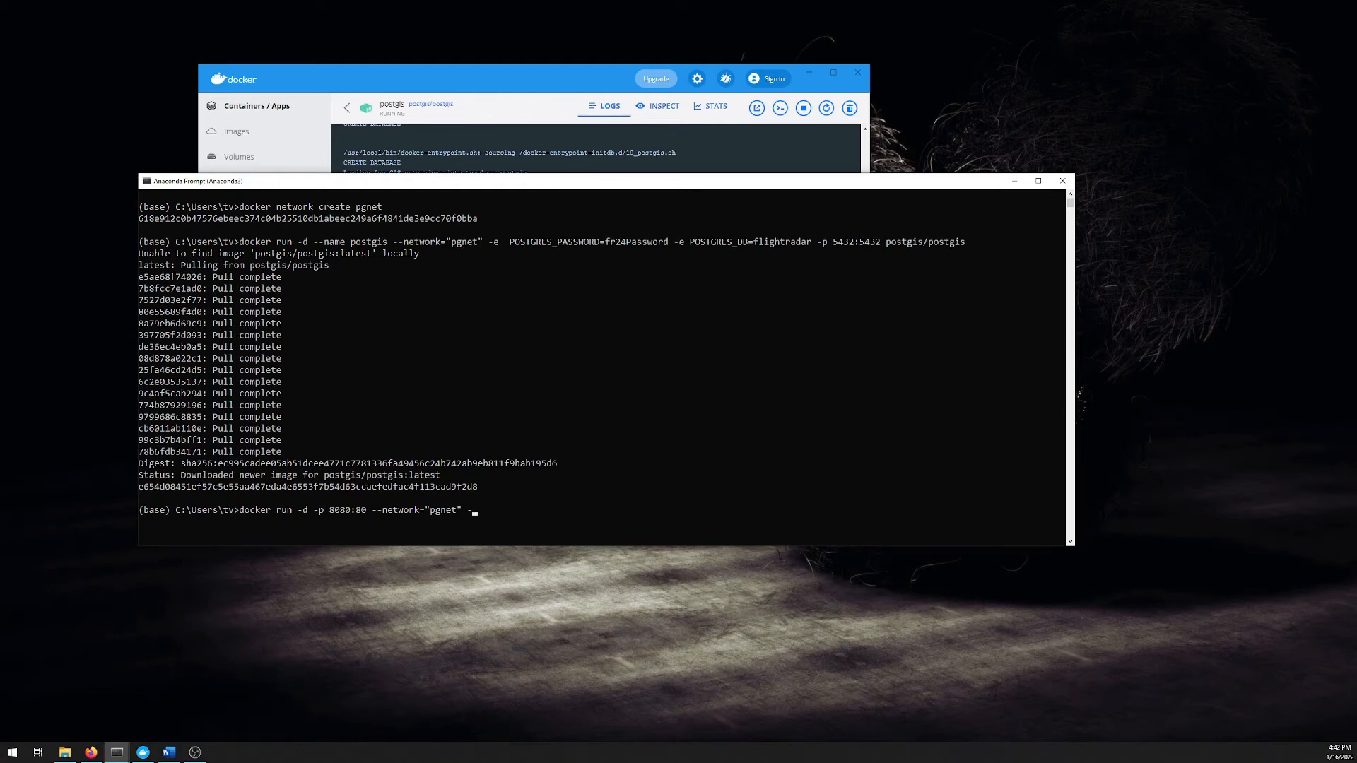
type("e")
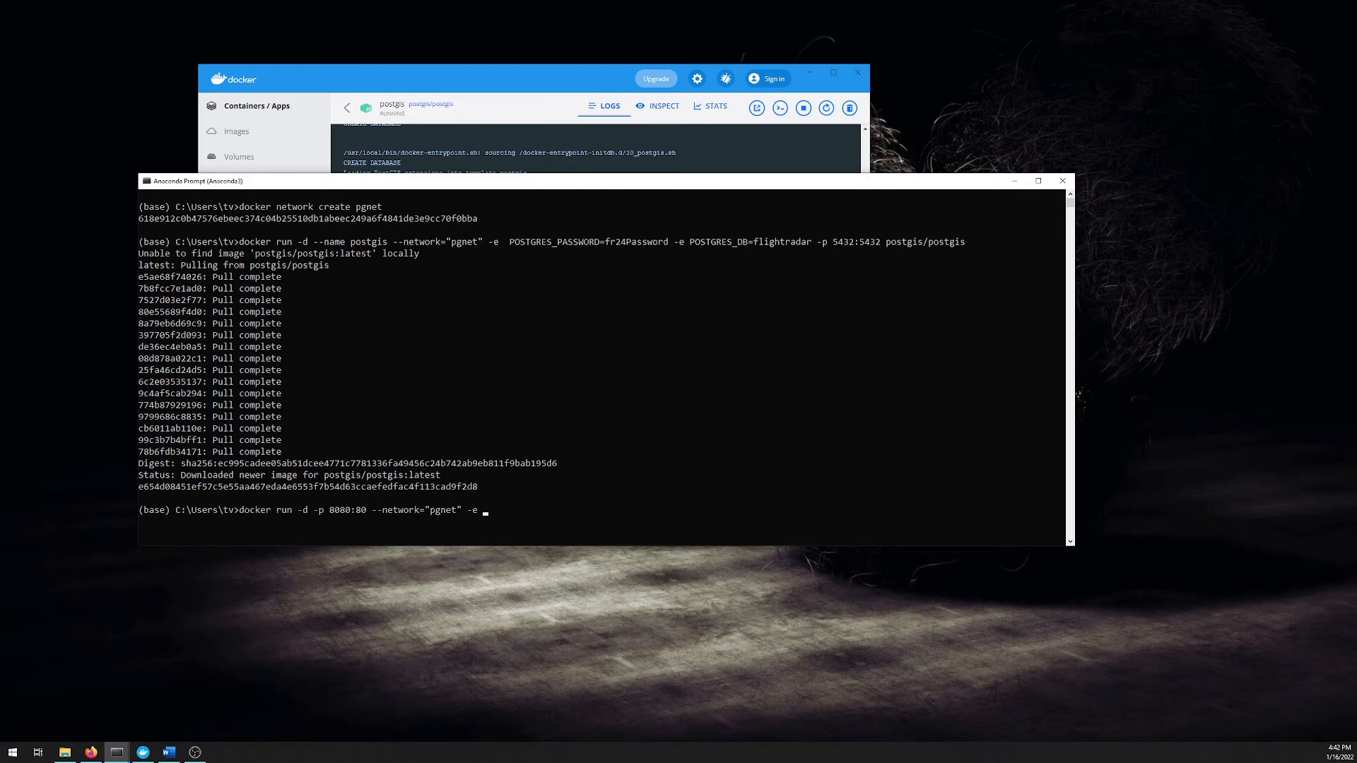
type("PGADMIN_DEFAULT_EMAIL=")
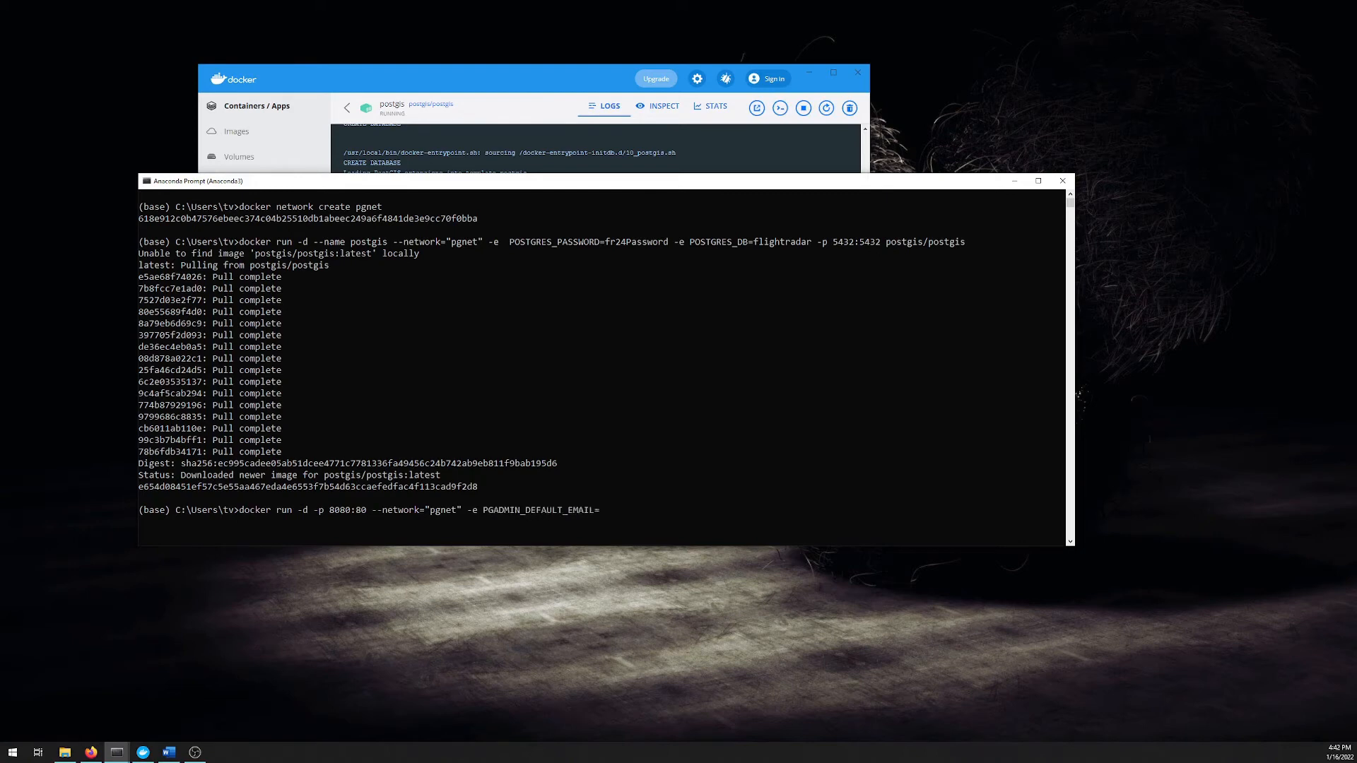
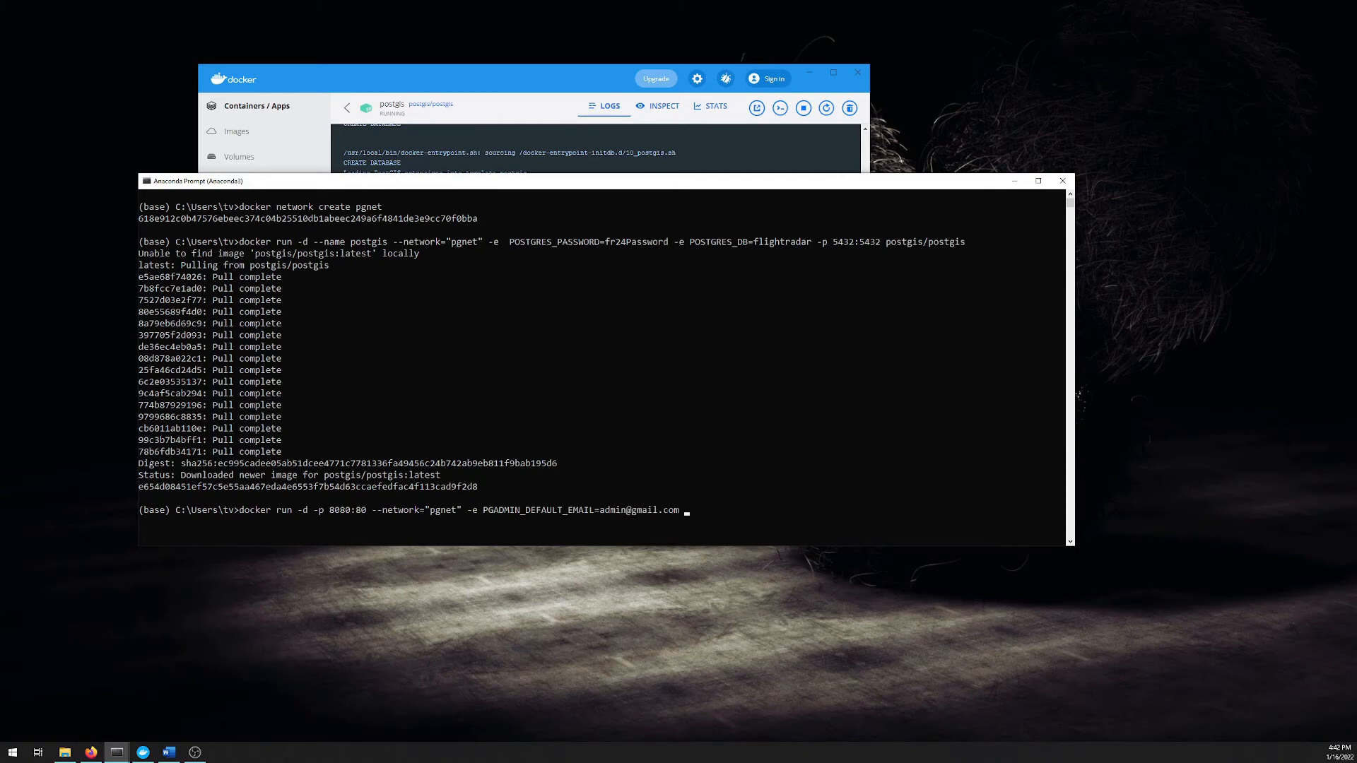
type("-e PGADMIN_DEFAULT_")
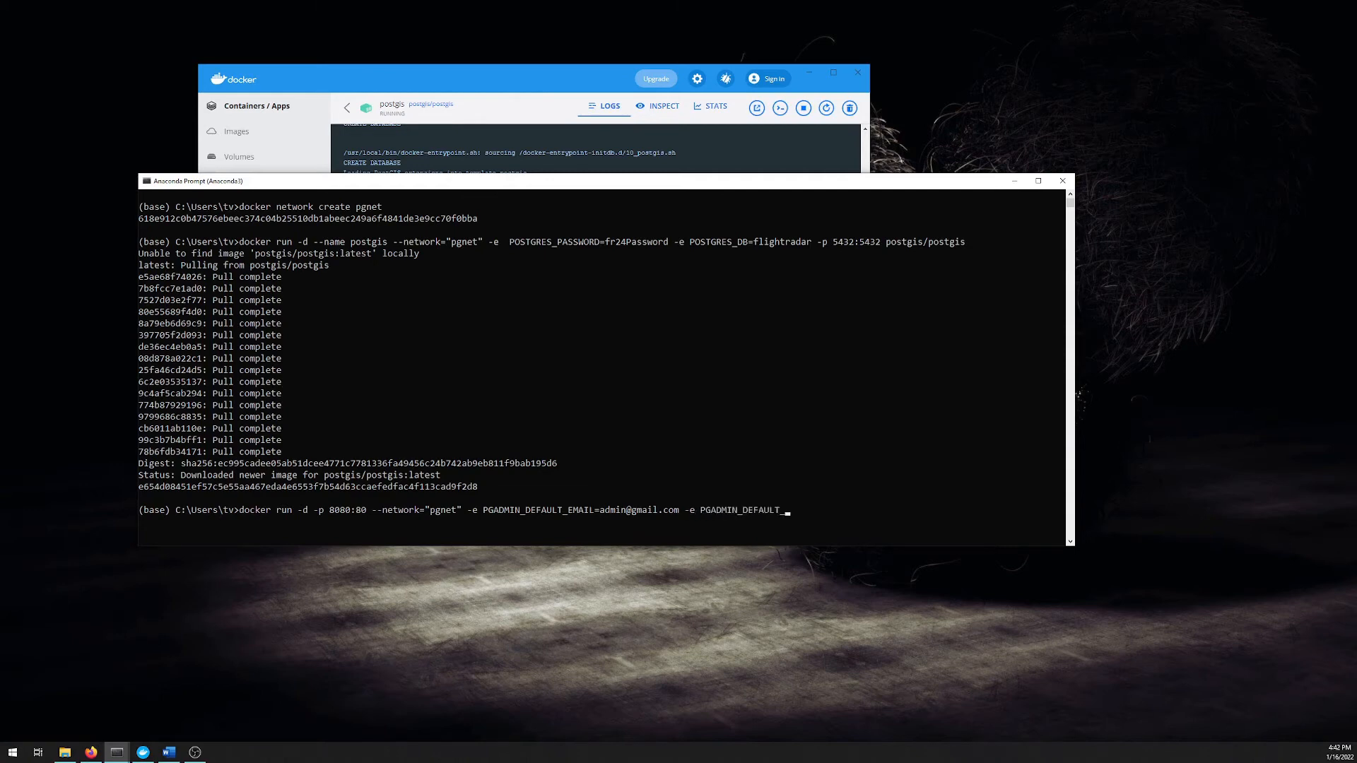
type("PASSWORD")
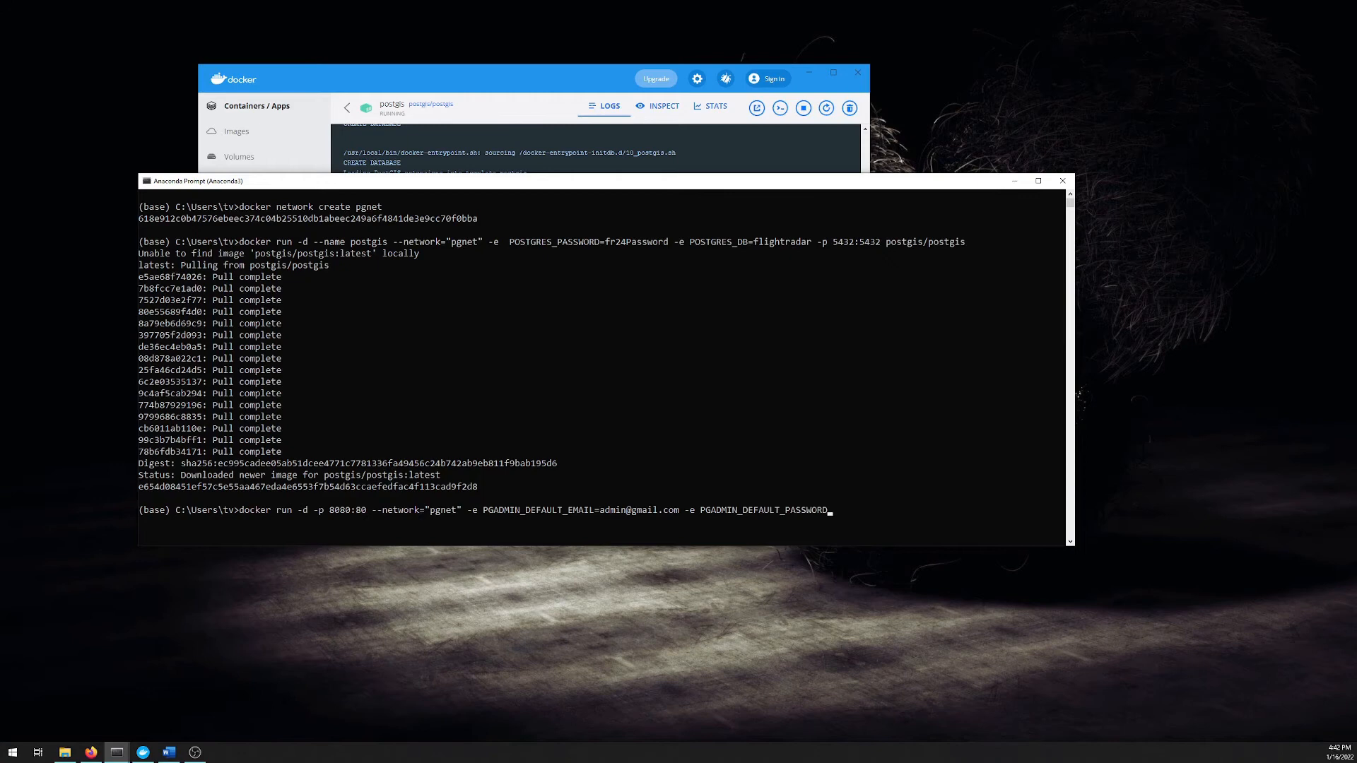
type("pgadmin")
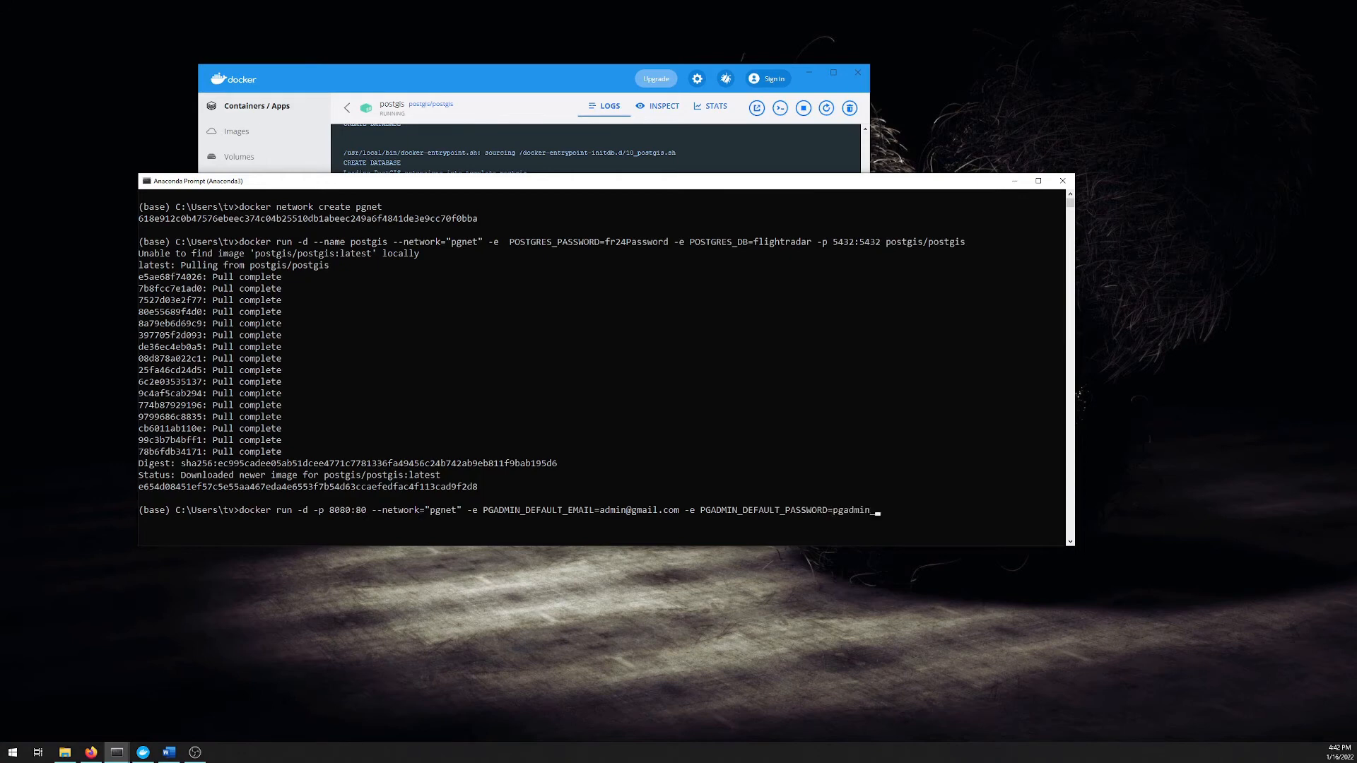
type("_password")
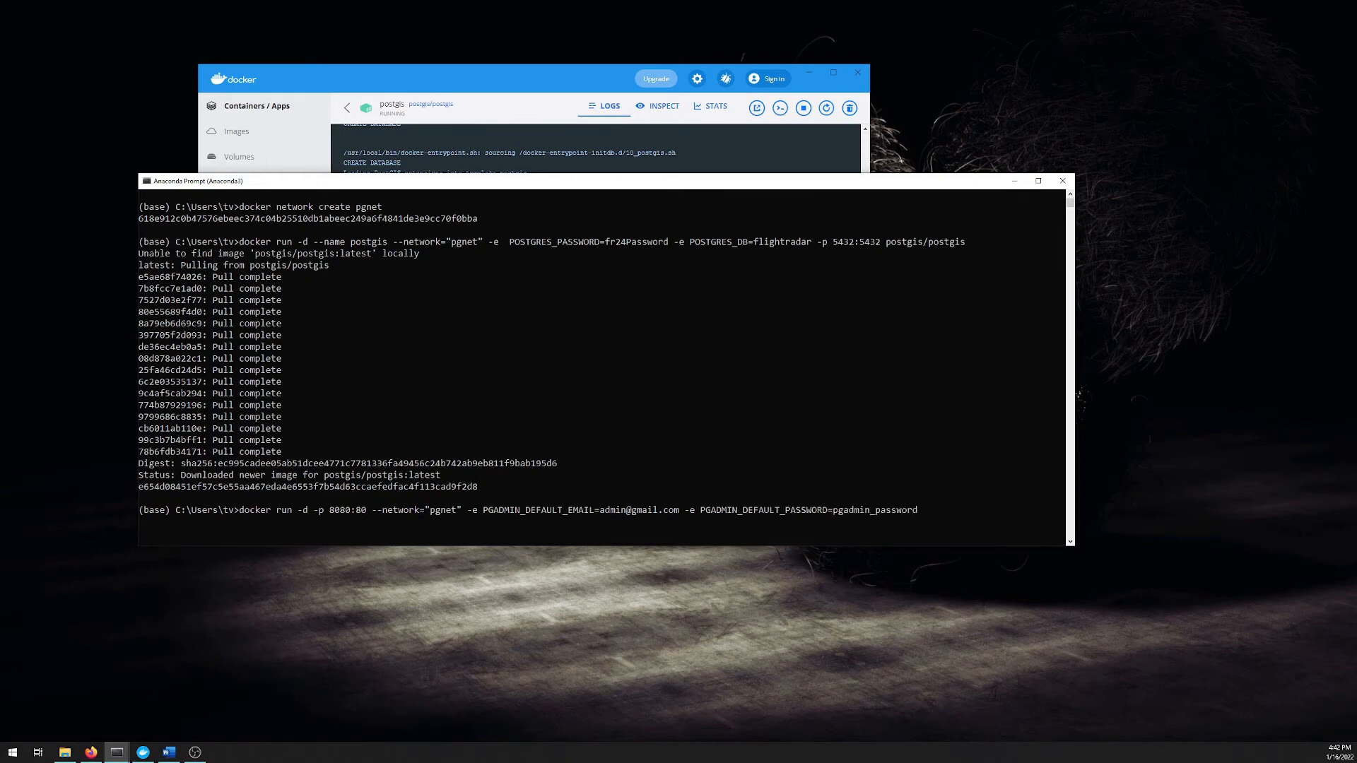
type("dp")
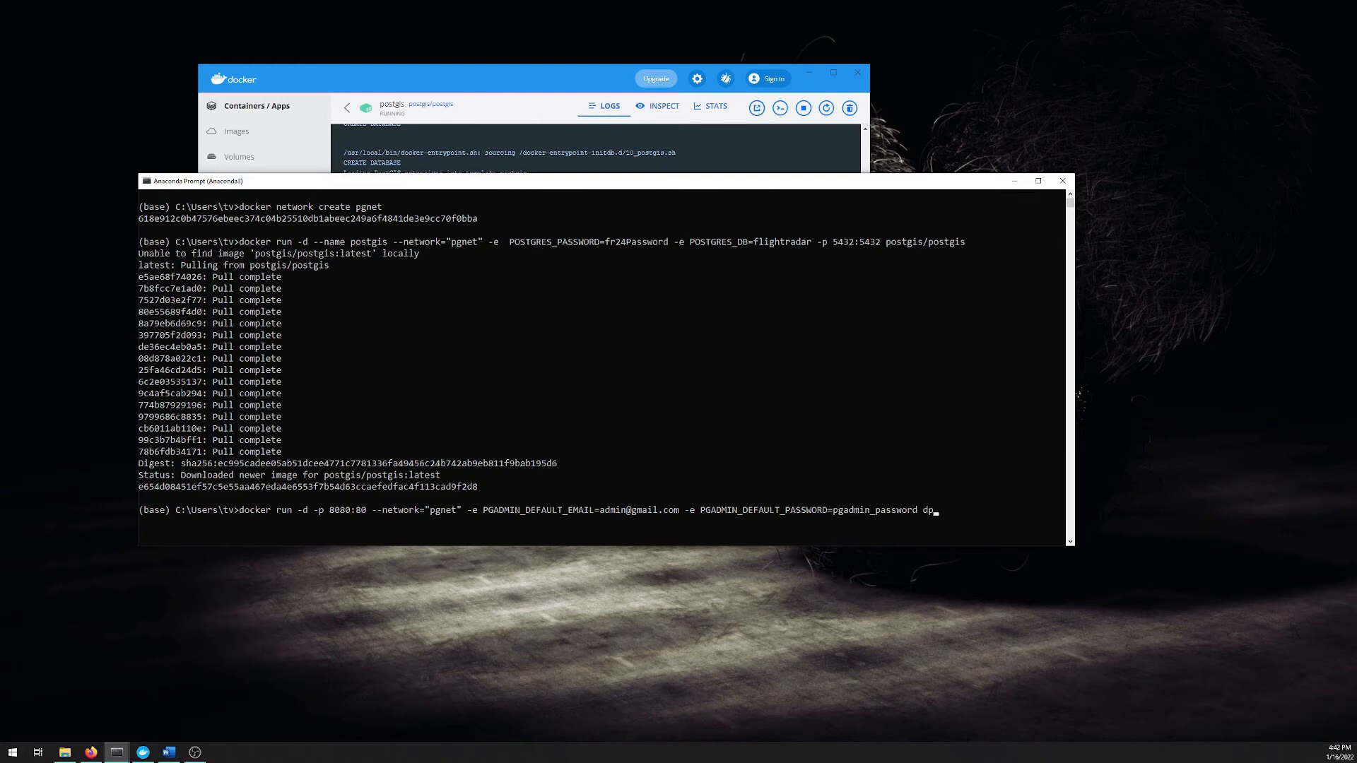
type("age/")
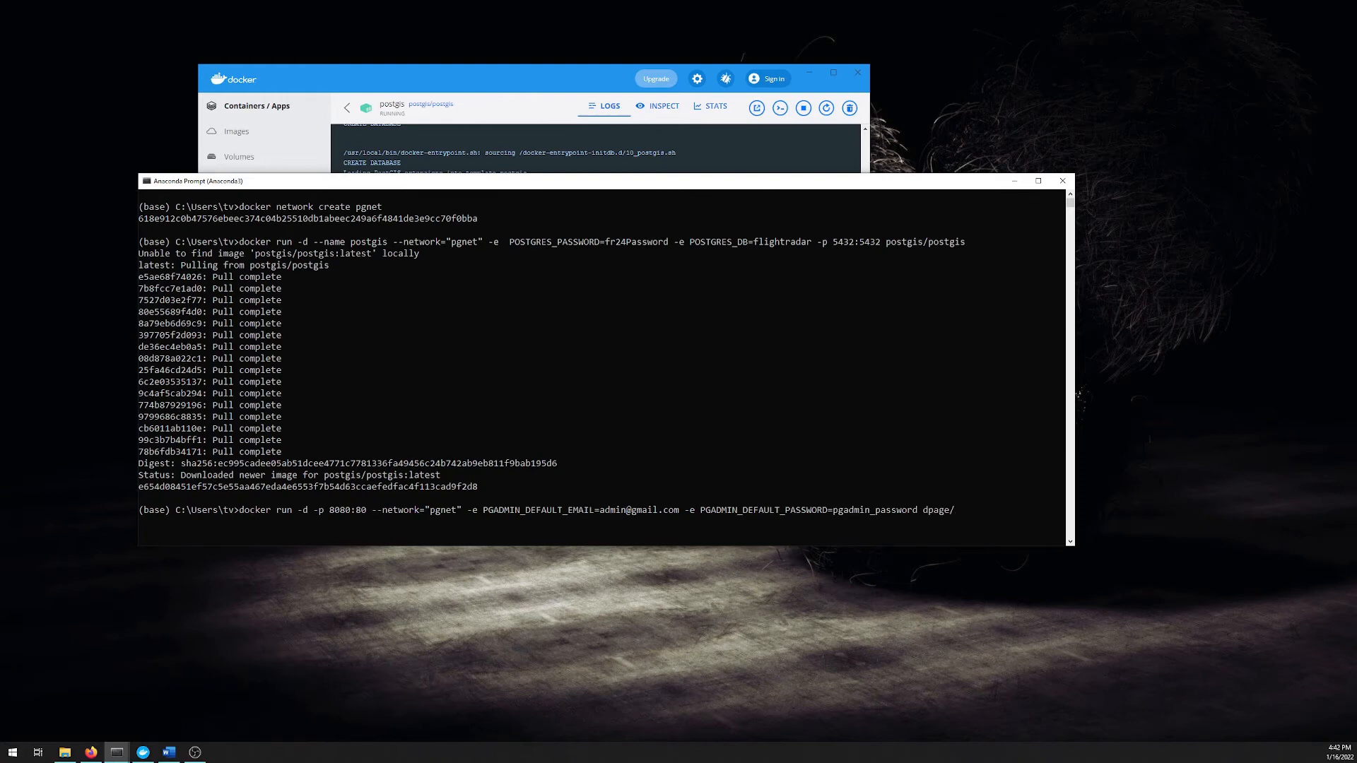
type("pgadmin4")
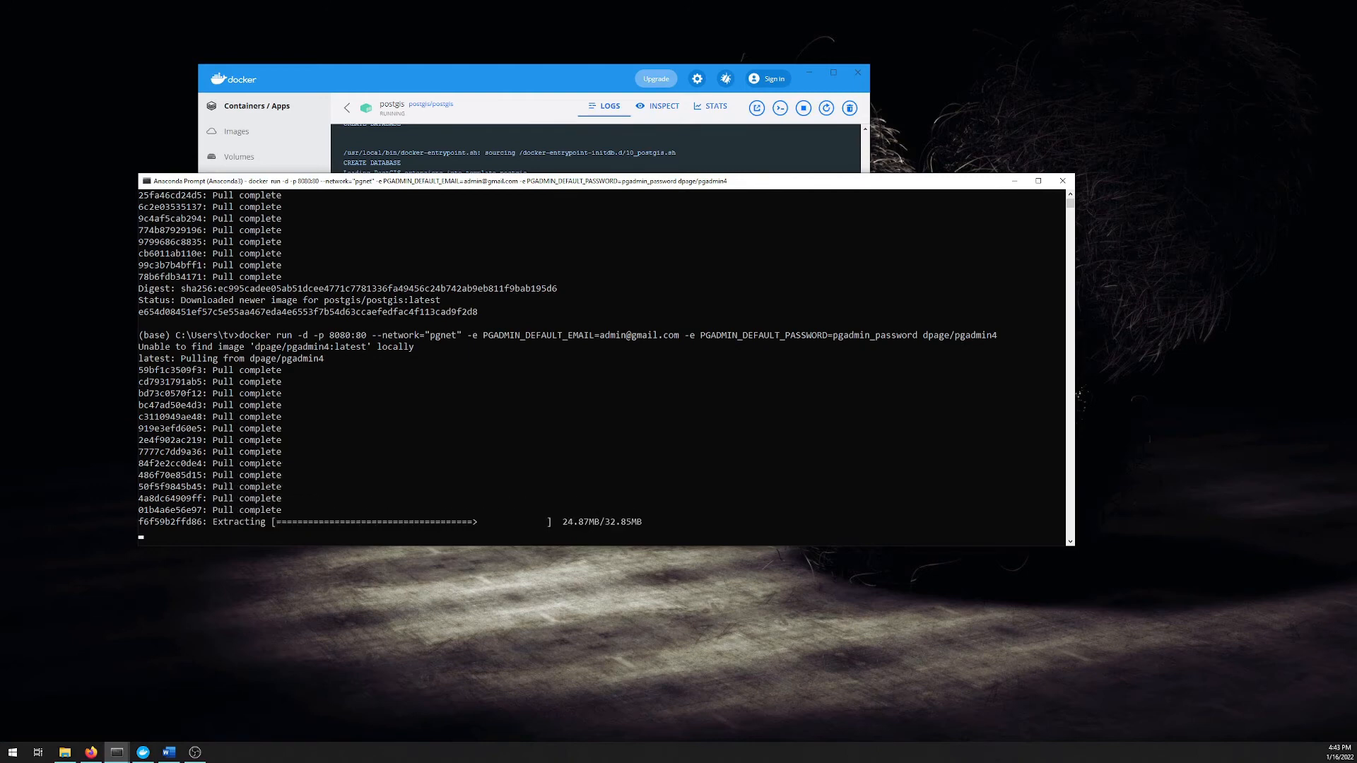
Switch to Firefox to load localhost:8080
left_click(346, 107)
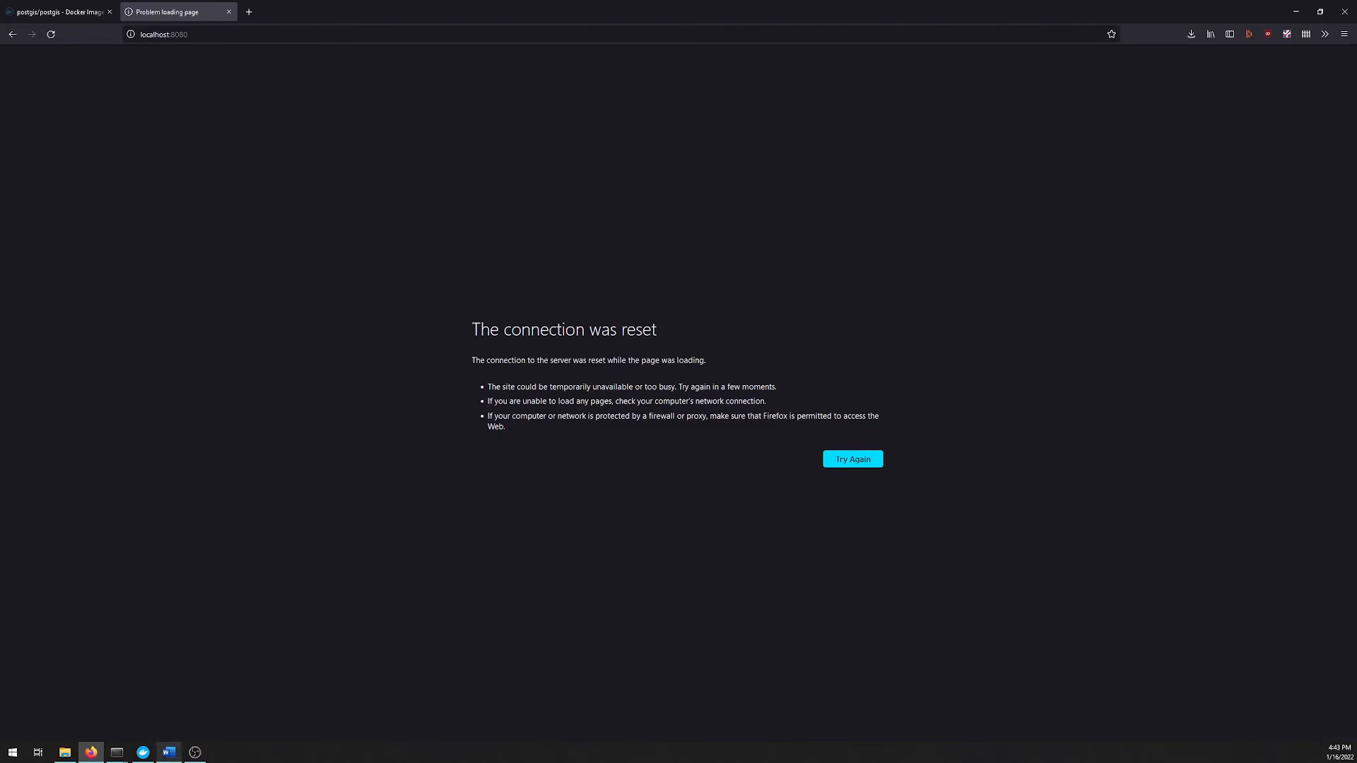
Confirm both containers run in Docker Desktop, then reload localhost:8080 in Firefox
left_click(142, 752)
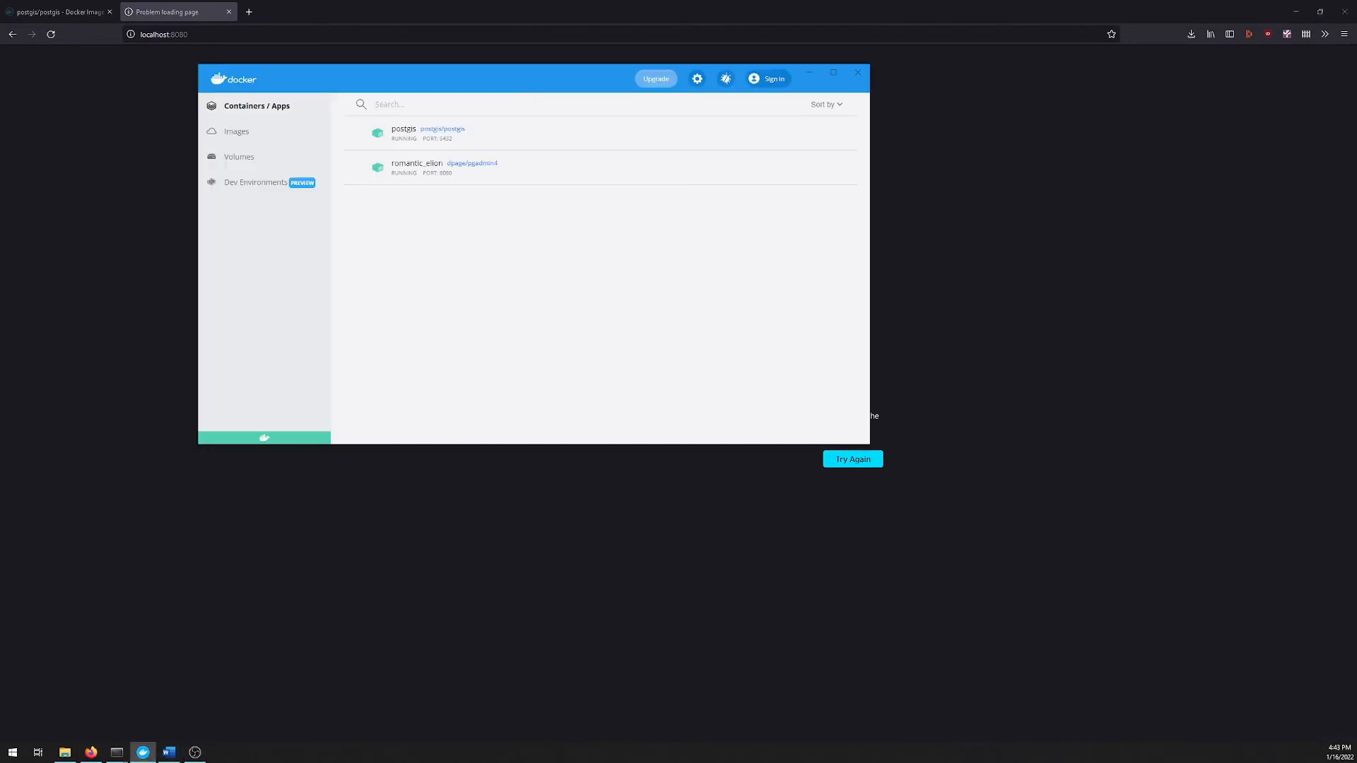
left_click(416, 165)
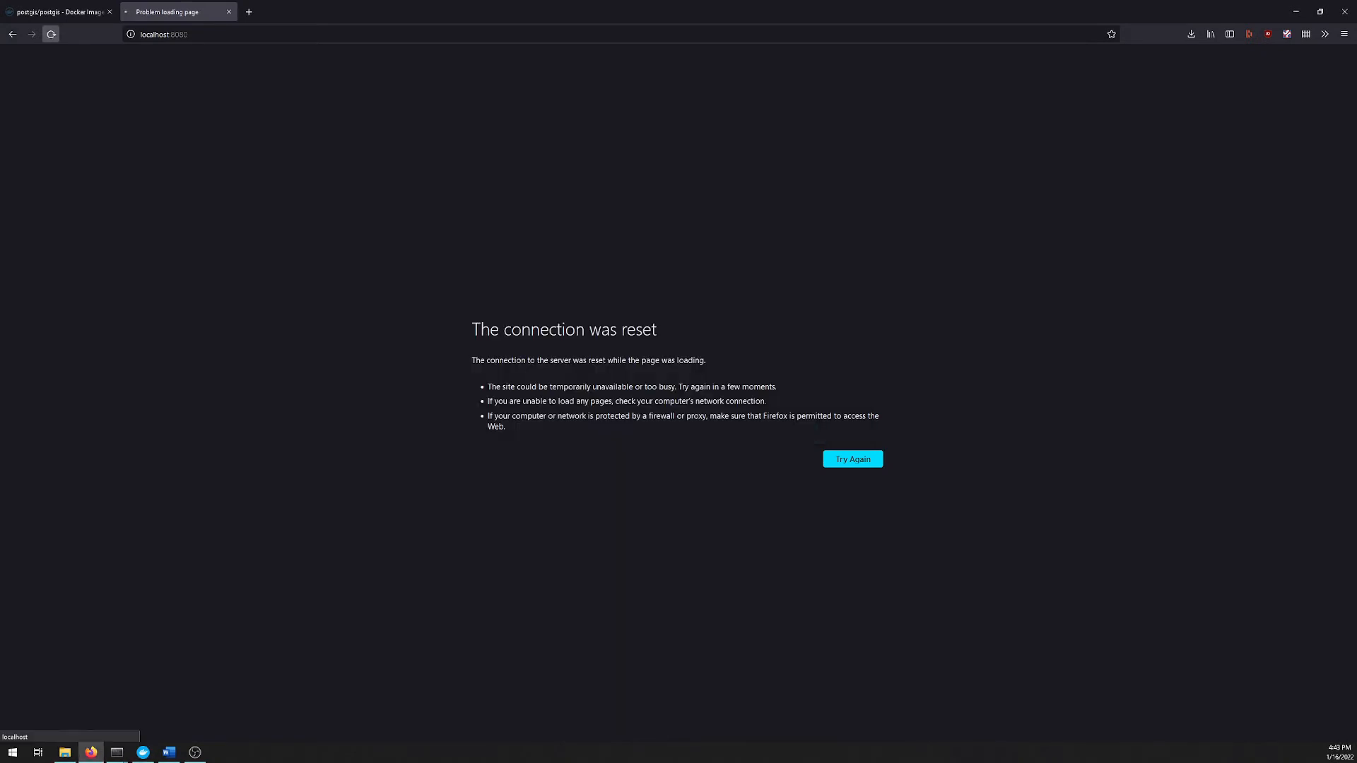
left_click(51, 34)
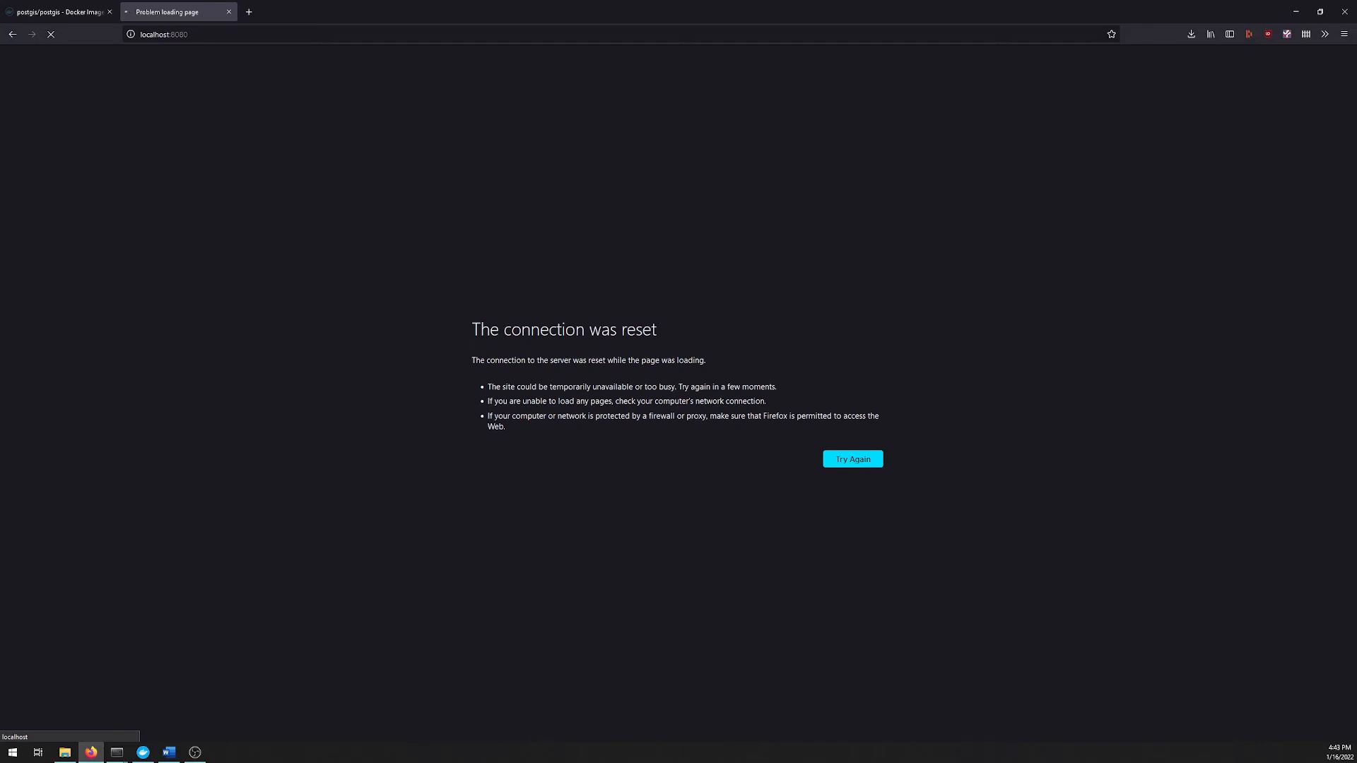
mouse_move(116, 752)
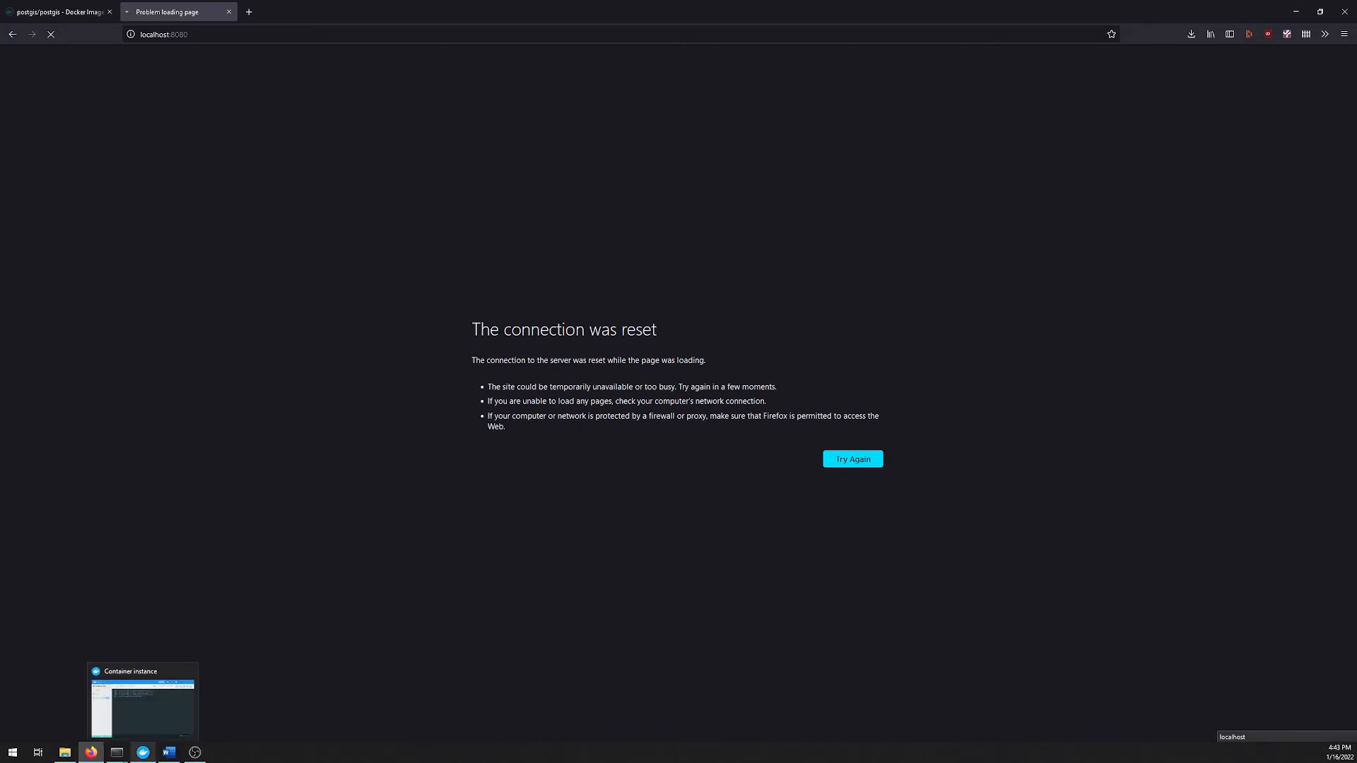
left_click(852, 459)
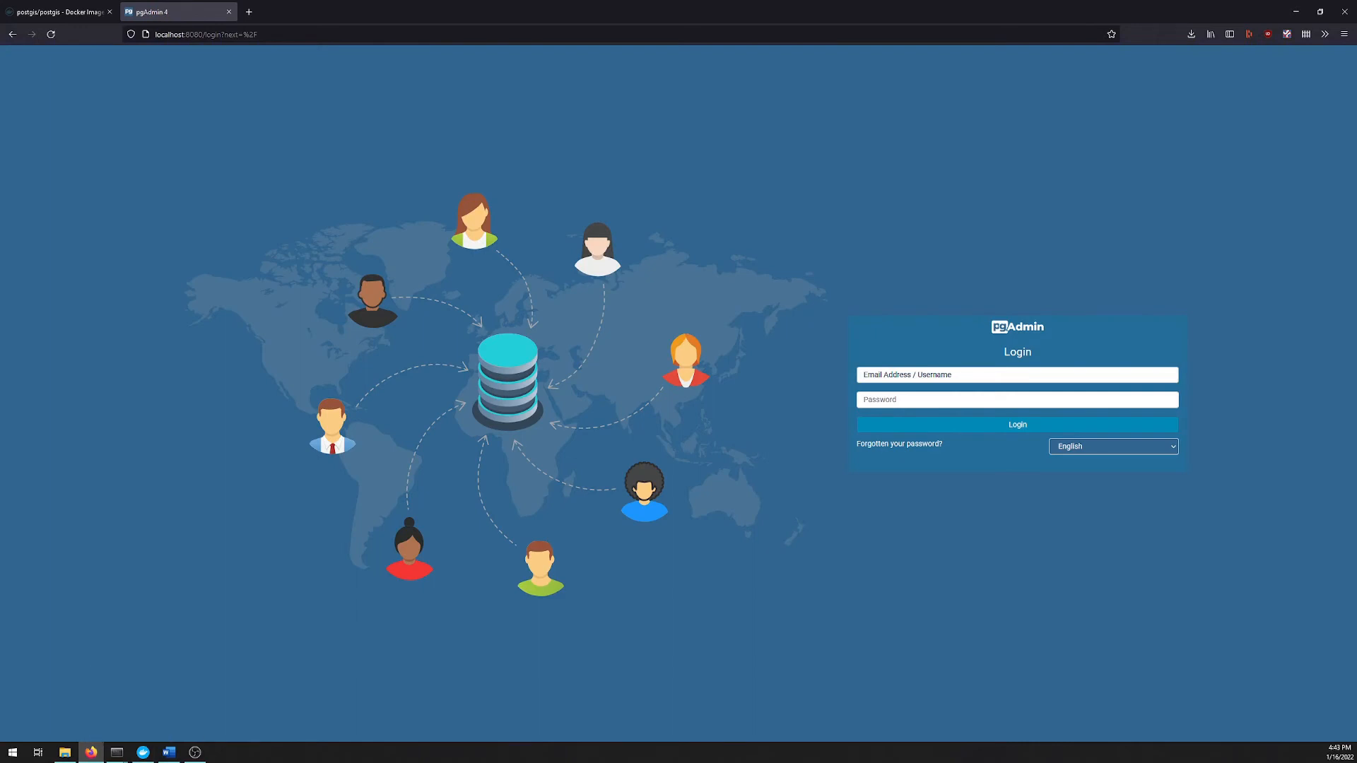
Log in with the saved admin email and password, retrying after the first rejection
left_click(1017, 375)
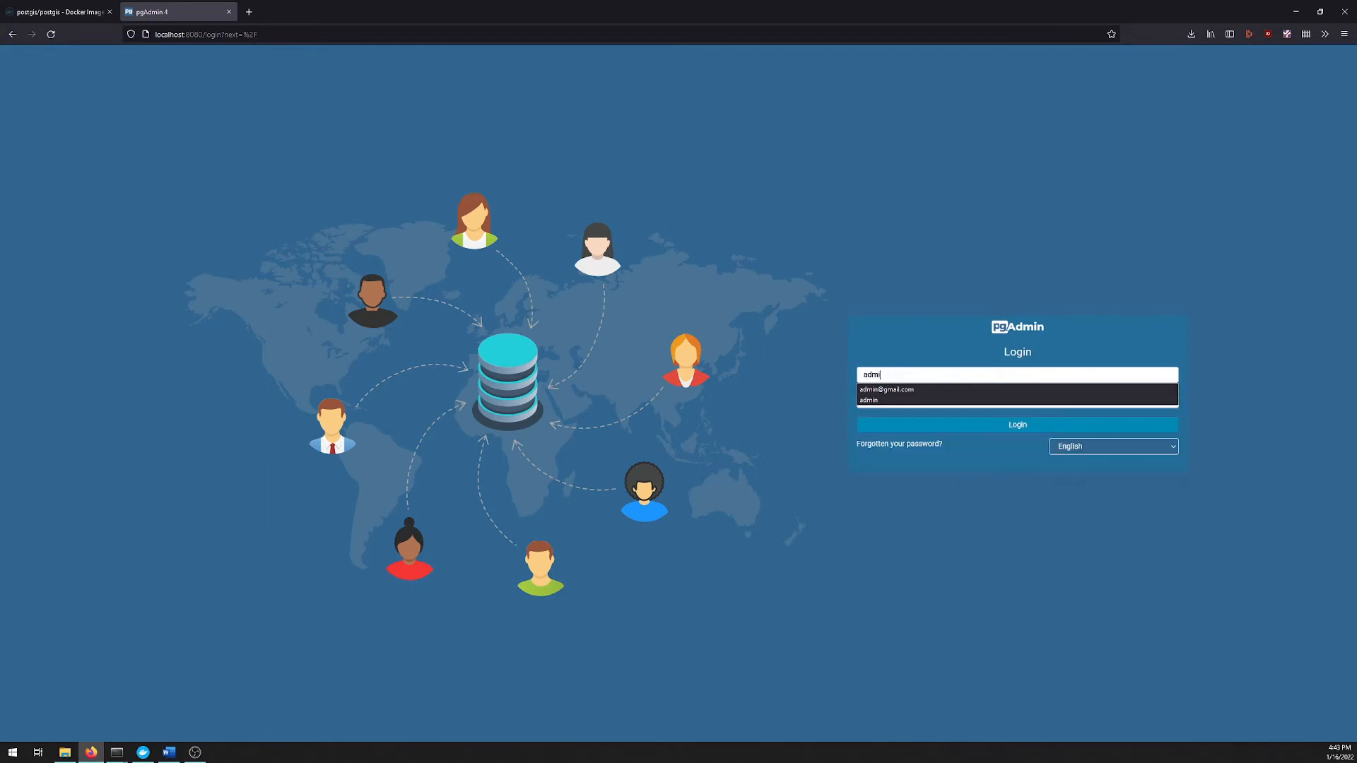
left_click(886, 389)
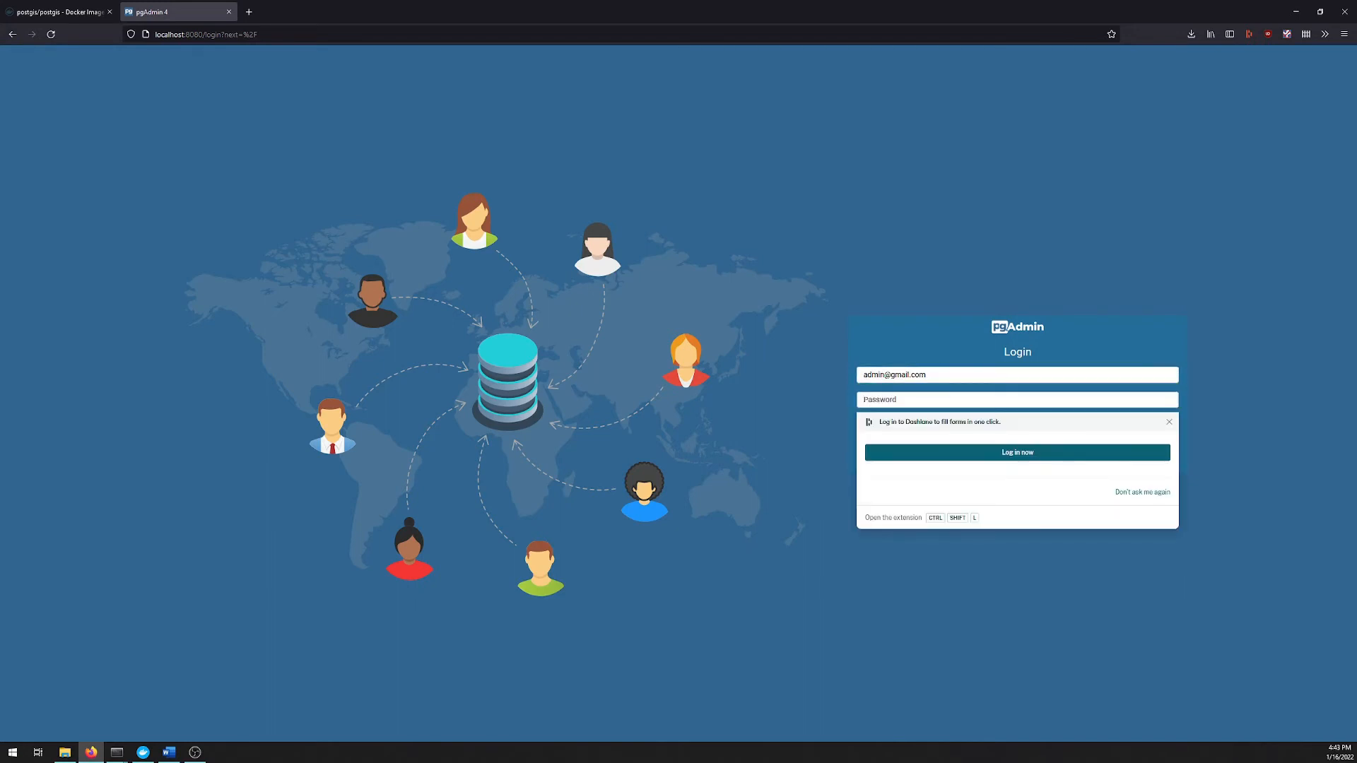
type("••")
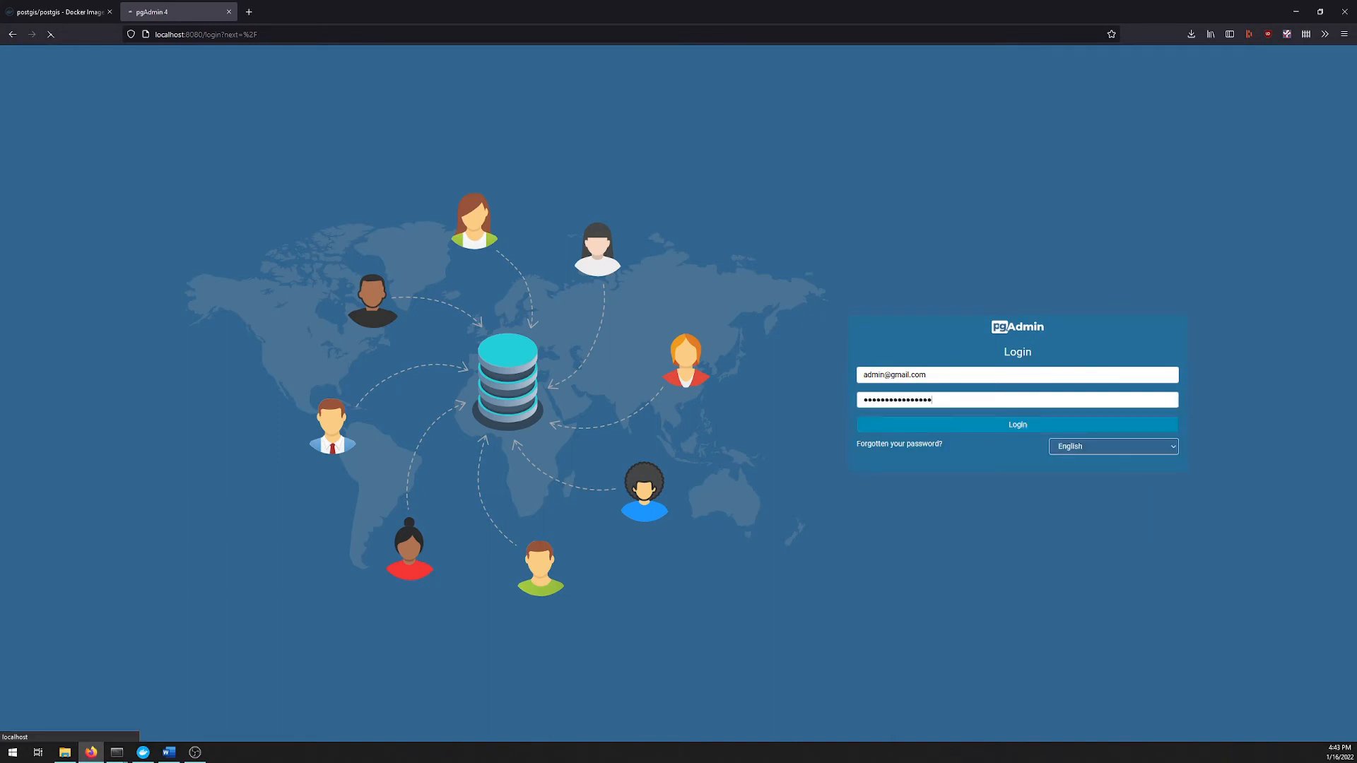
left_click(1016, 424)
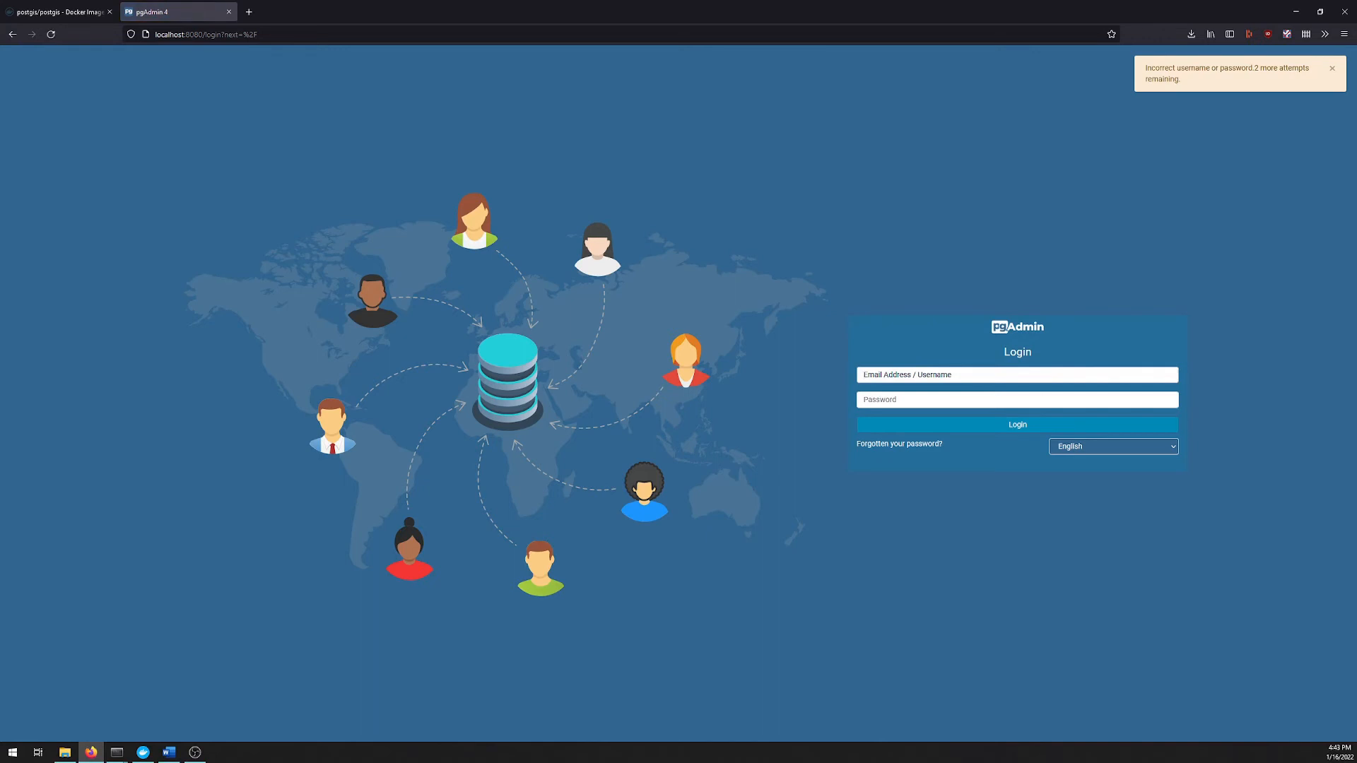
type("ad")
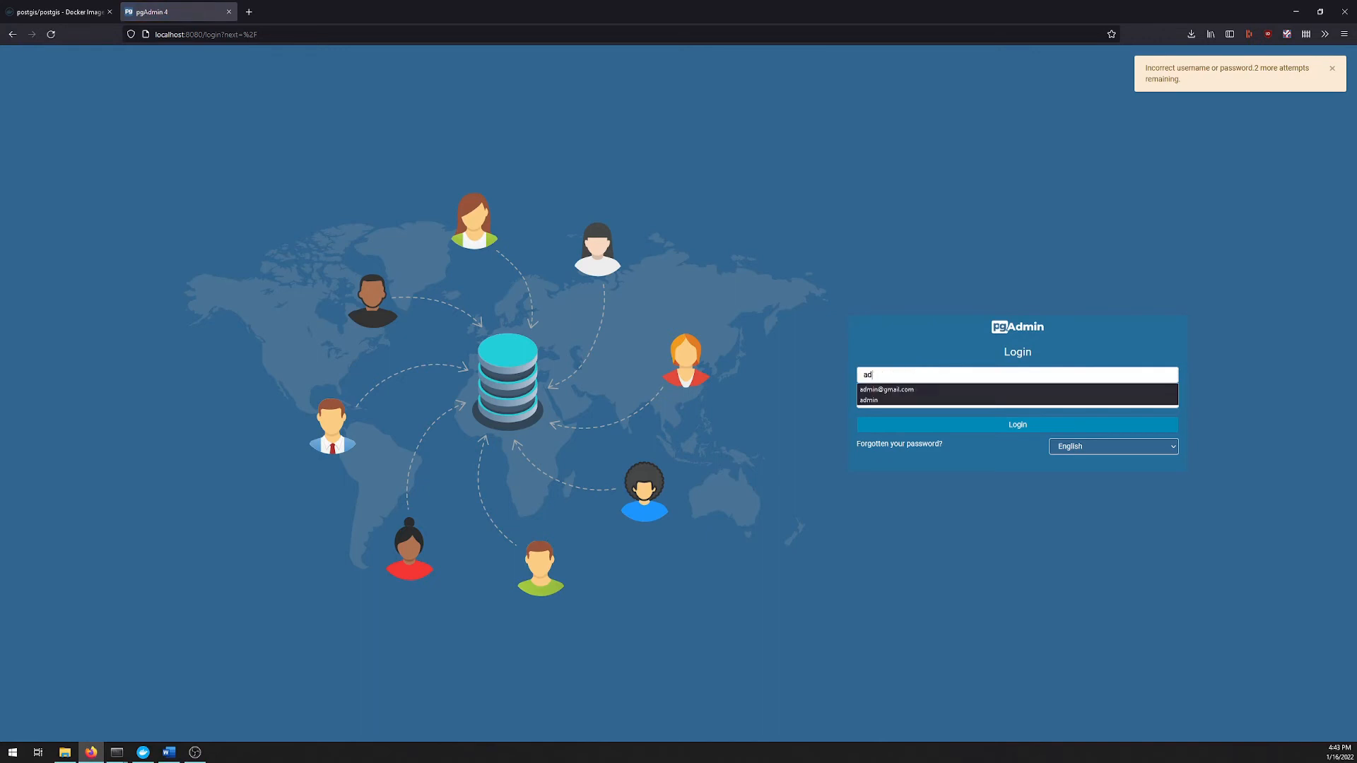
left_click(886, 390)
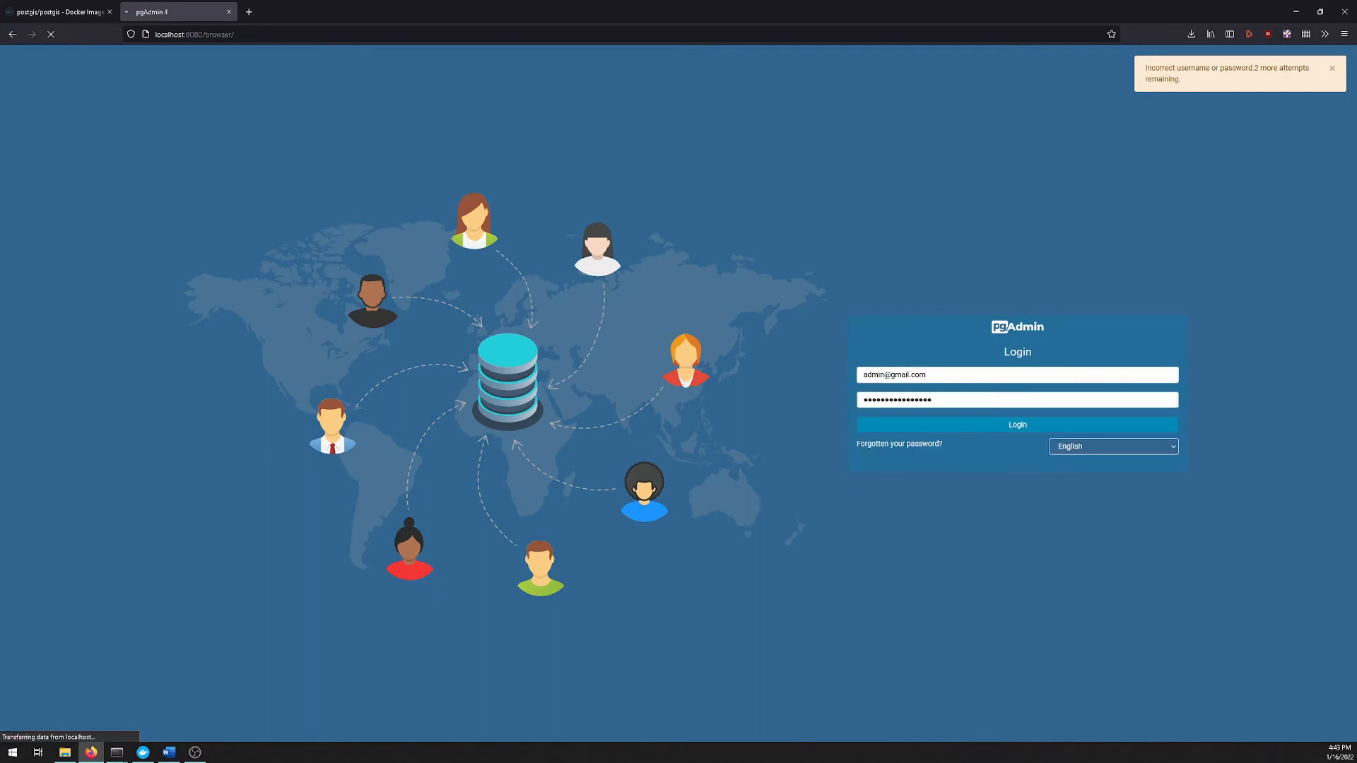
left_click(1016, 424)
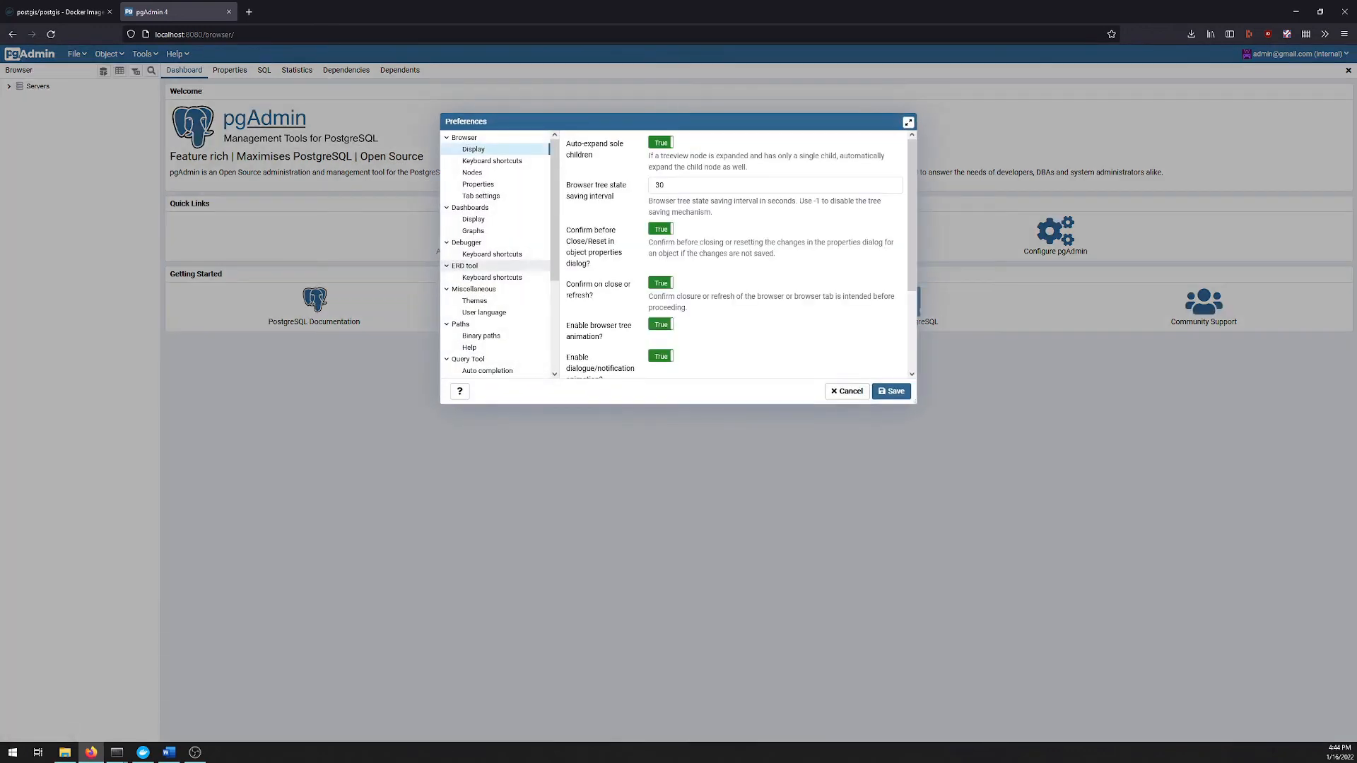
Save the Dark theme in Preferences and refresh pgAdmin, confirming Leave page
left_click(475, 300)
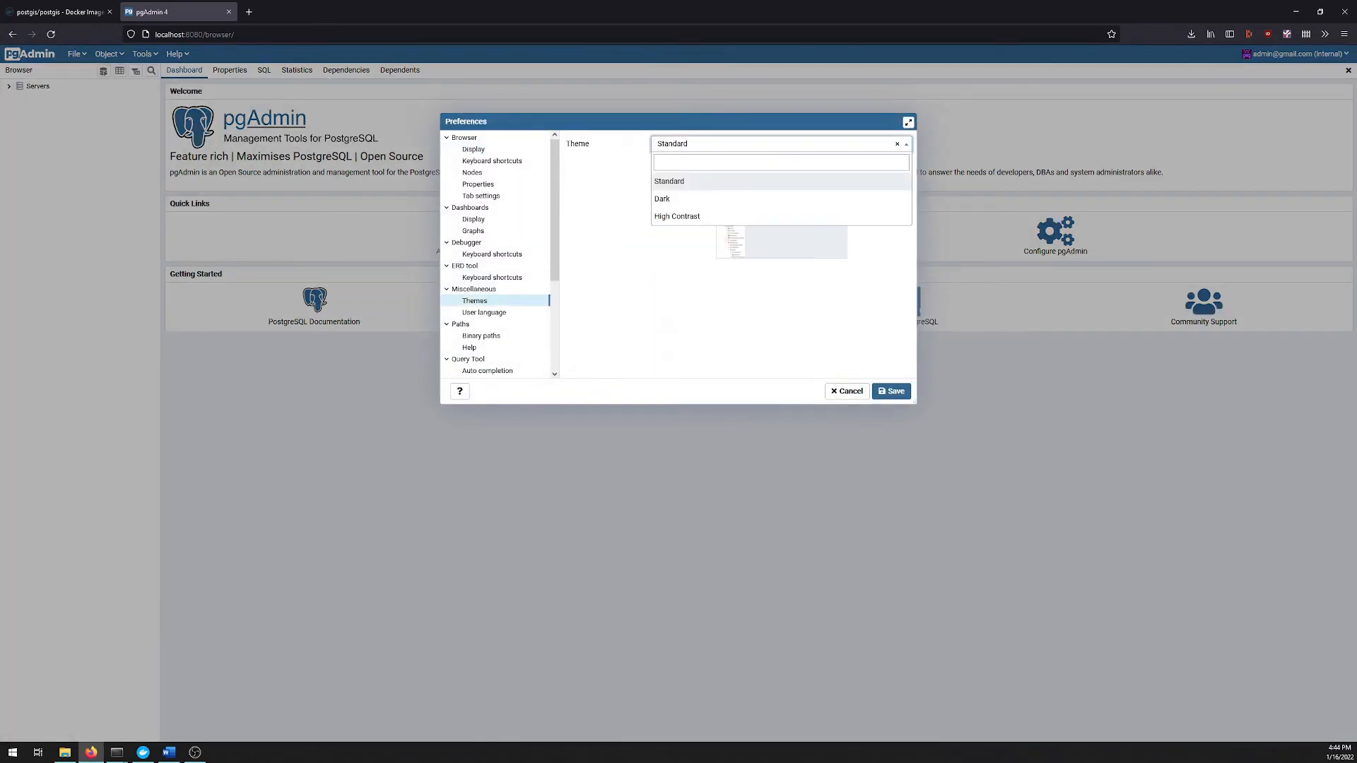
left_click(663, 198)
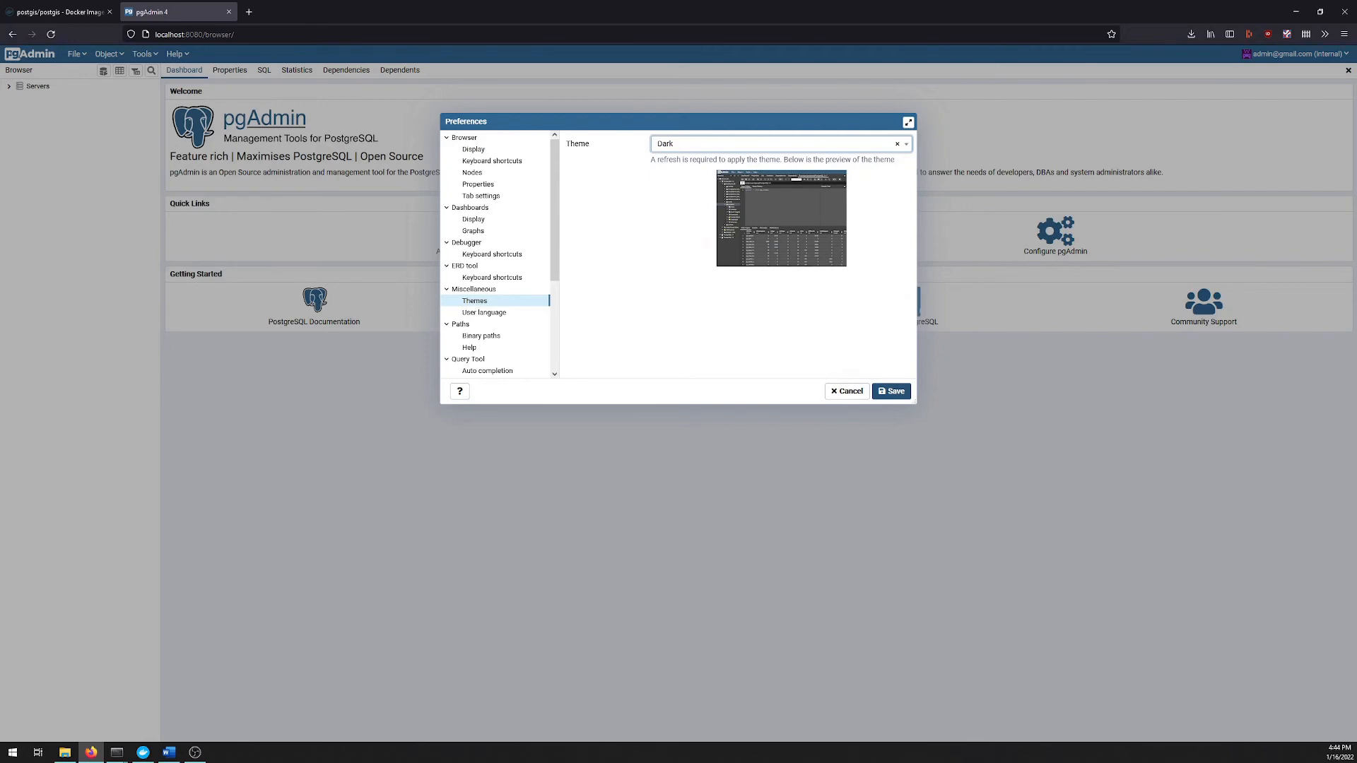
left_click(890, 391)
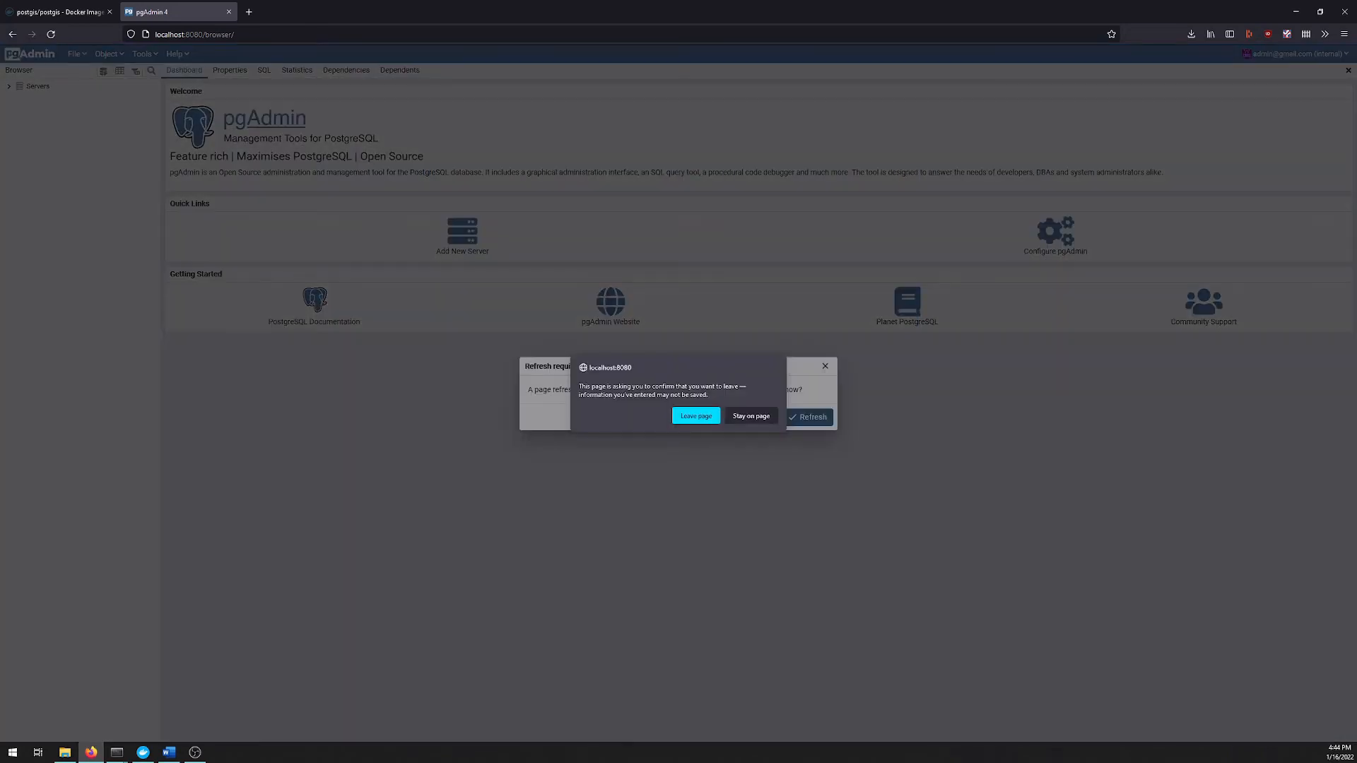
left_click(695, 416)
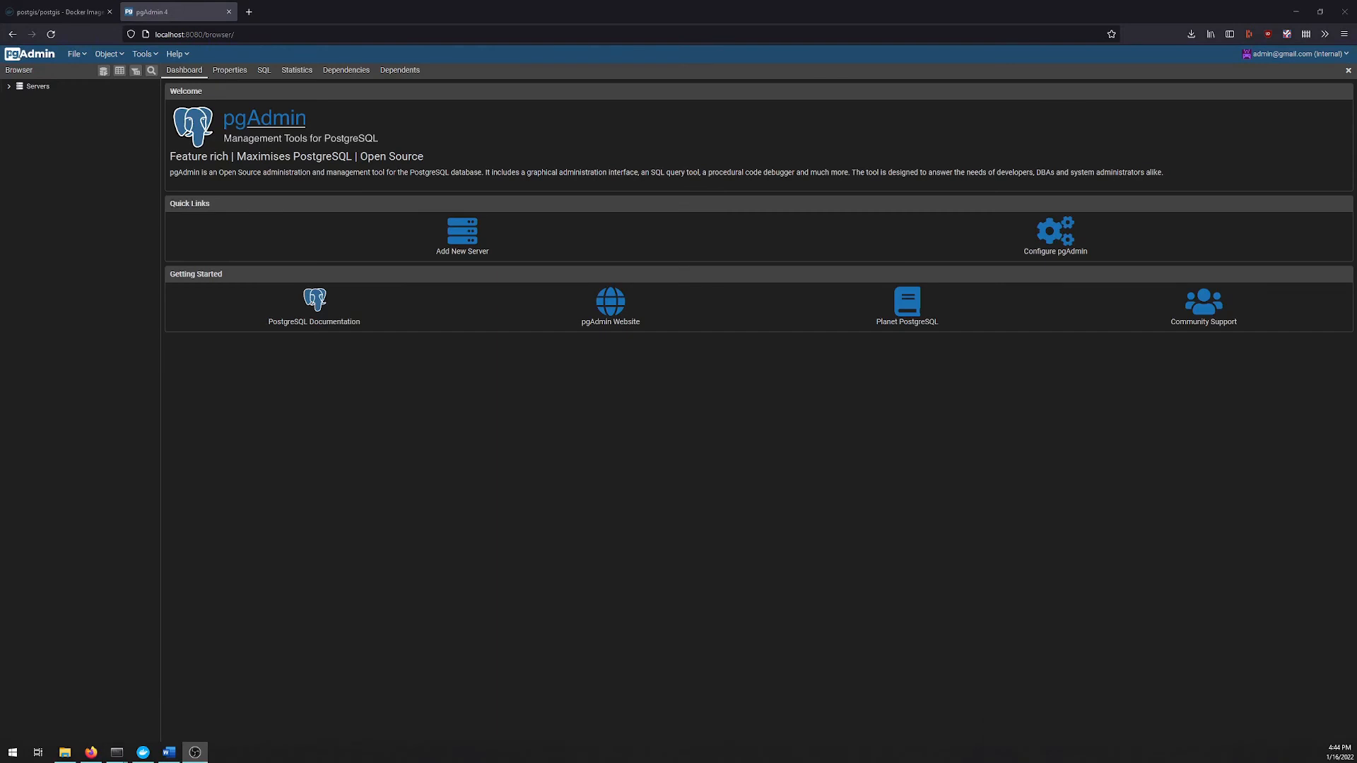
Create a server from the Servers context menu, name it postgis, and show its connection settings
right_click(36, 85)
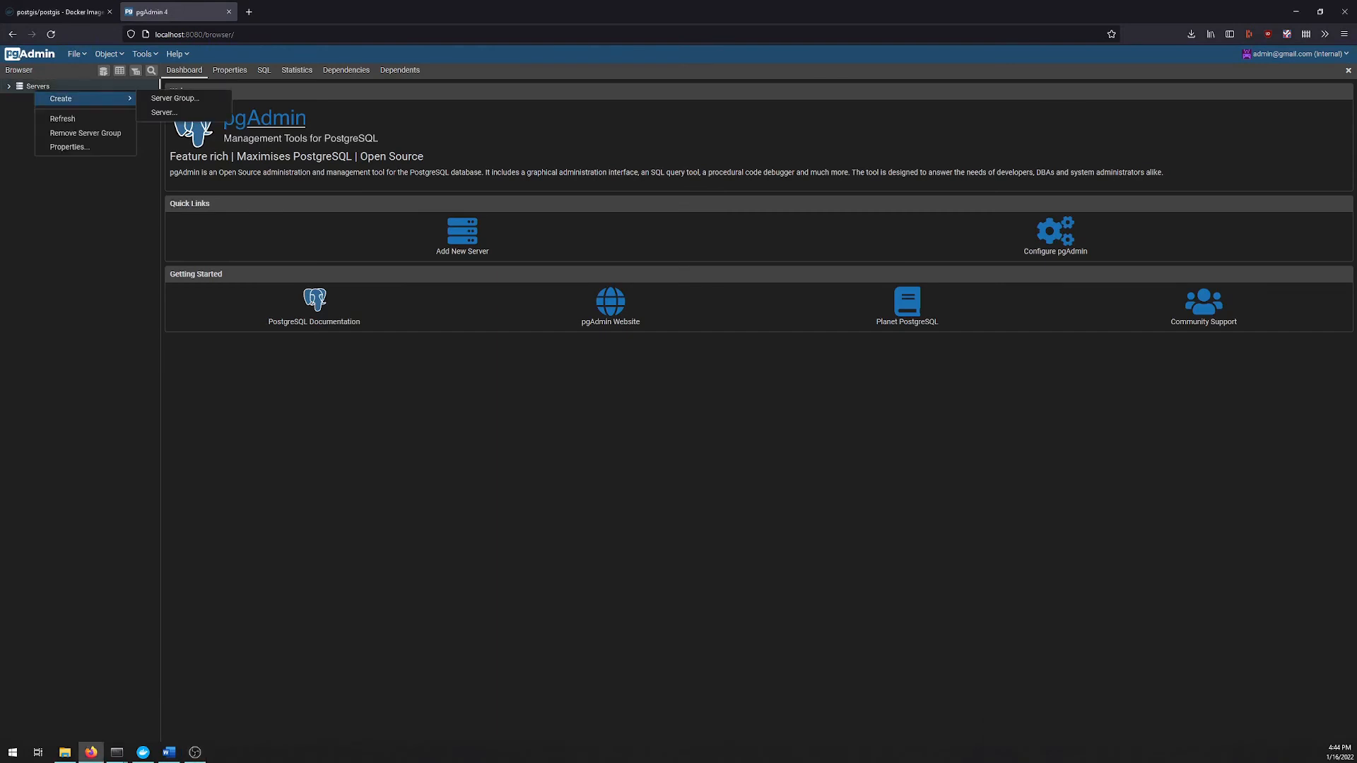
left_click(163, 112)
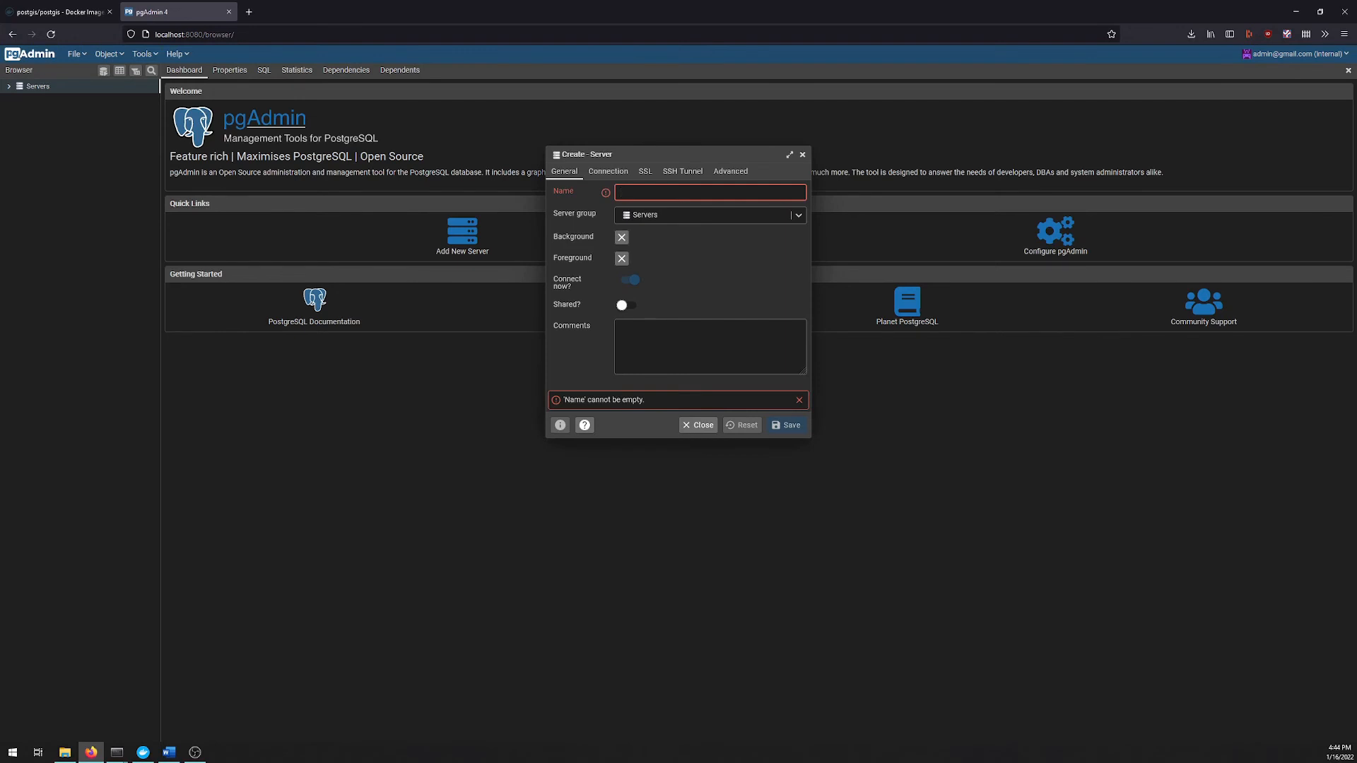
type("postgis")
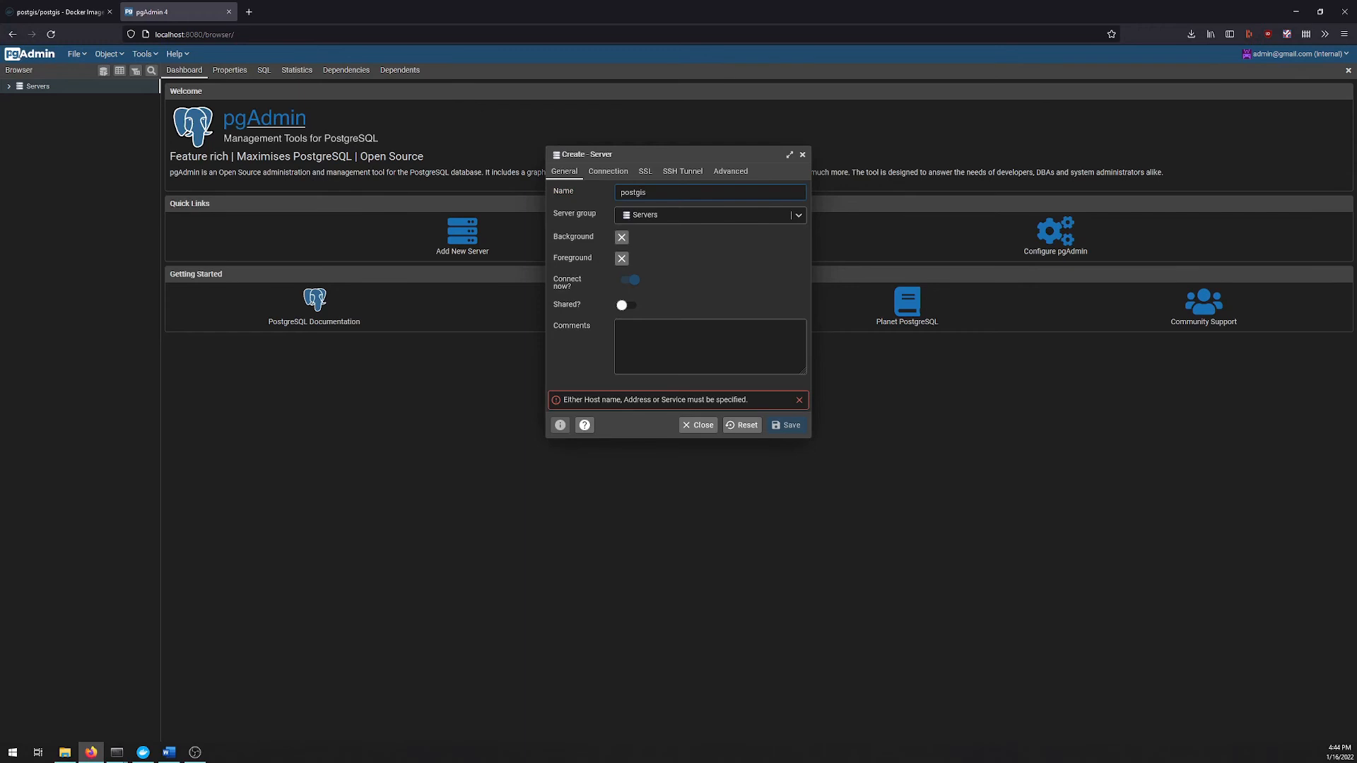
left_click(608, 171)
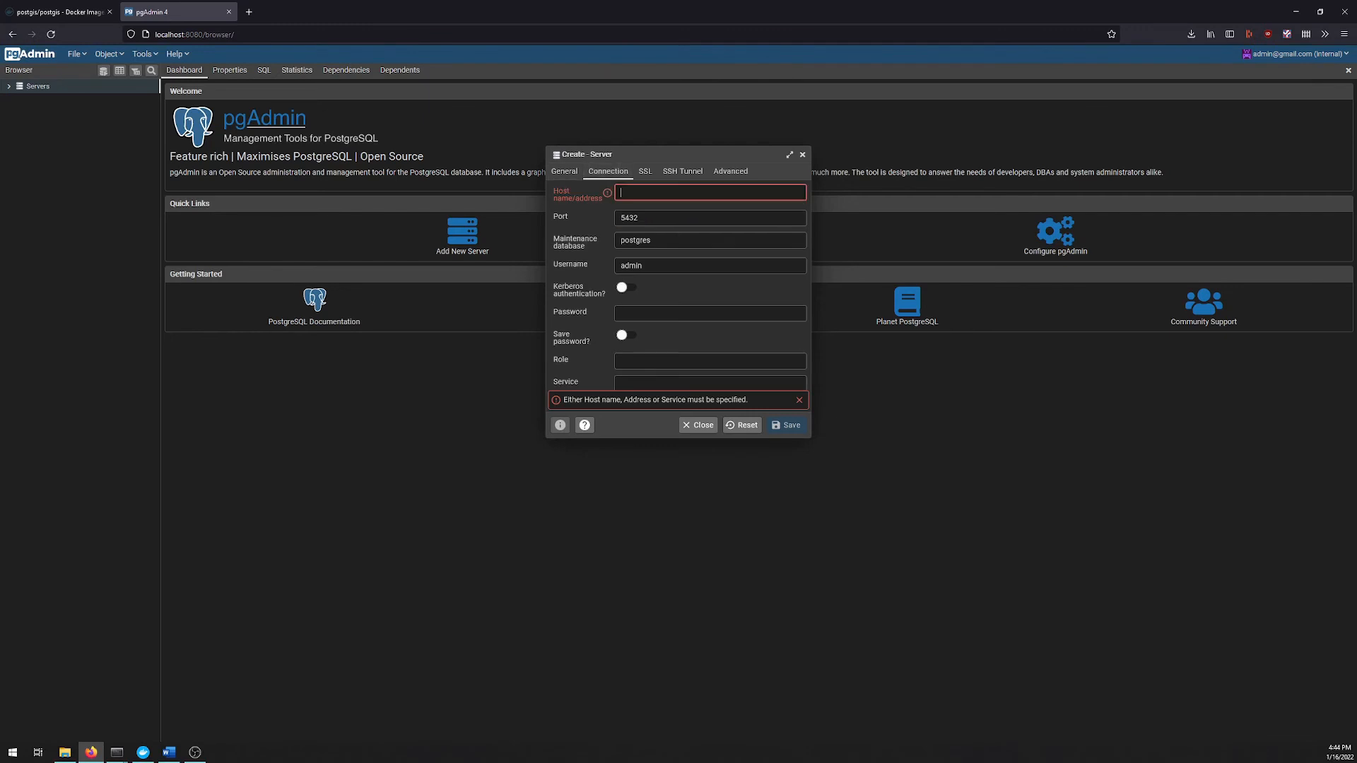
Connect the server using host 'postgis', username 'postgres' and a saved password
type("postgis")
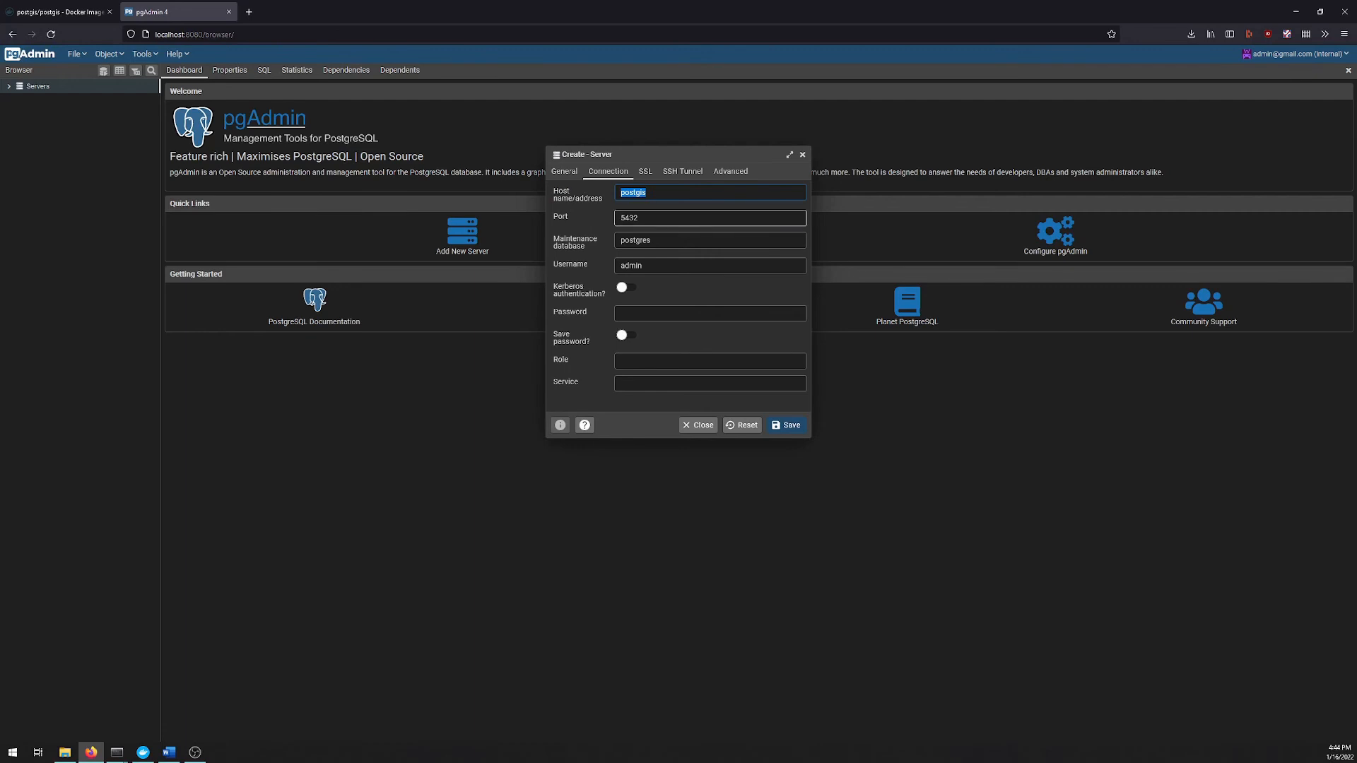
left_click(709, 265)
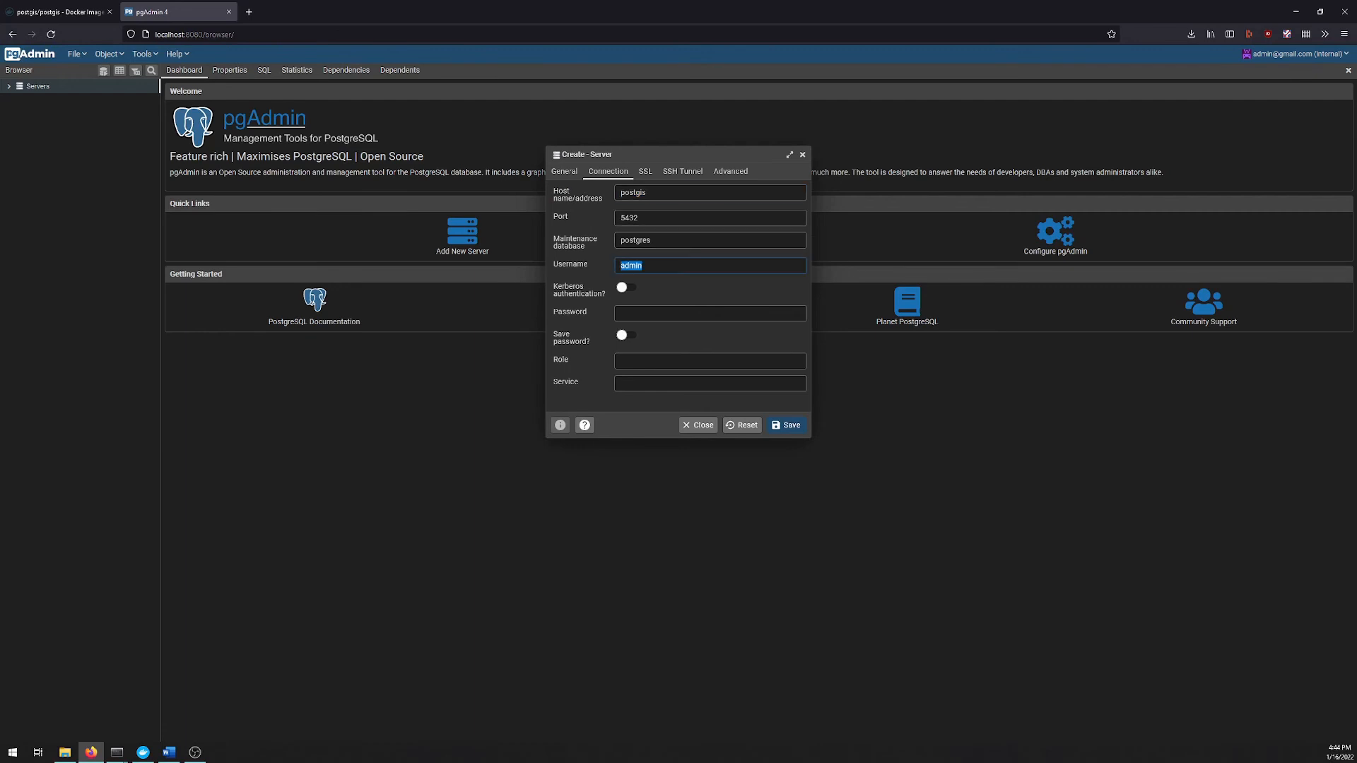
type("post")
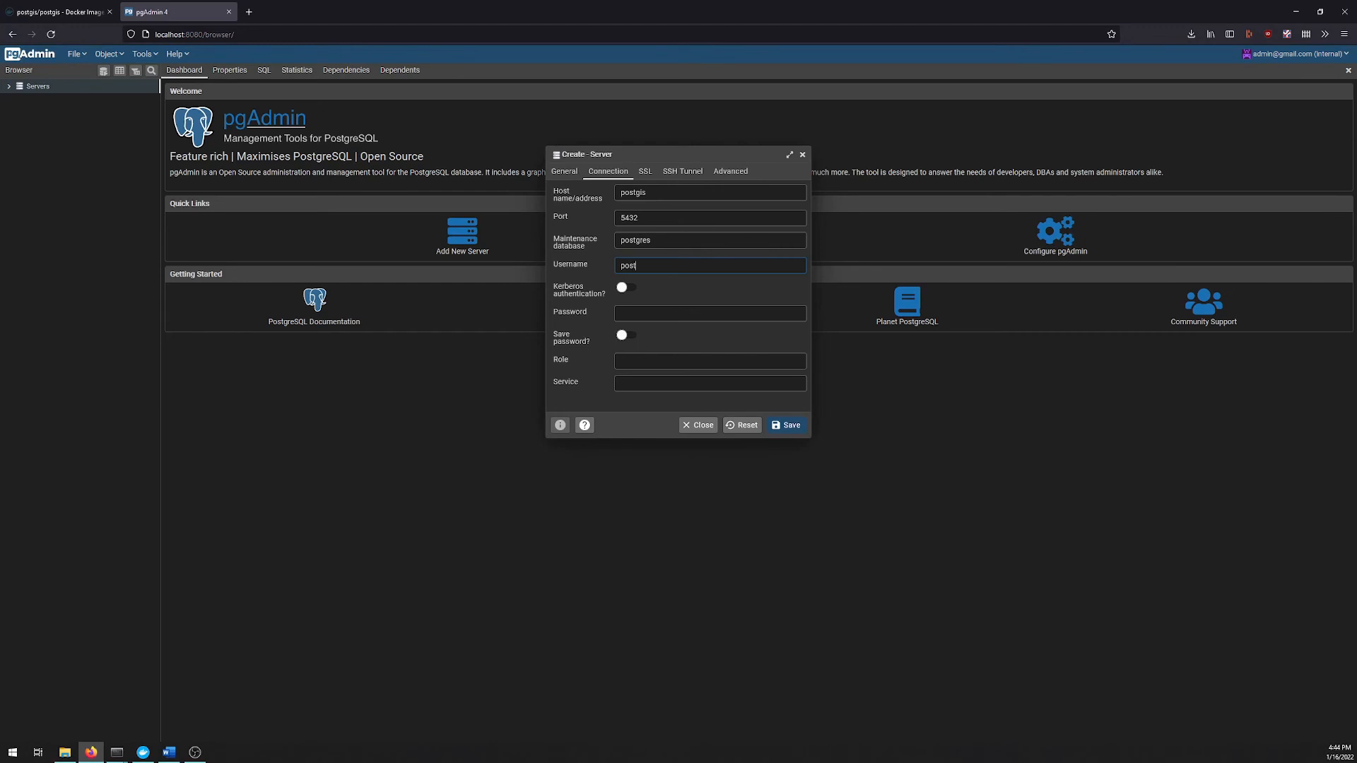
type("gres")
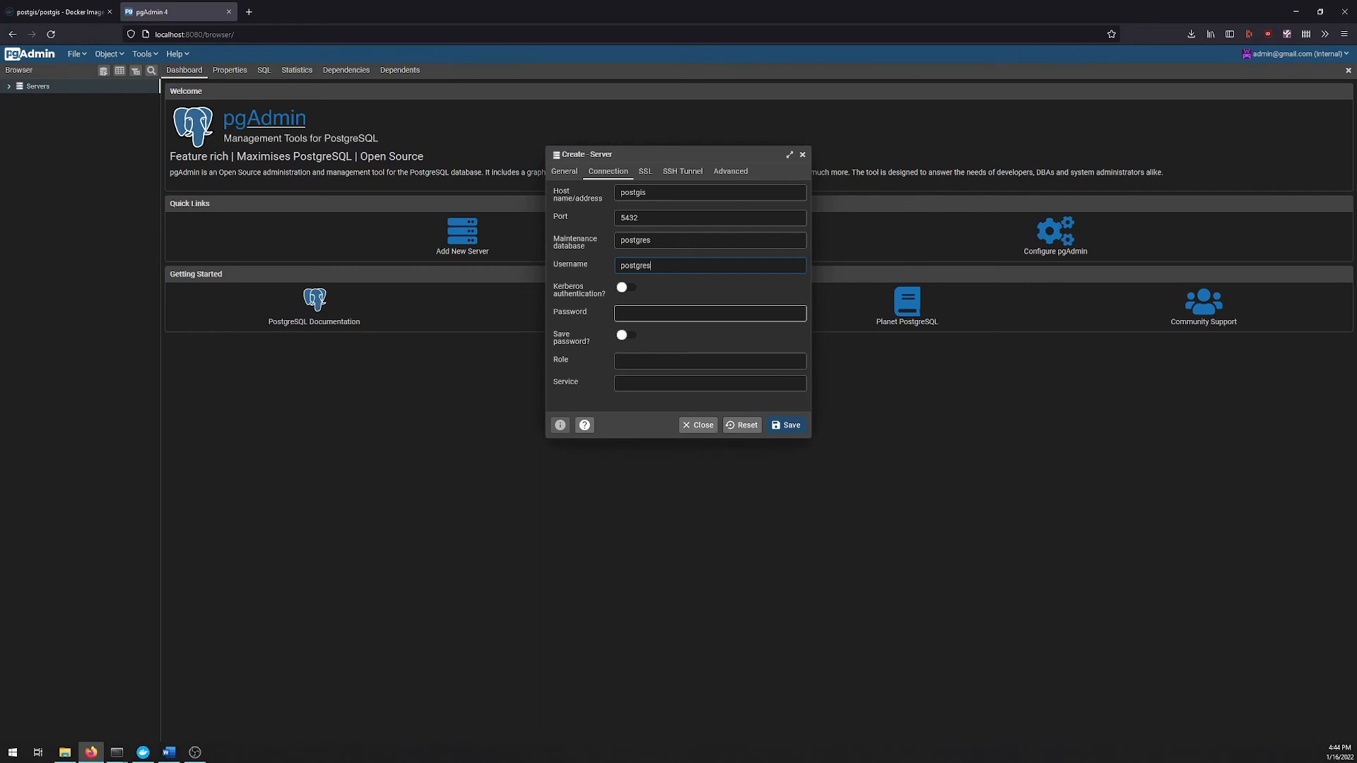
left_click(709, 313)
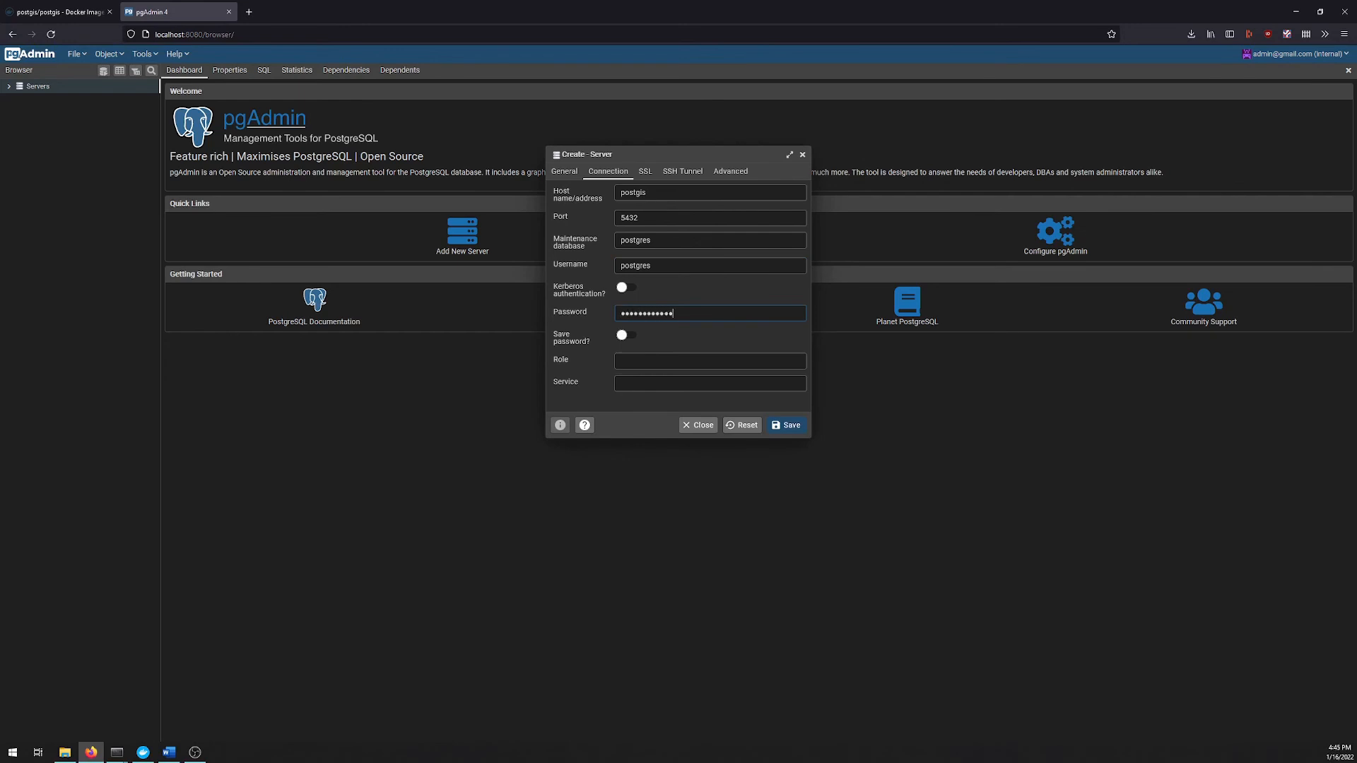
left_click(625, 336)
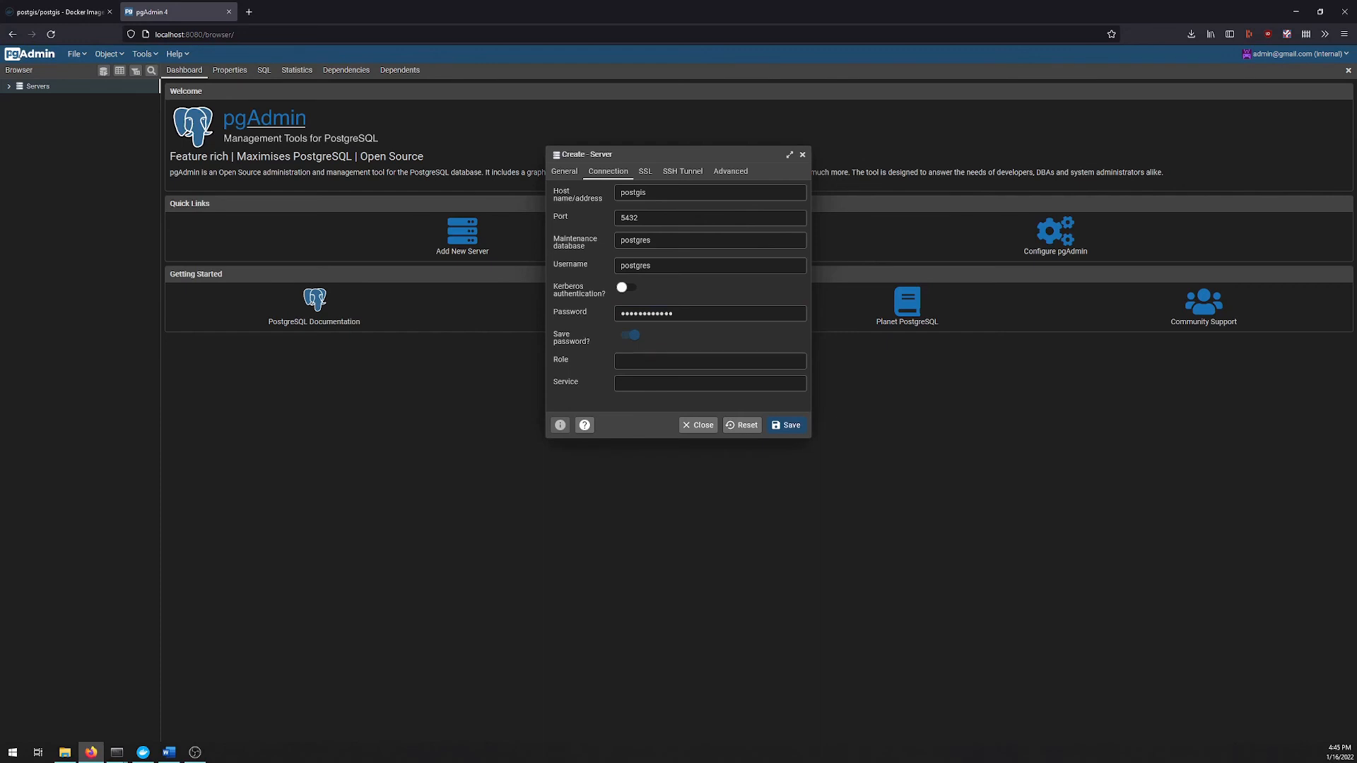
left_click(783, 425)
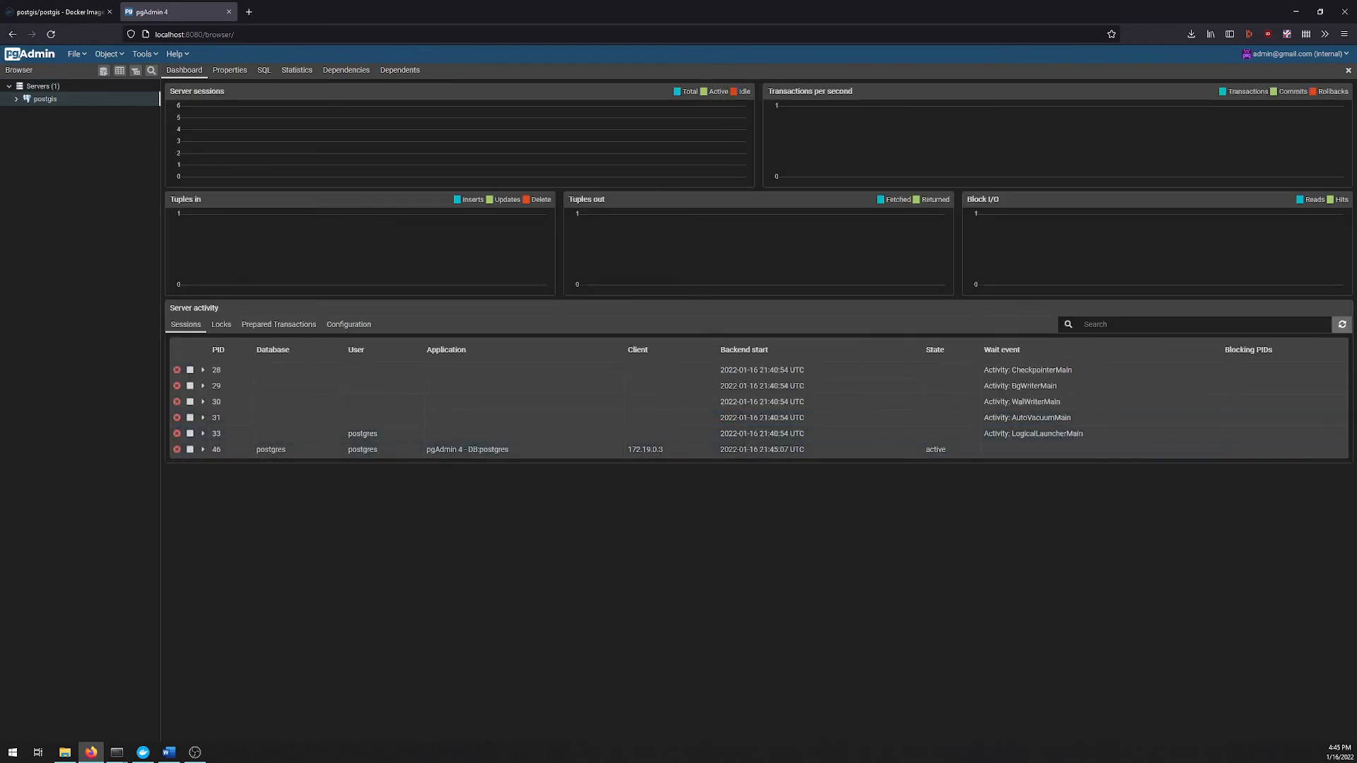
Expand the postgis server and flightradar database, zooming in to read its extensions
left_click(16, 97)
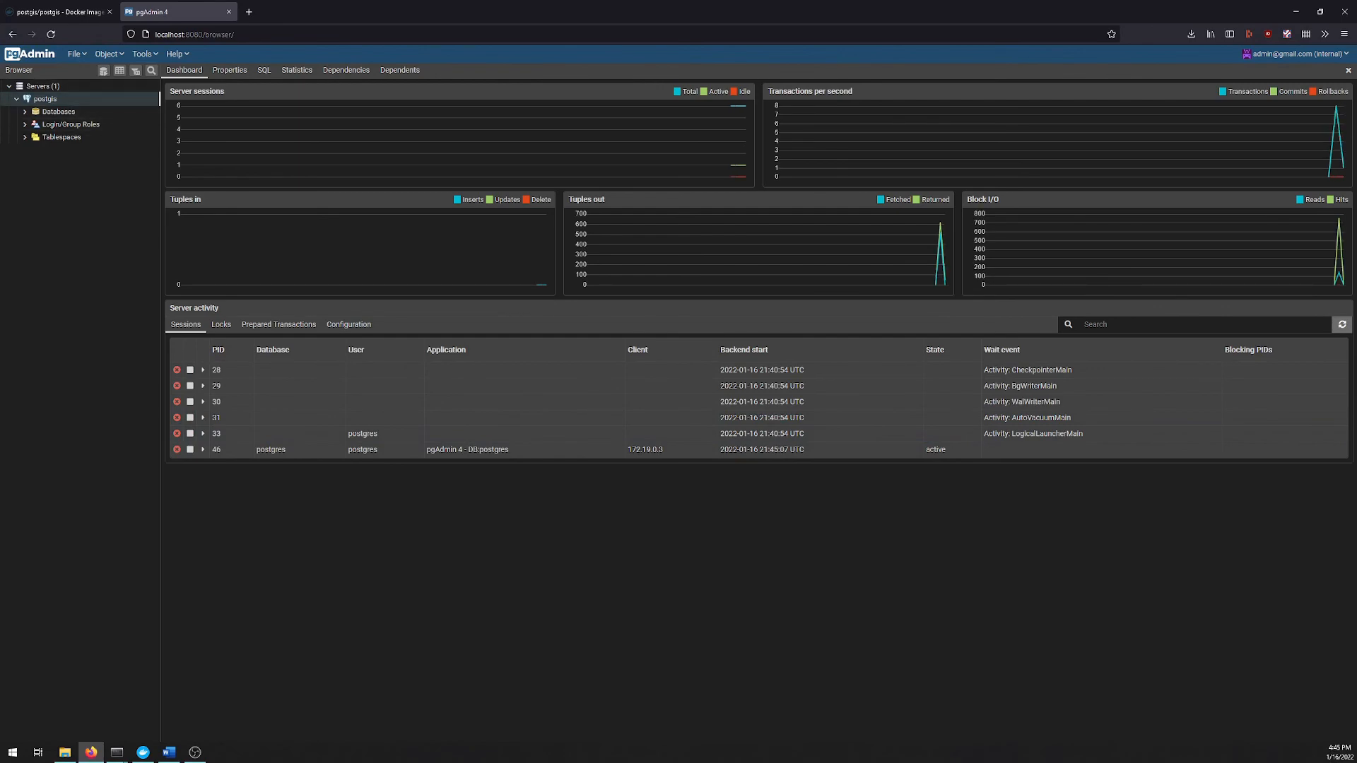
key("ctrl+plus")
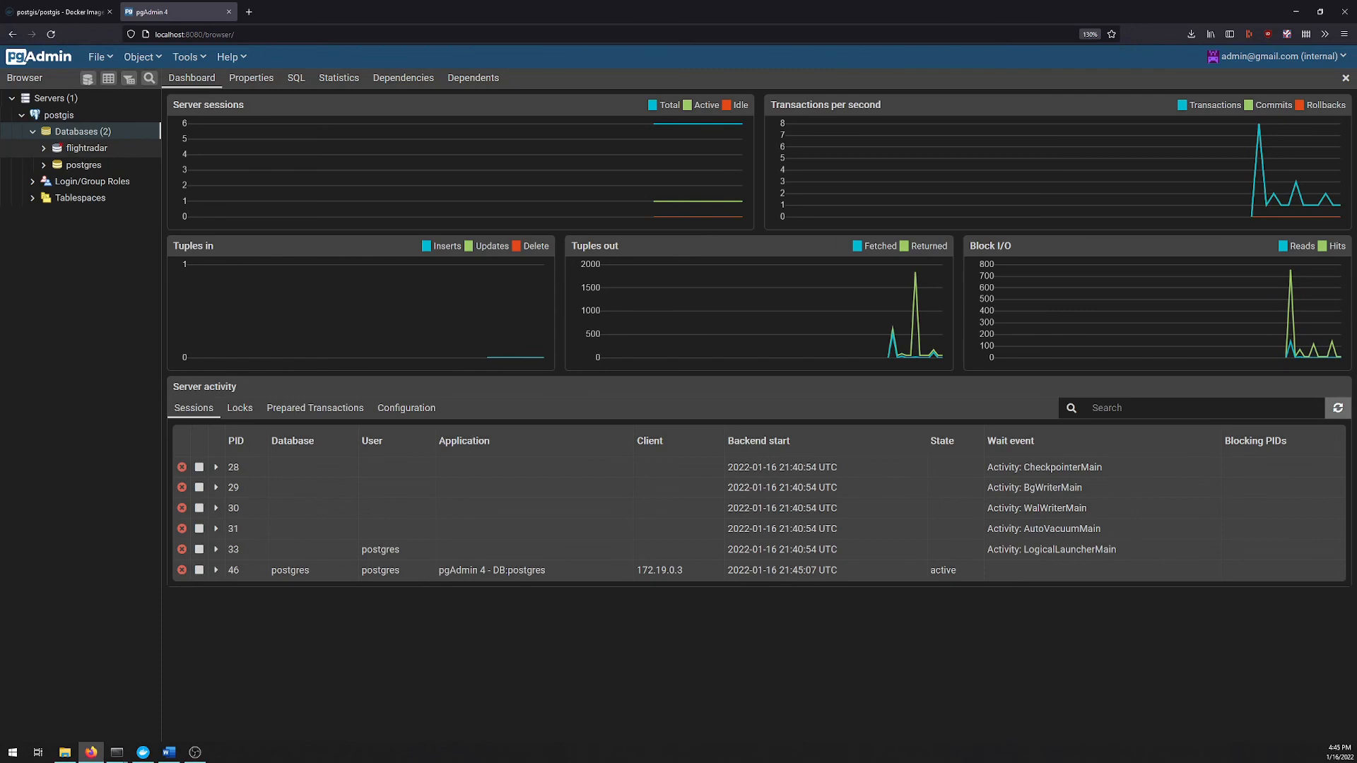
left_click(86, 147)
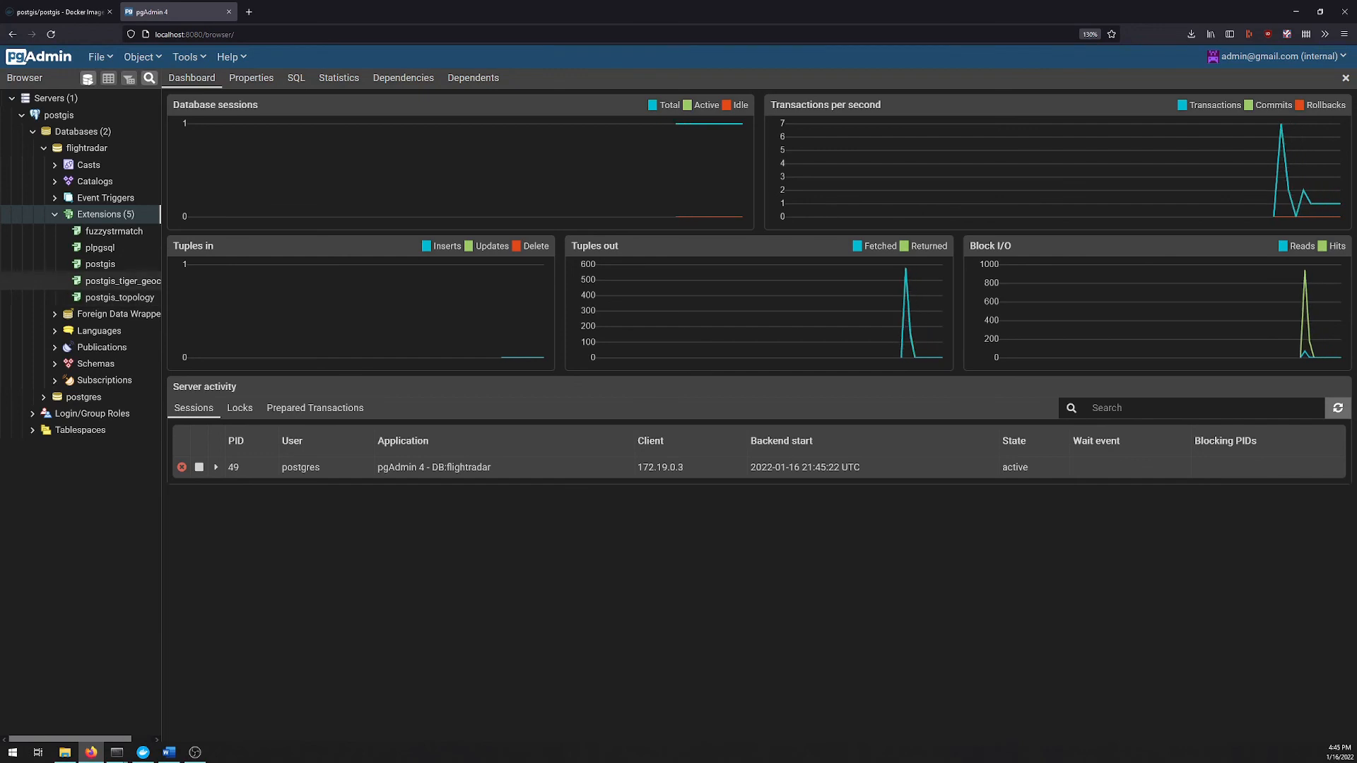
Browse extension names matching 'post' in Create Extension, cancel, and expand the public schema
right_click(104, 213)
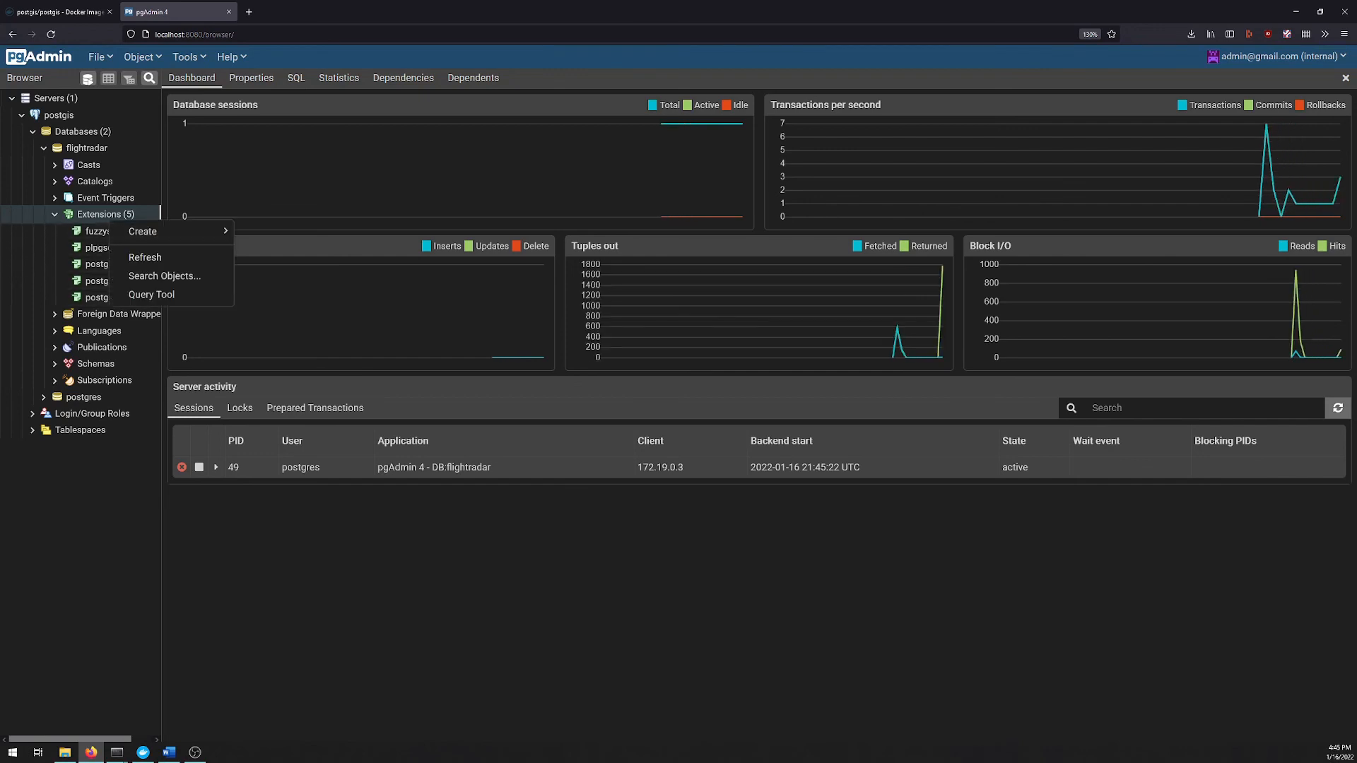
mouse_move(142, 231)
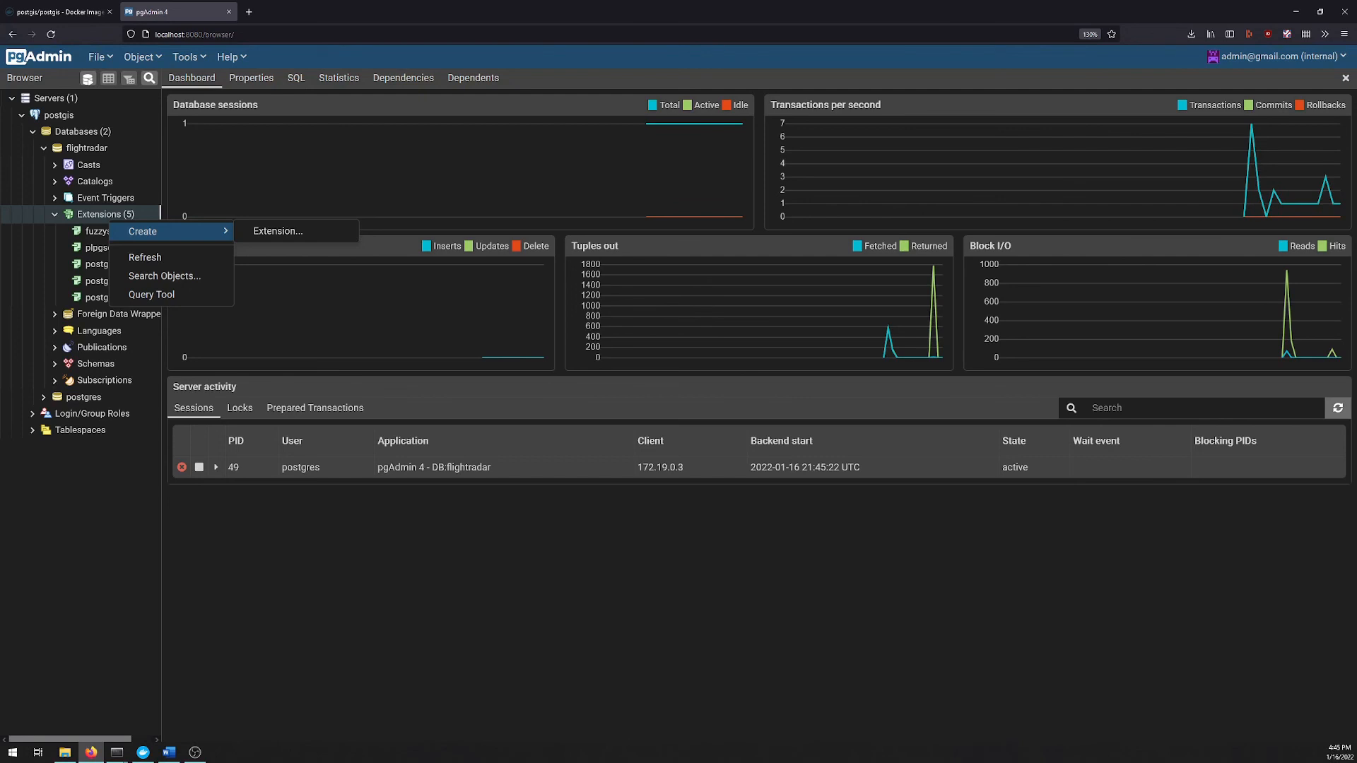
left_click(278, 231)
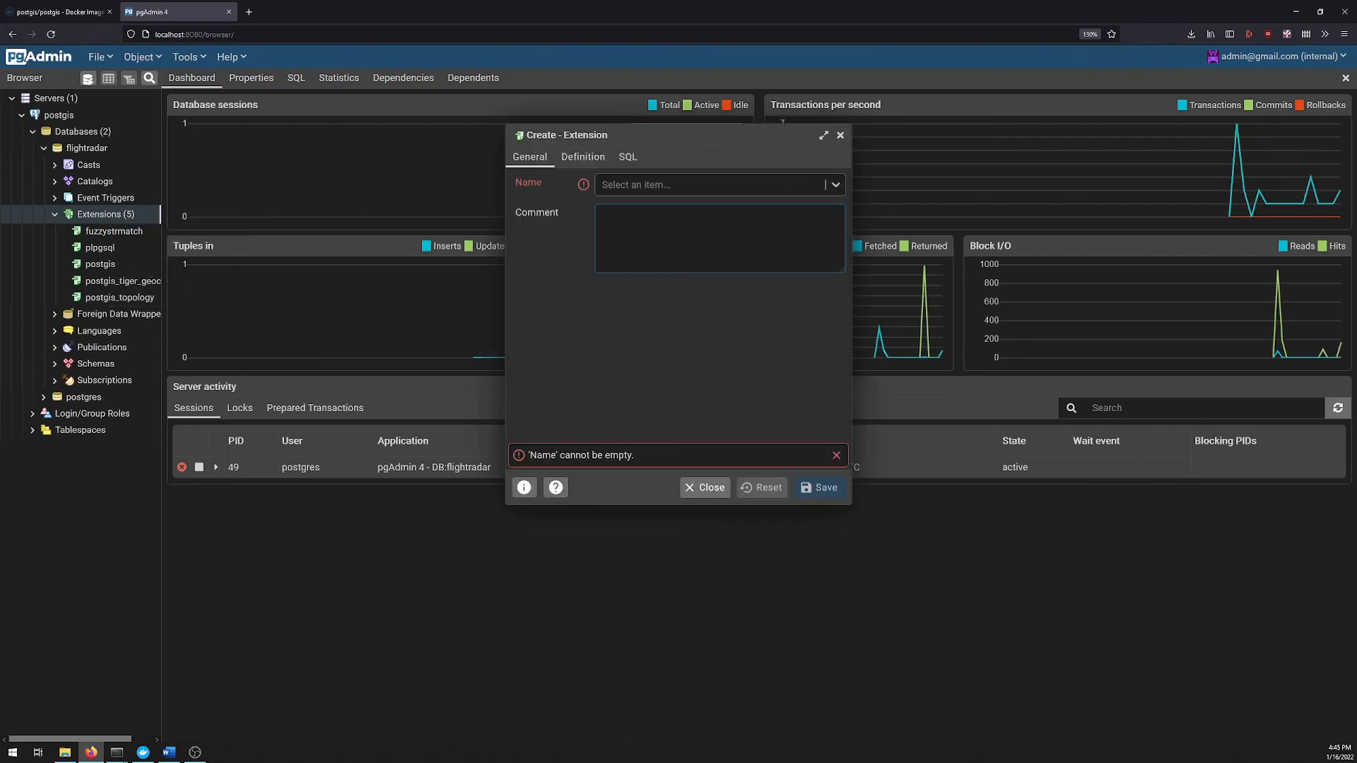
left_click(717, 184)
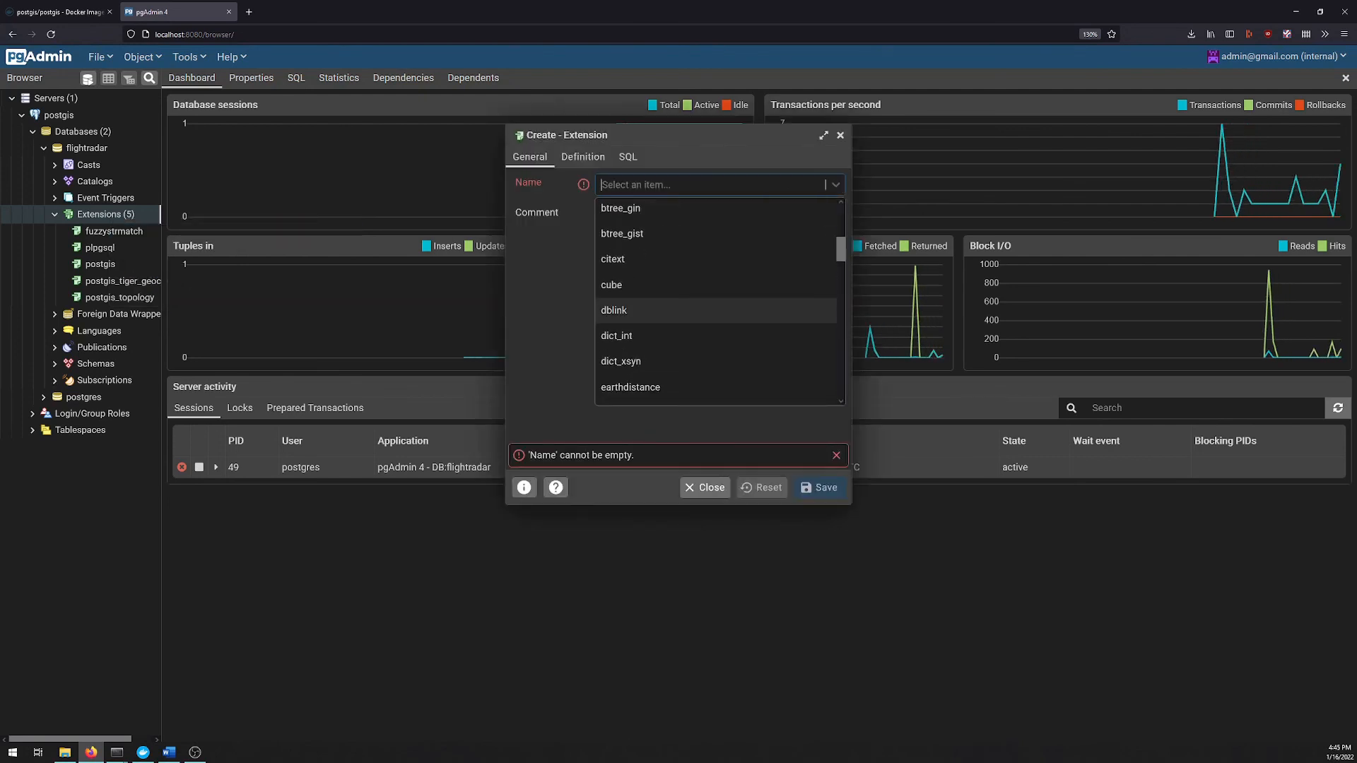
scroll("down", 3)
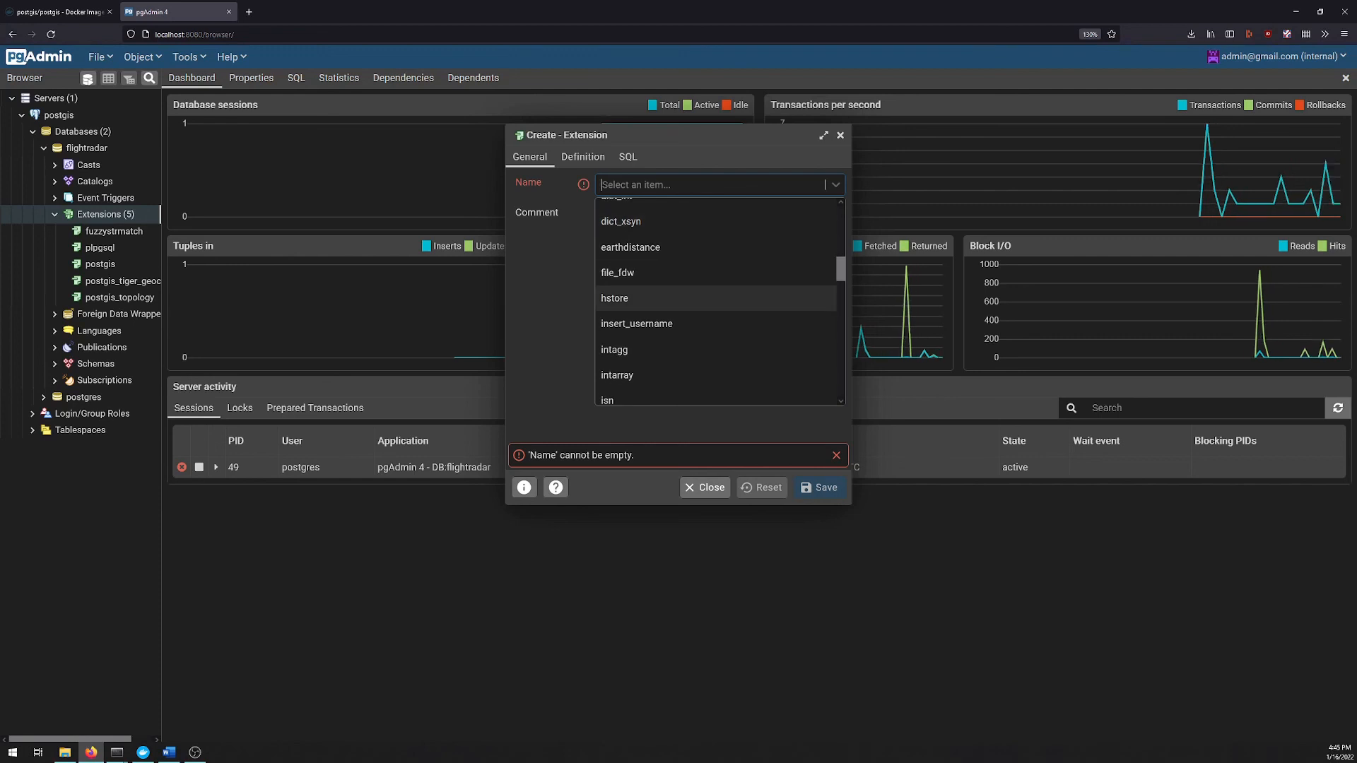
type("post")
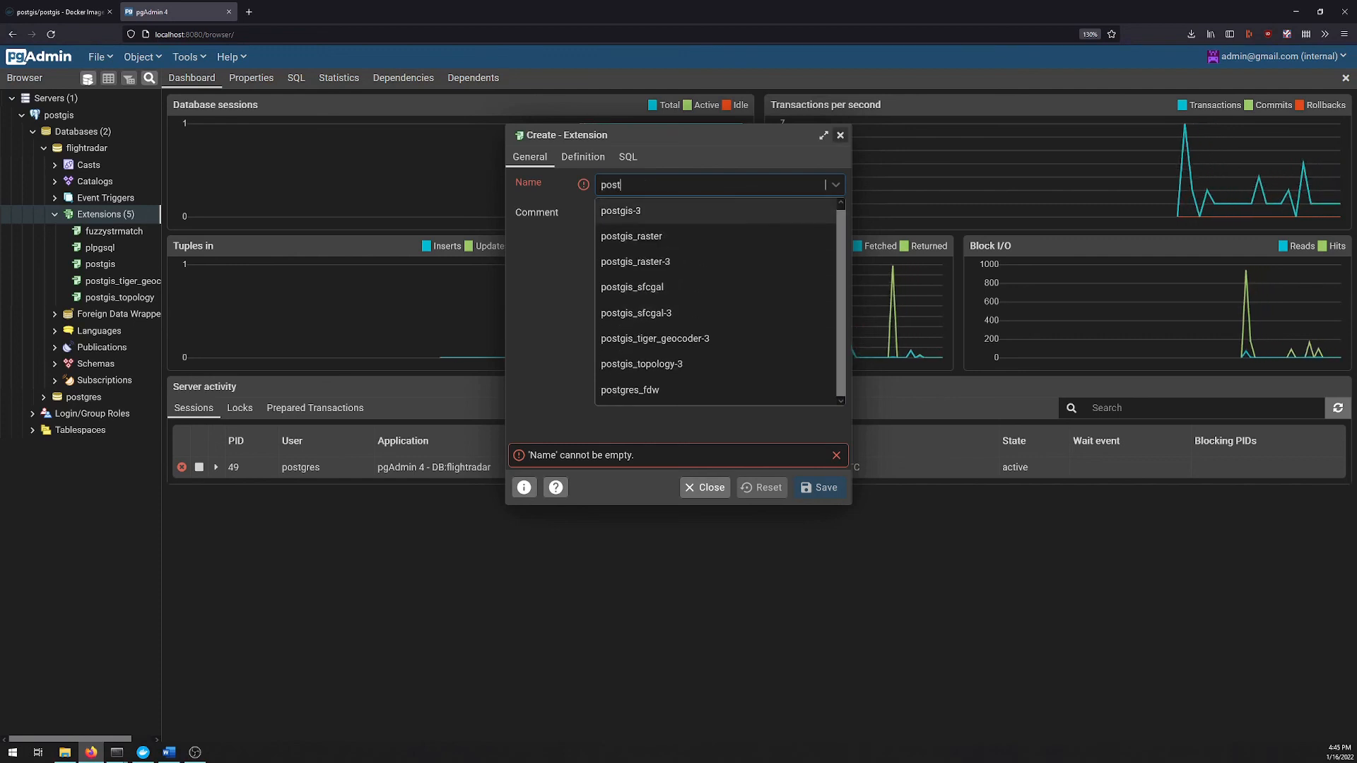
left_click(704, 487)
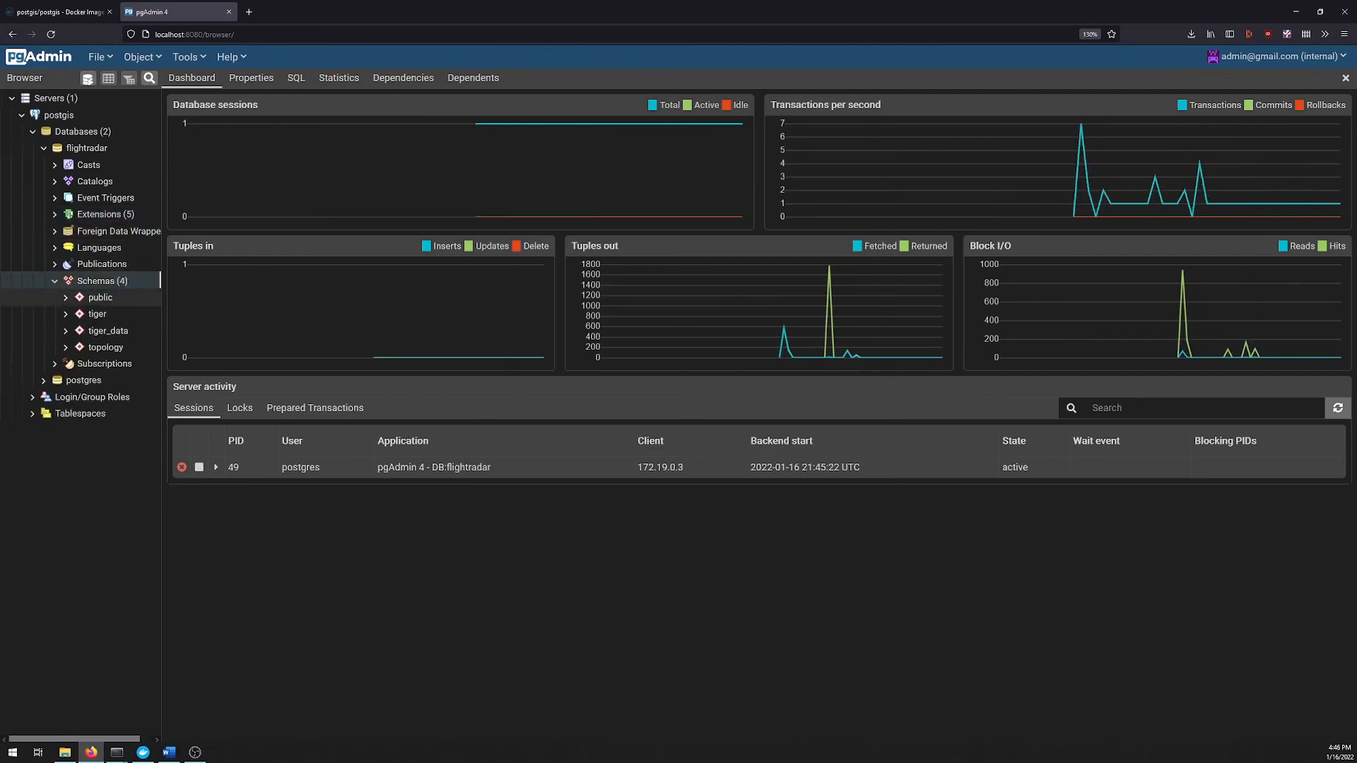
left_click(66, 297)
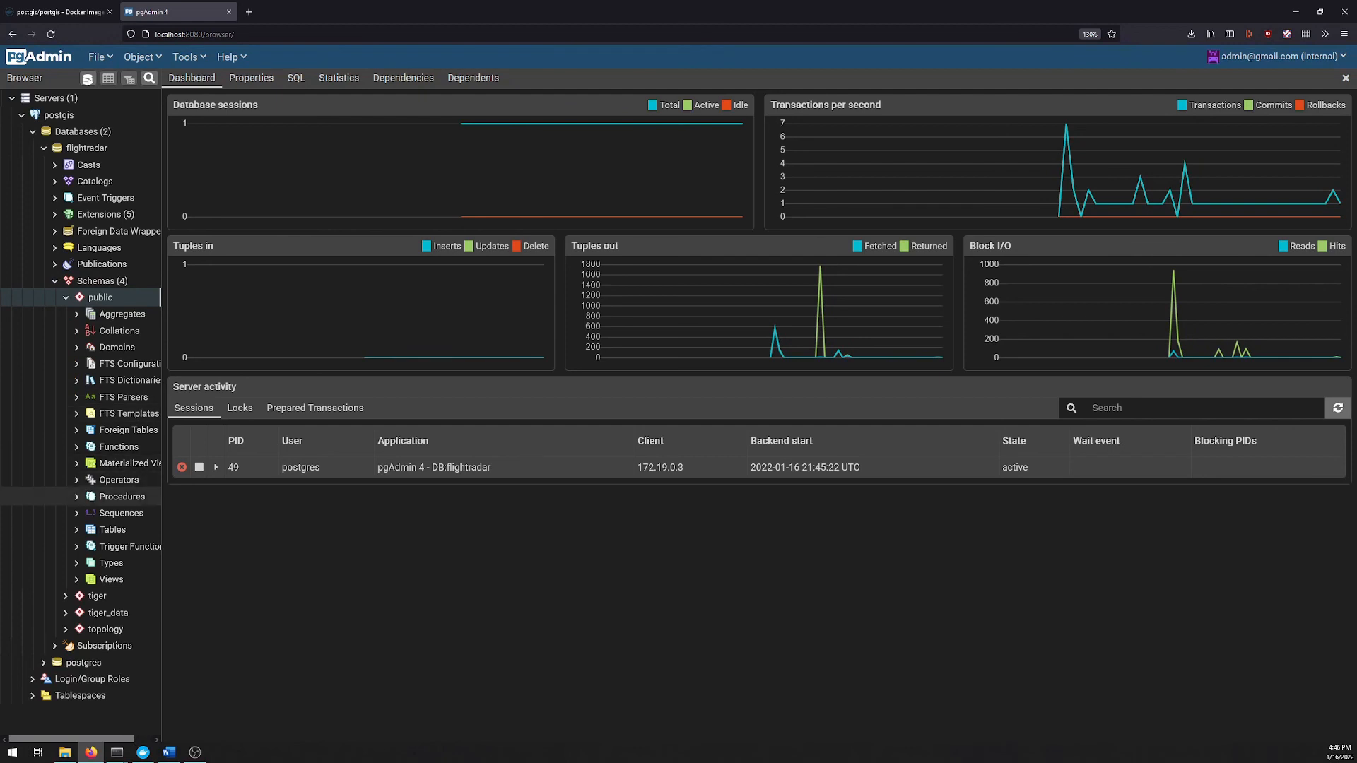